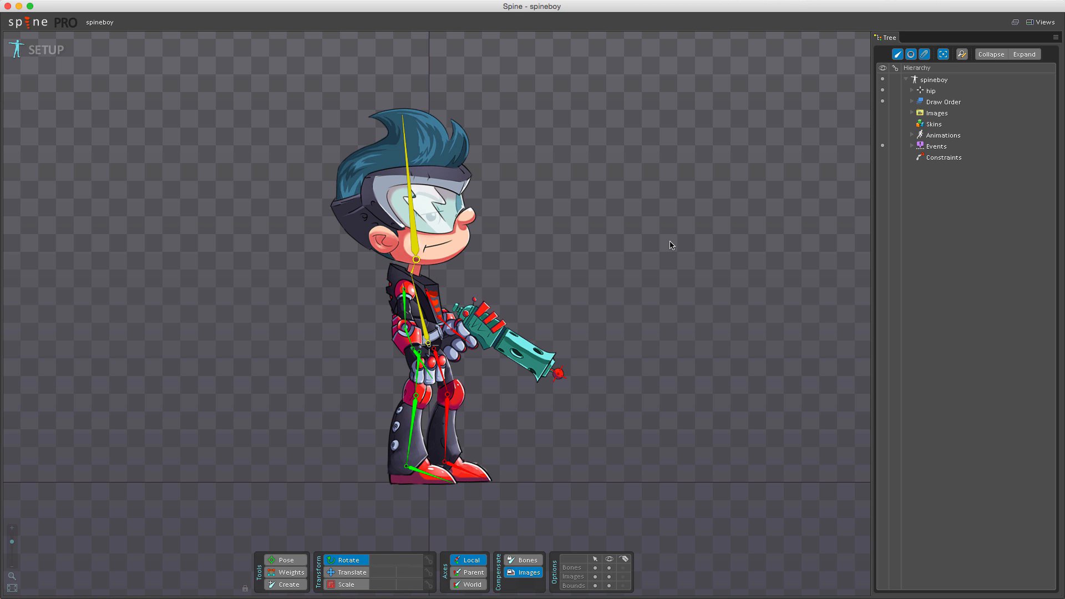
pyautogui.moveTo(675, 244)
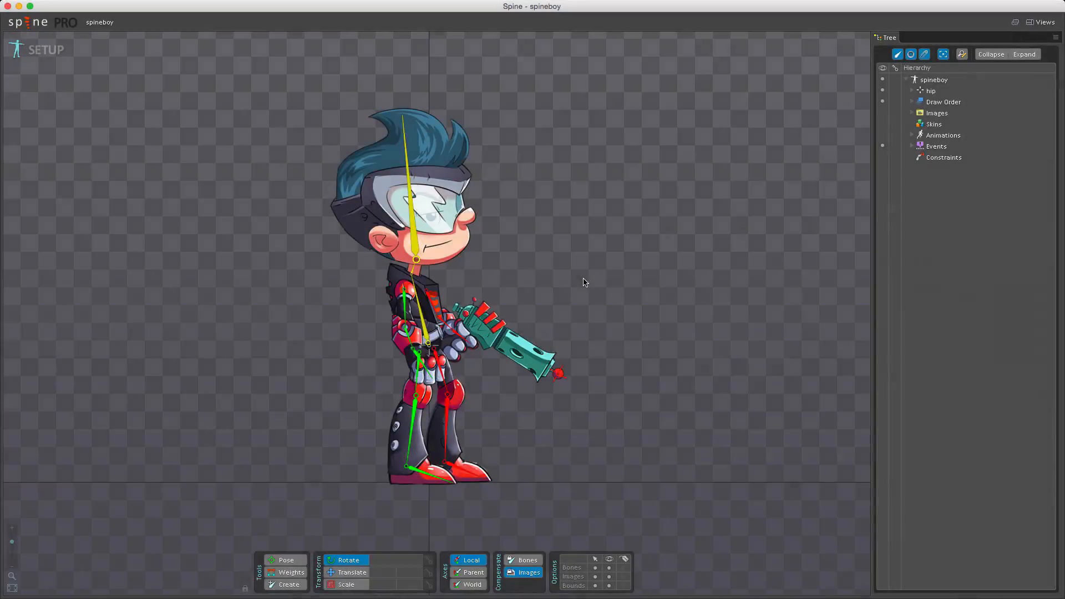
pyautogui.moveTo(574, 276)
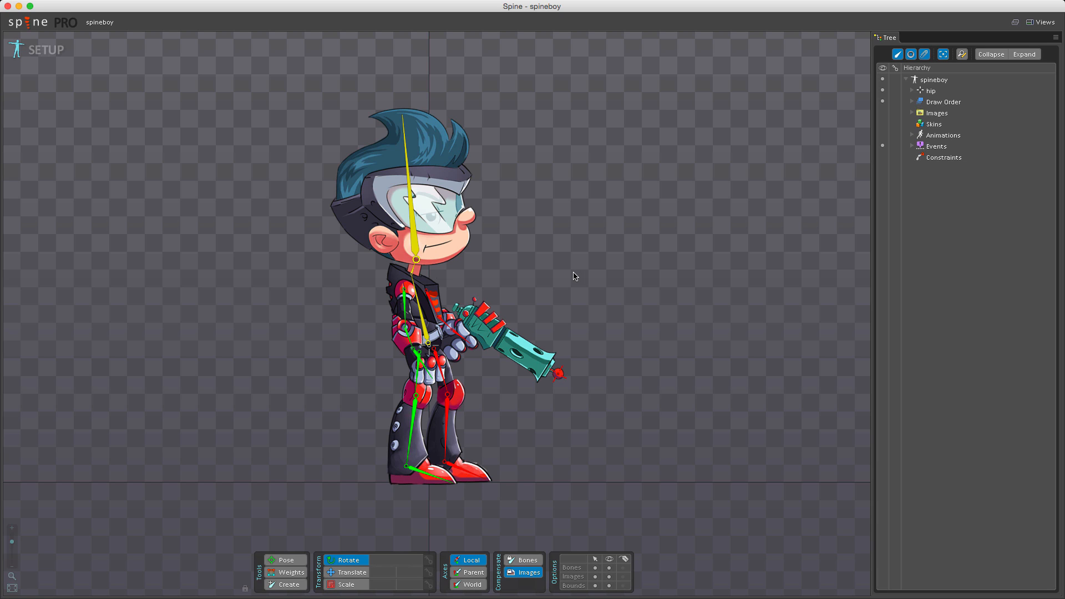
pyautogui.moveTo(554, 280)
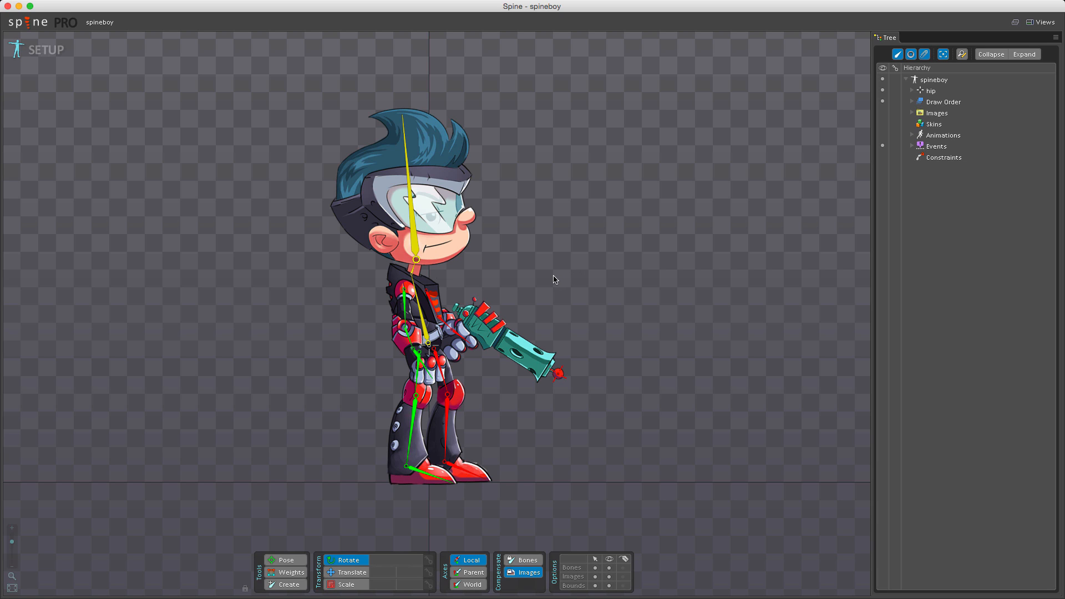
pyautogui.moveTo(563, 272)
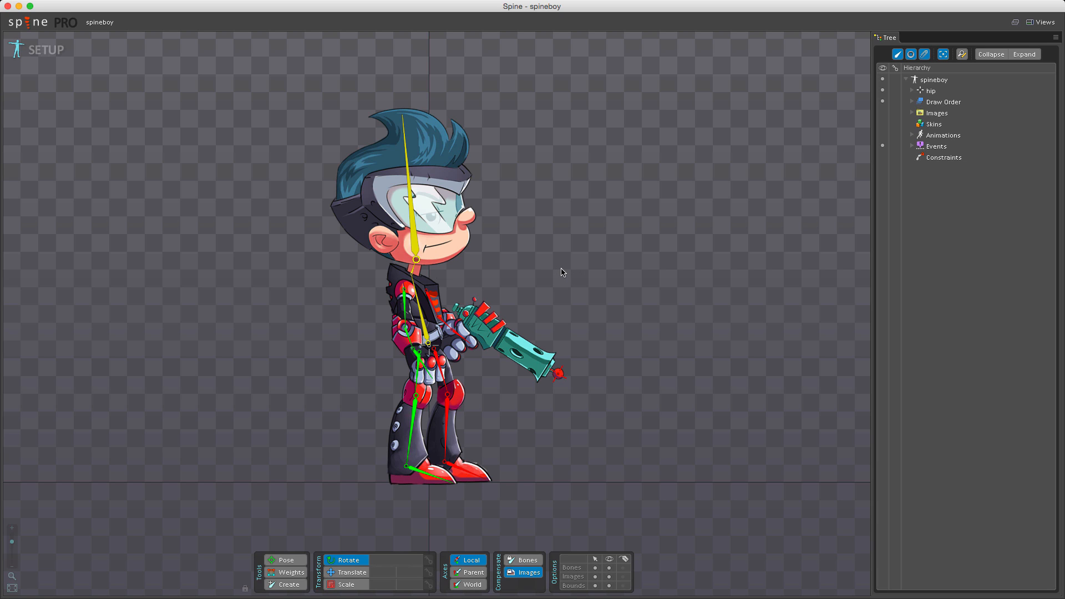
pyautogui.moveTo(555, 269)
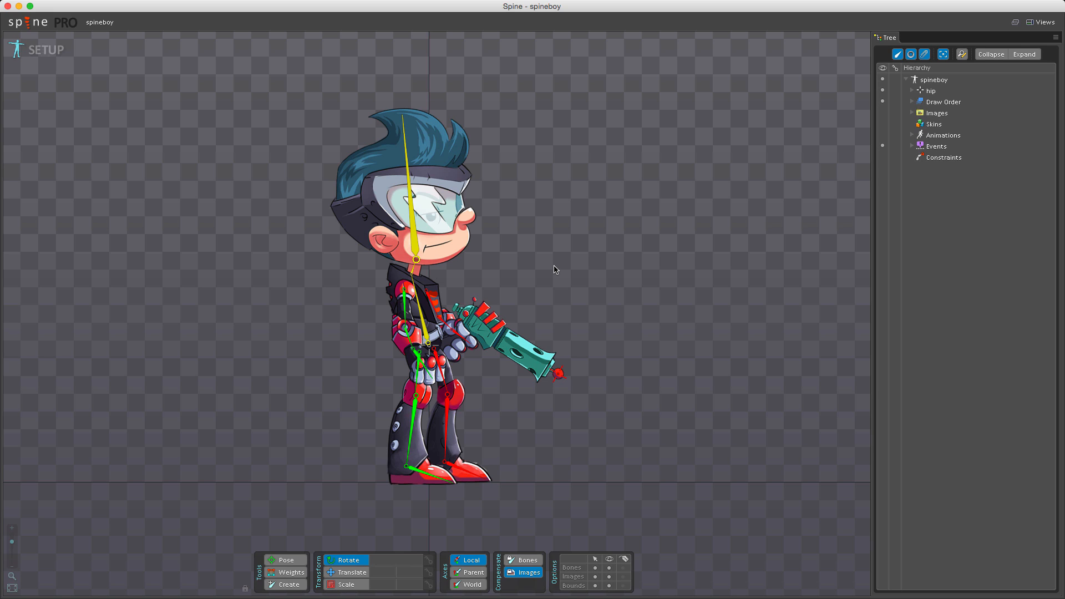
pyautogui.moveTo(548, 266)
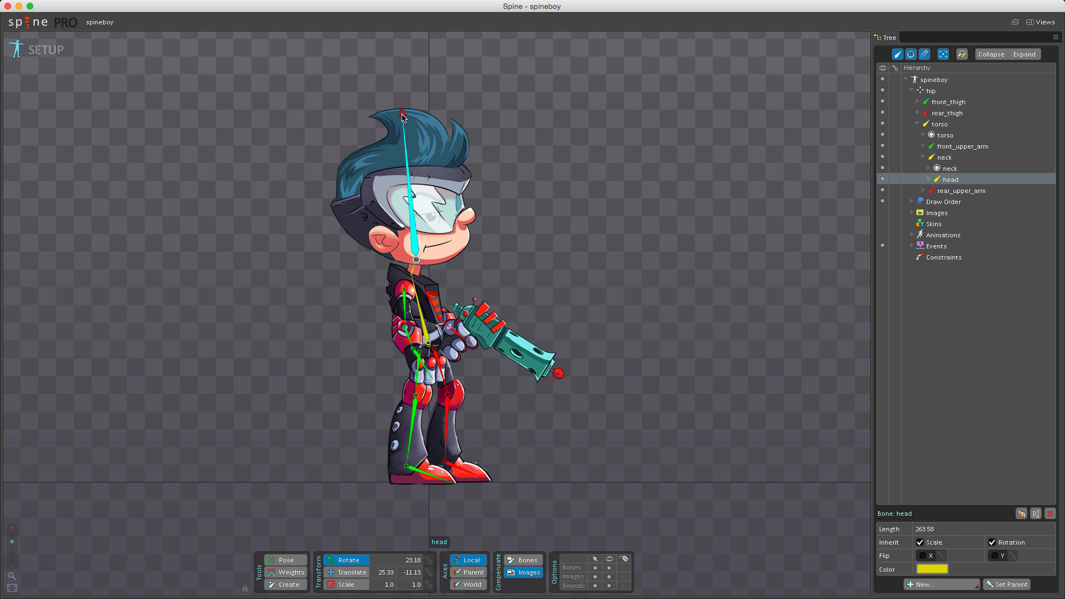
# Step: Lengthen and shorten the head bone by dragging its tip, then switch through the Rotate and Scale tools
pyautogui.moveTo(404, 112); pyautogui.dragTo(397, 84)
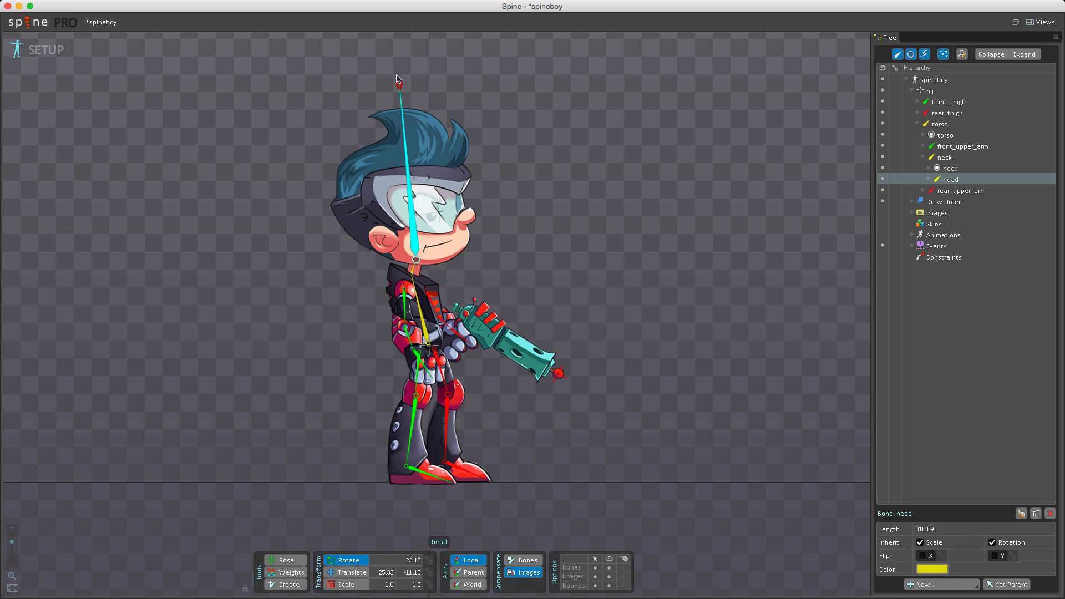
pyautogui.moveTo(397, 82); pyautogui.dragTo(404, 112)
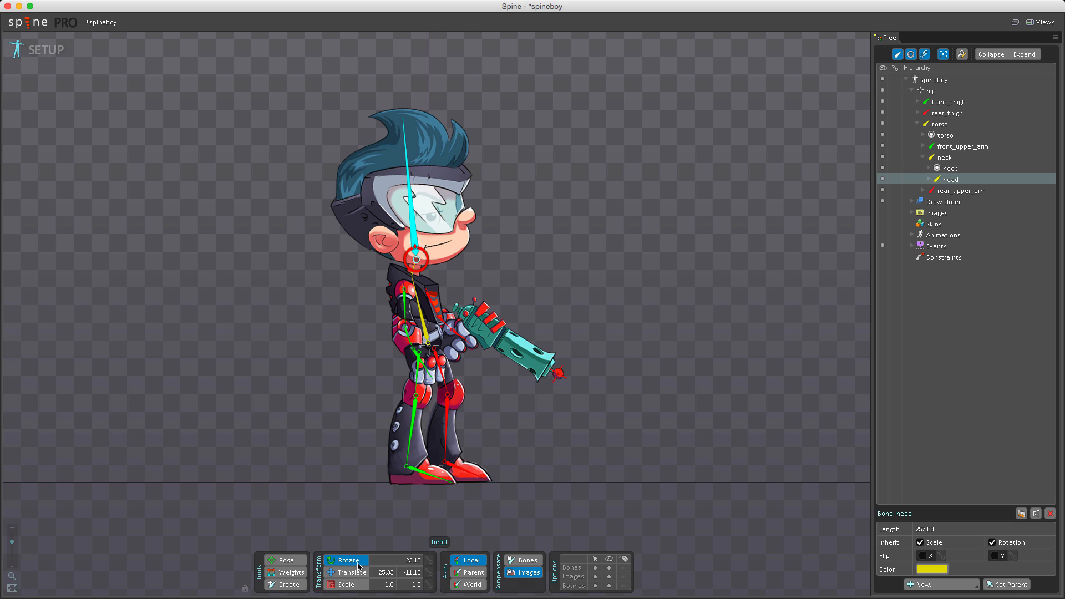
pyautogui.click(345, 584)
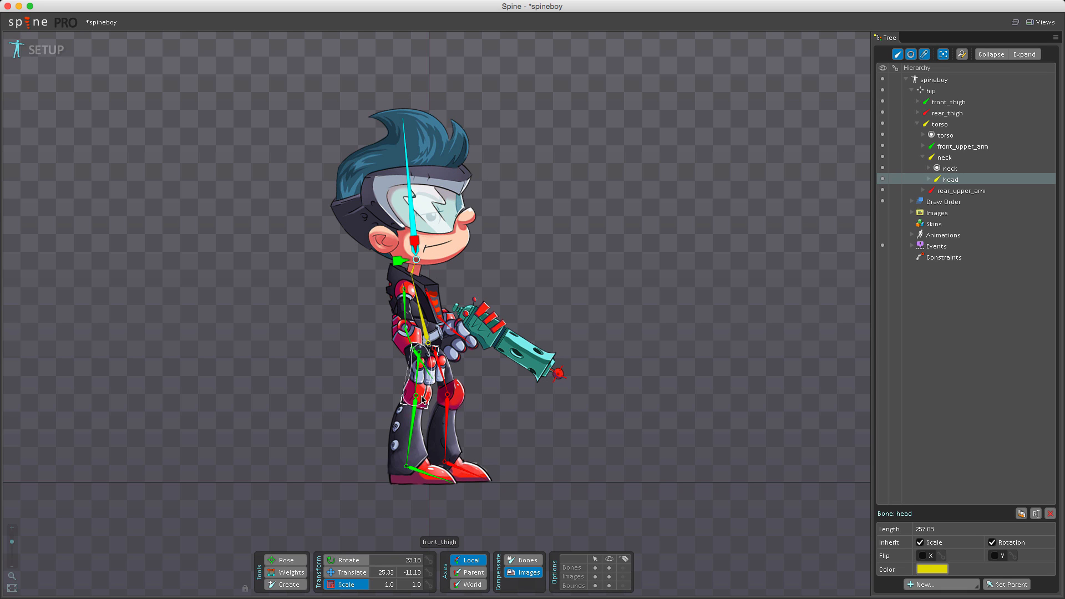
pyautogui.click(948, 101)
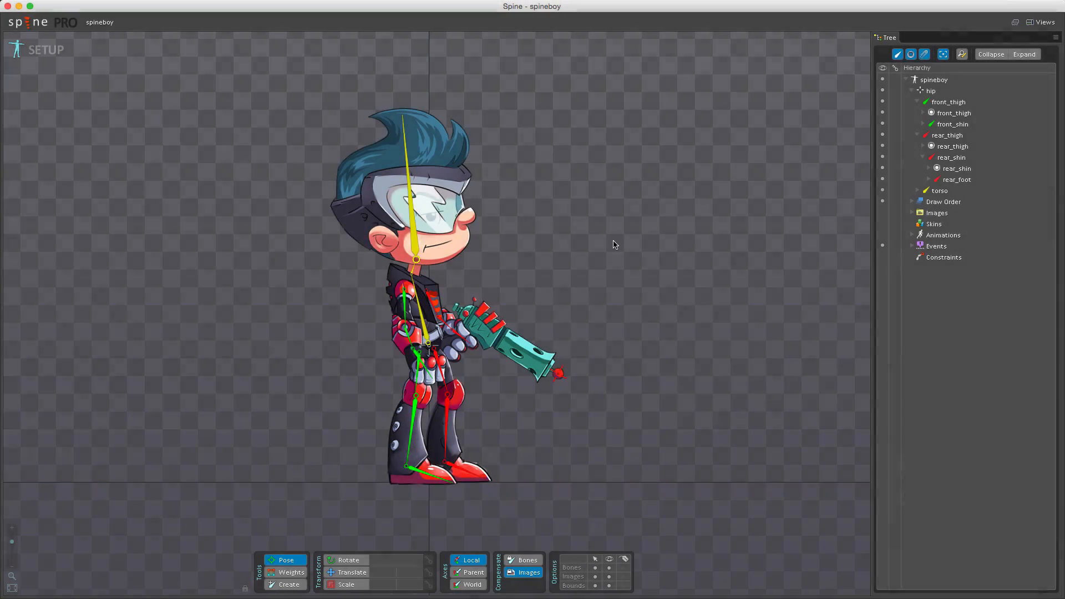
pyautogui.moveTo(604, 239)
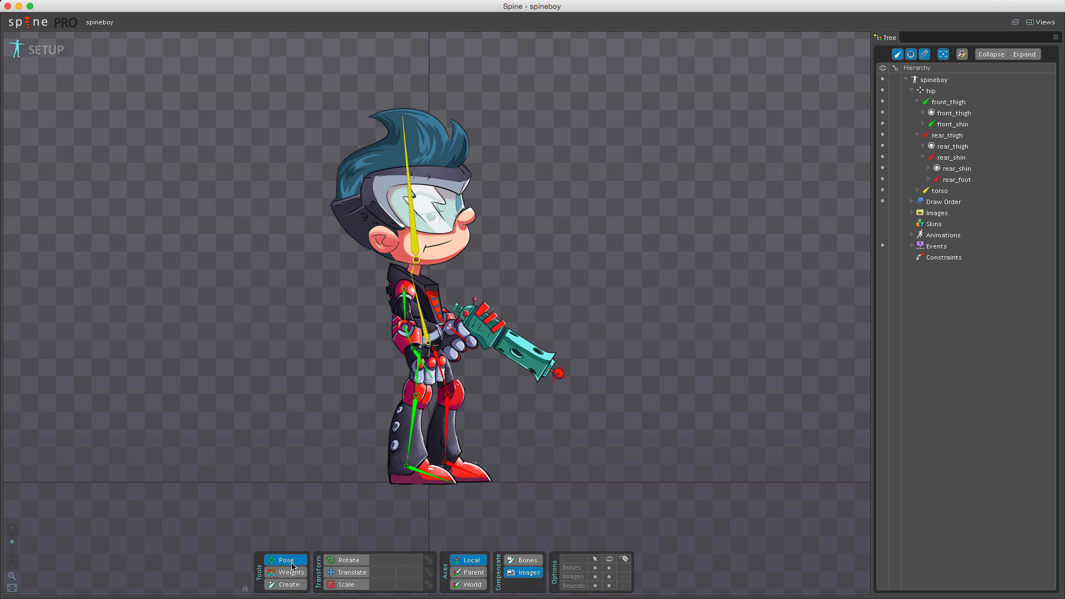
pyautogui.moveTo(284, 556)
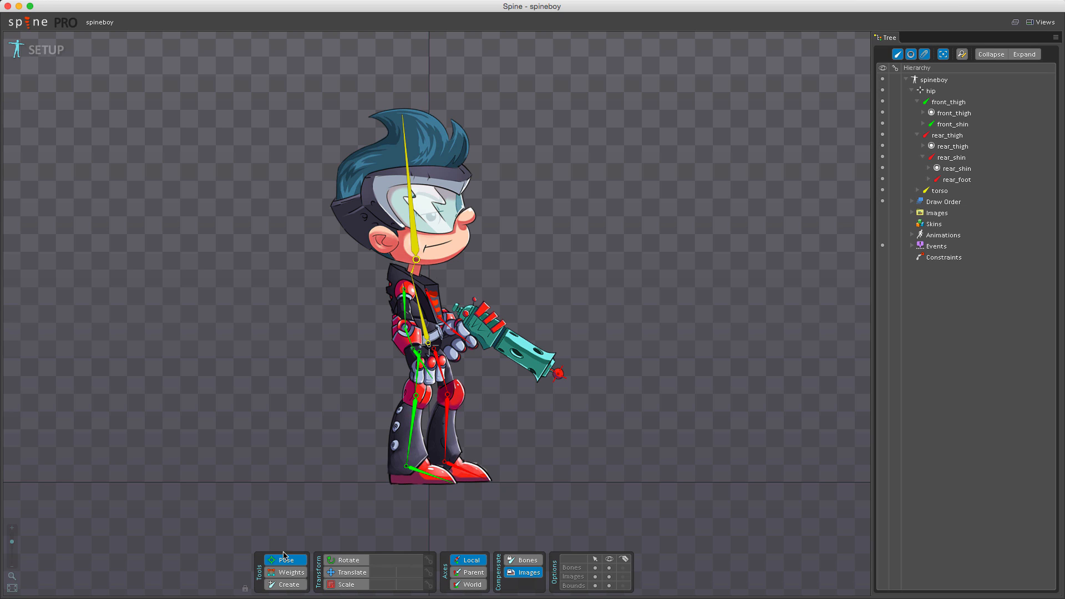
pyautogui.moveTo(285, 421)
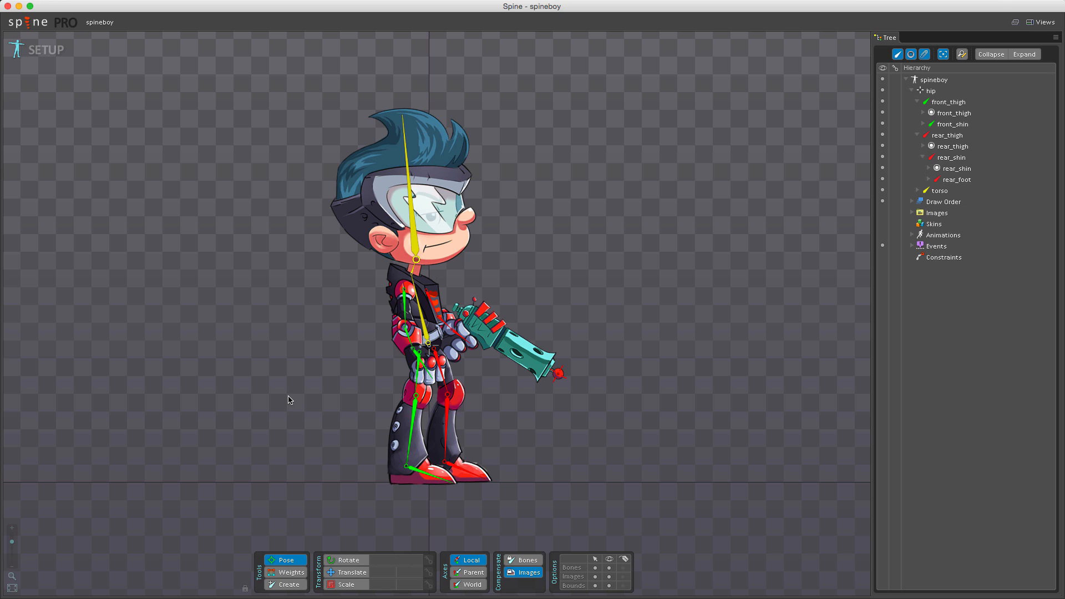
pyautogui.moveTo(287, 397)
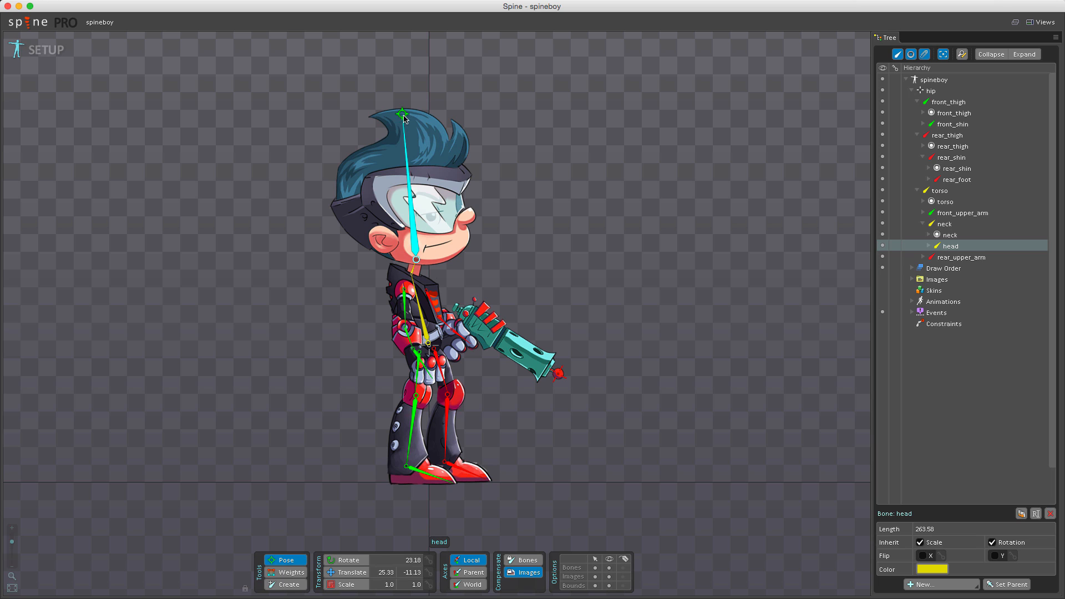
# Step: Tilt the head bone back with the Pose tool and select the front upper arm with the head bone
pyautogui.moveTo(402, 112); pyautogui.dragTo(346, 142)
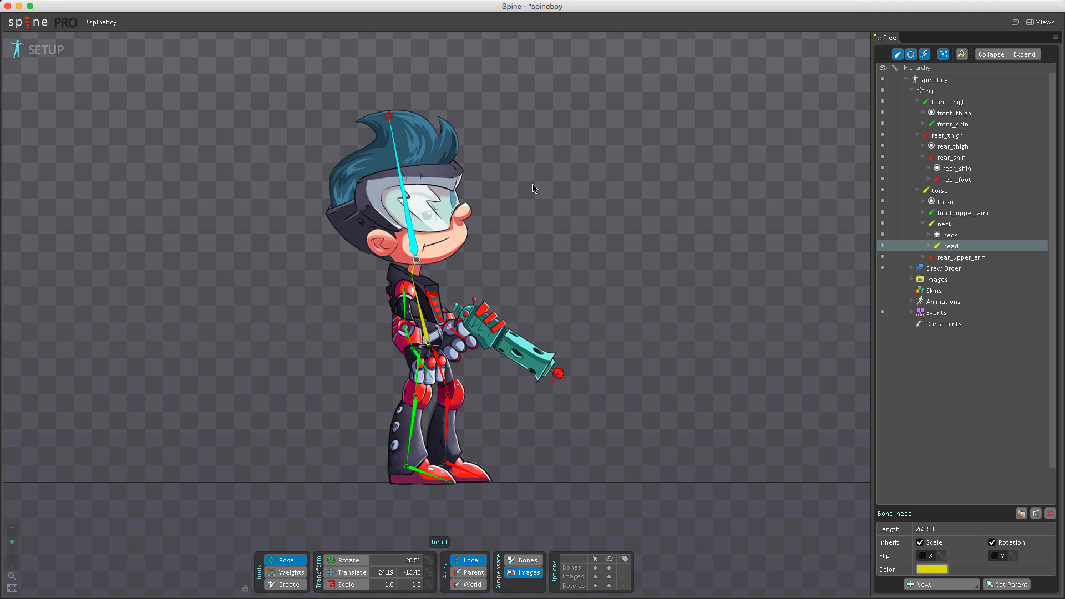
pyautogui.moveTo(506, 214)
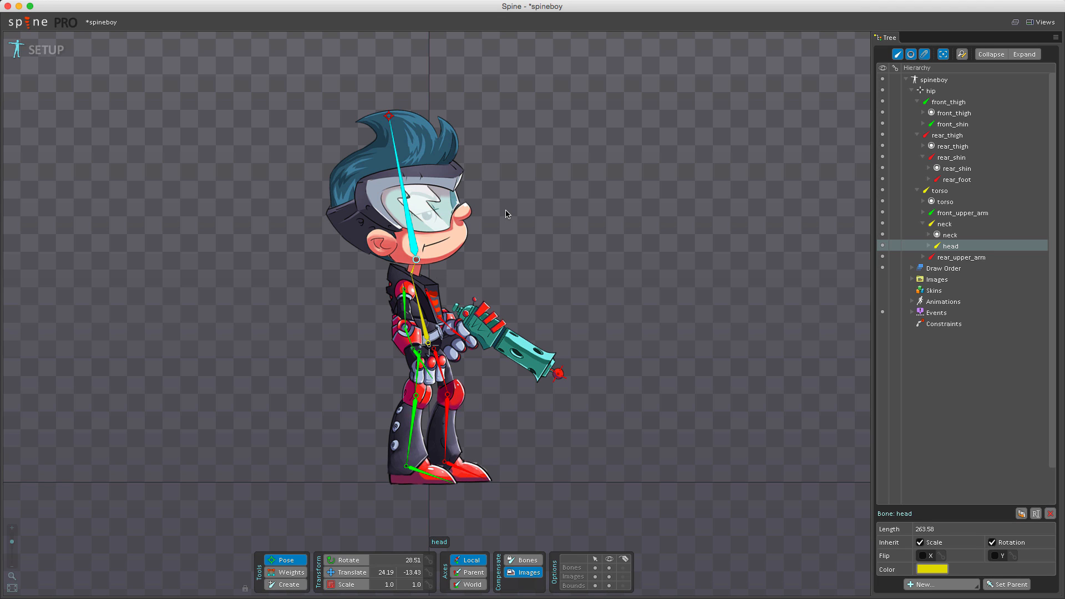
pyautogui.click(962, 211)
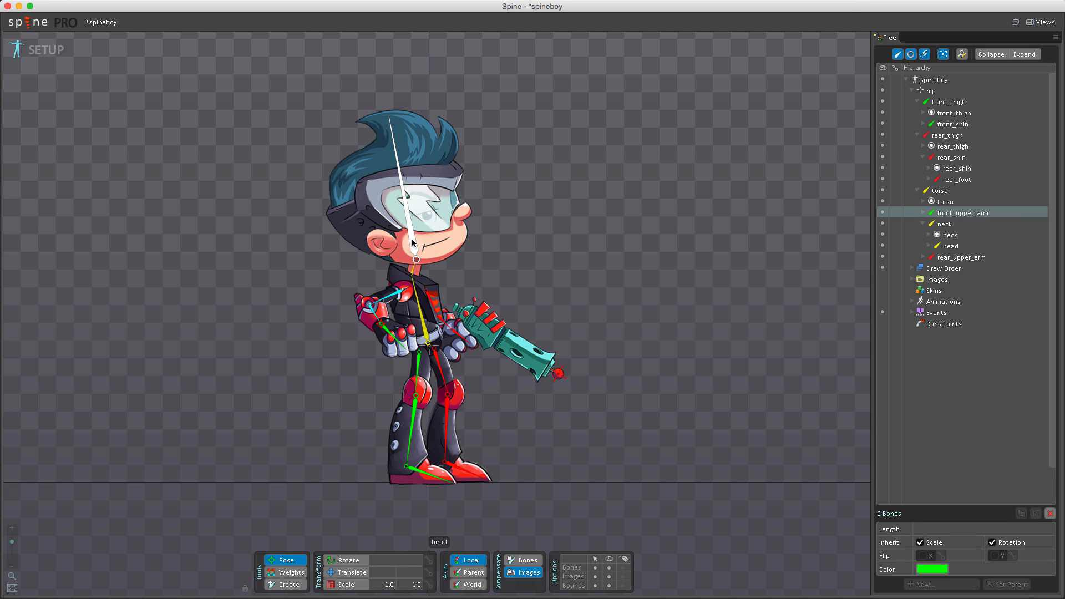
pyautogui.click(950, 246)
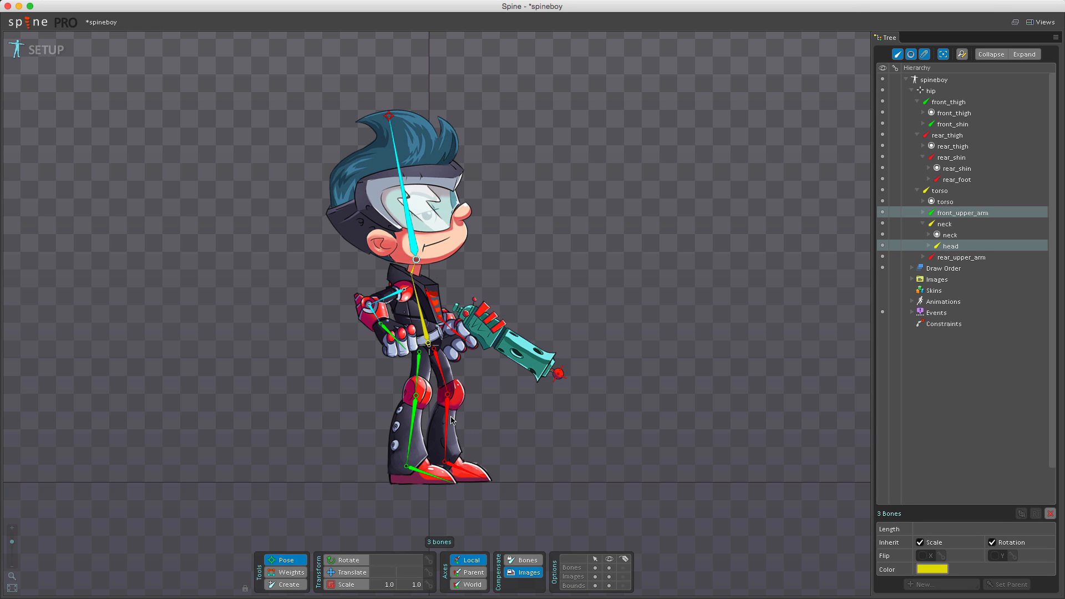
pyautogui.moveTo(491, 433)
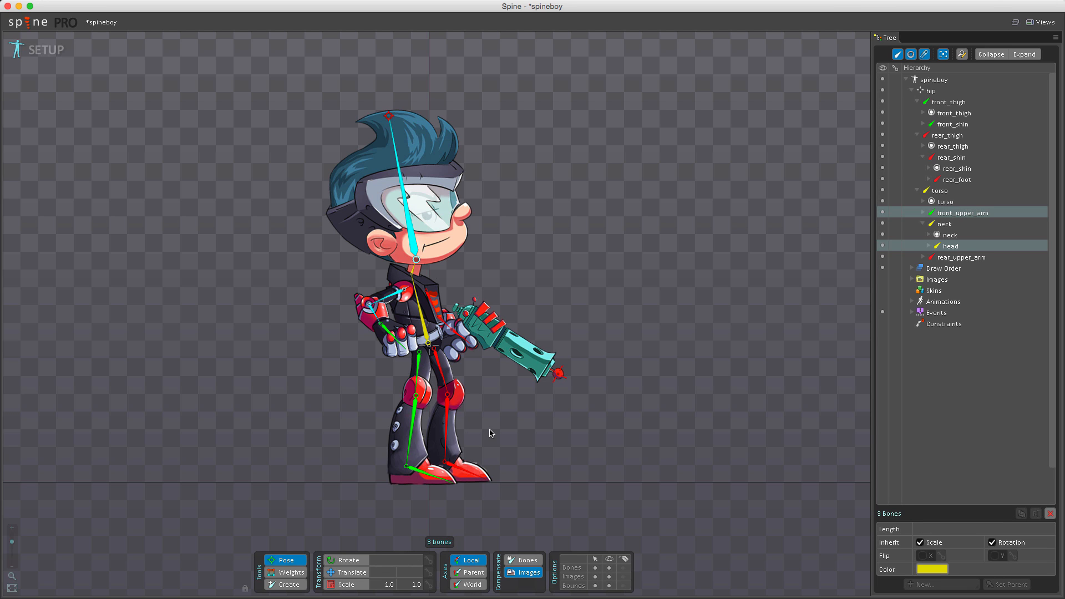
pyautogui.moveTo(506, 441)
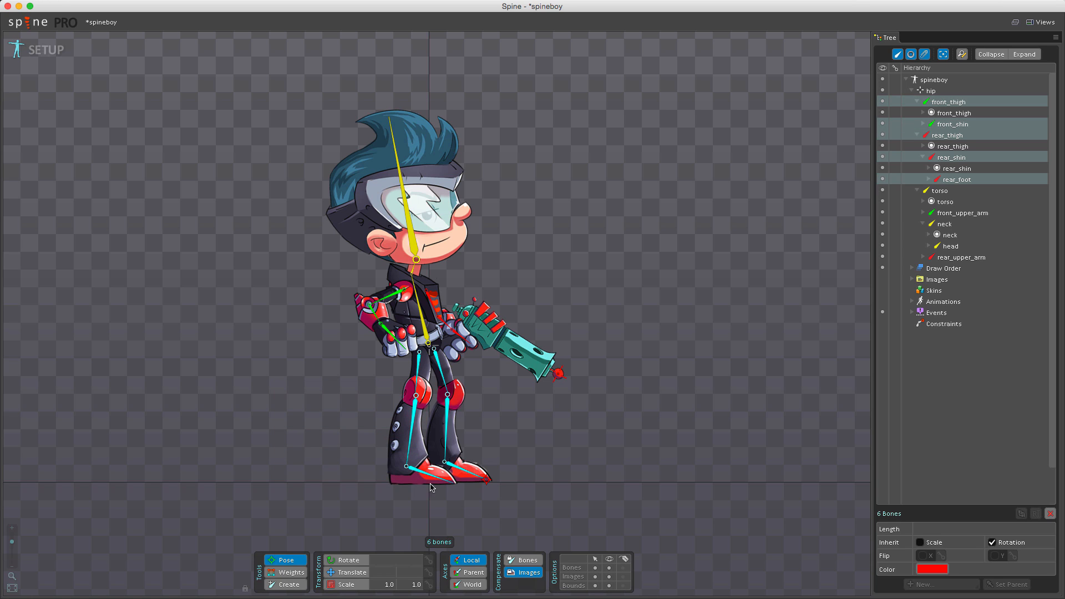
pyautogui.moveTo(412, 399)
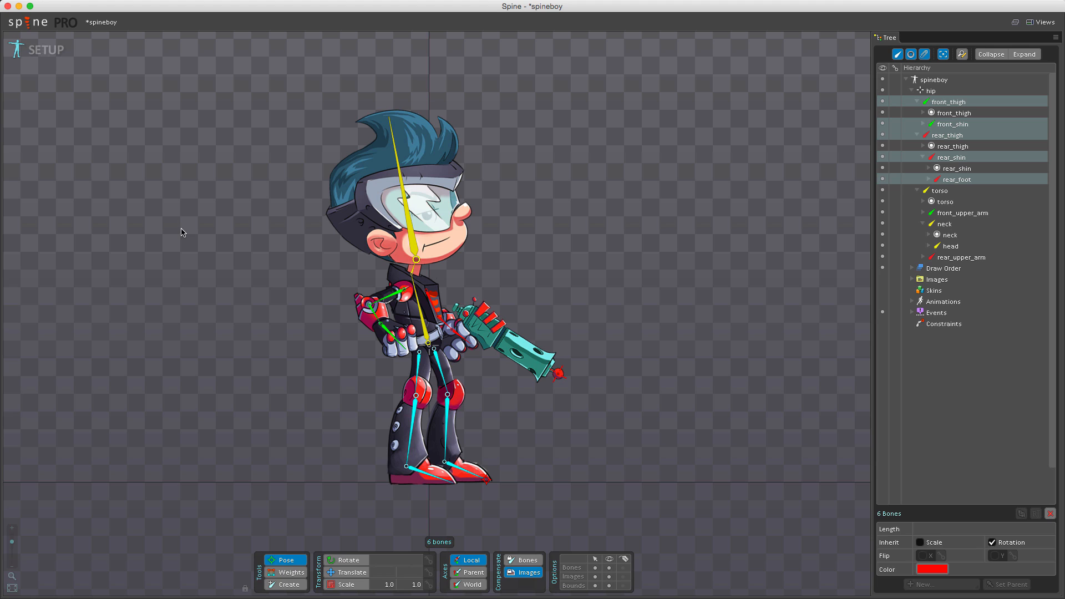
pyautogui.moveTo(112, 158)
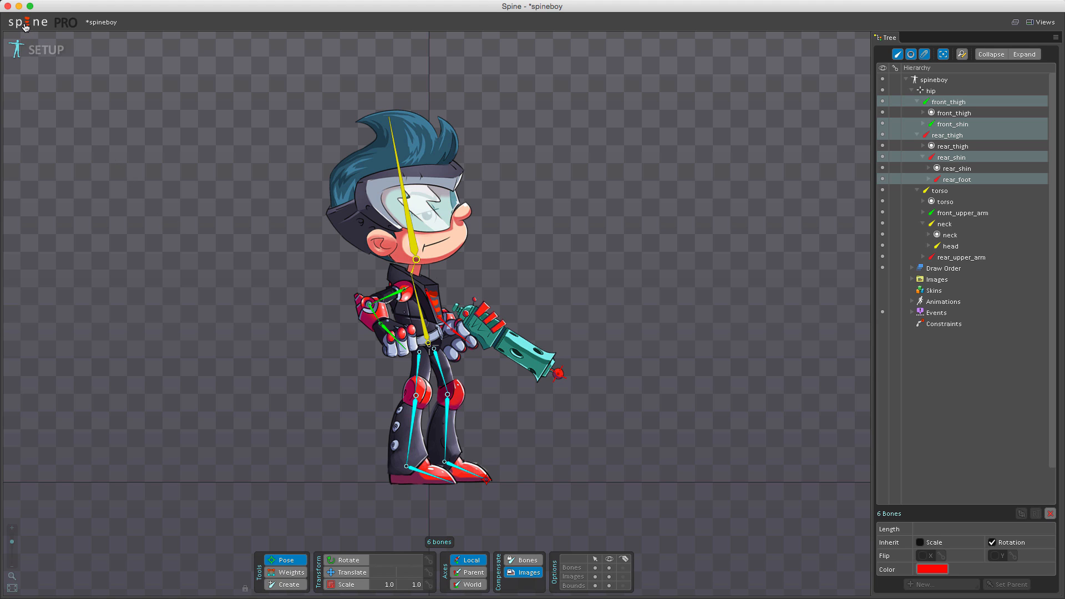
# Step: Load the raptor project, discarding the unsaved spineboy changes
pyautogui.click(26, 22)
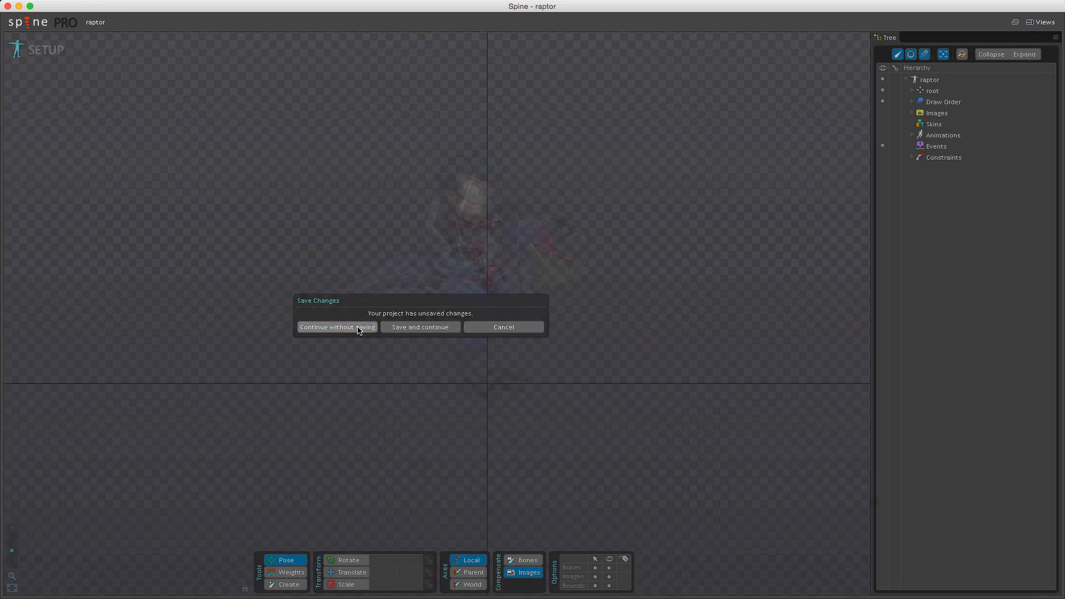
pyautogui.click(336, 327)
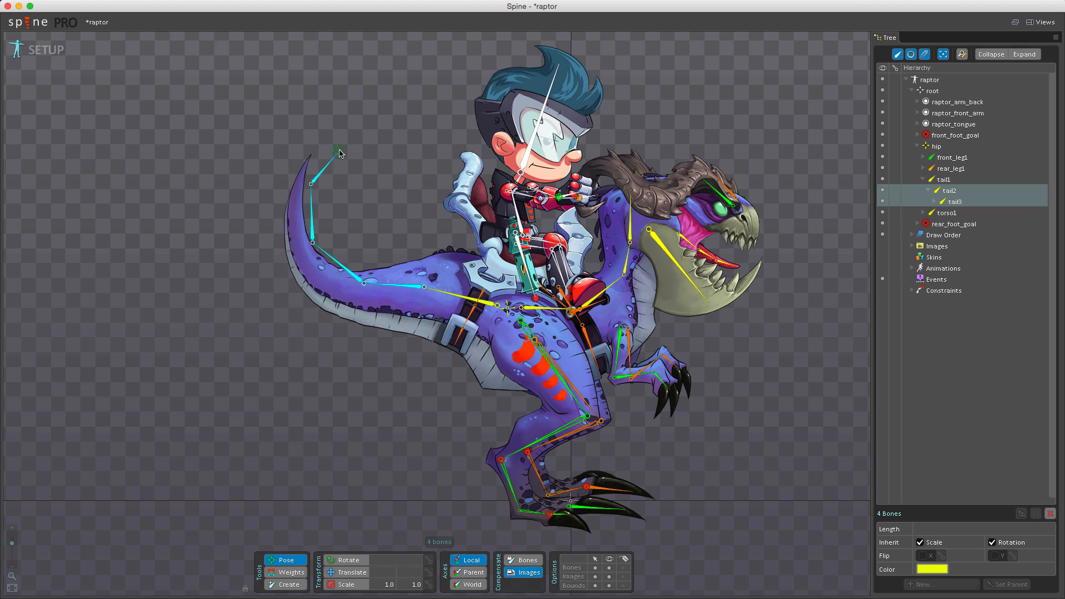
# Step: Bend the raptor's tail5 bone so the tail tip curls upward
pyautogui.moveTo(338, 151); pyautogui.dragTo(311, 148)
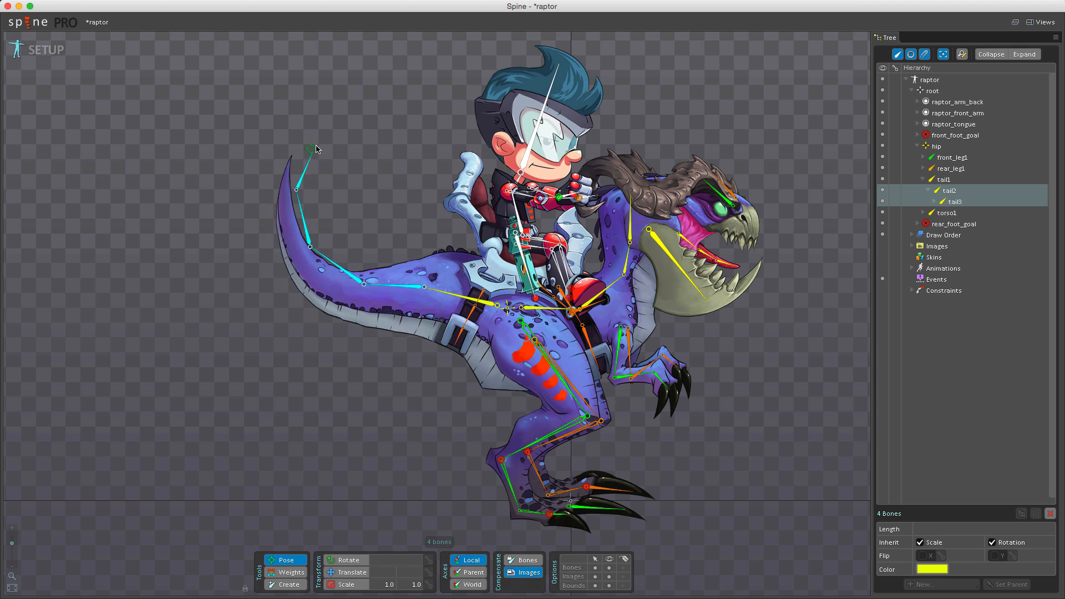
pyautogui.moveTo(311, 148); pyautogui.dragTo(275, 187)
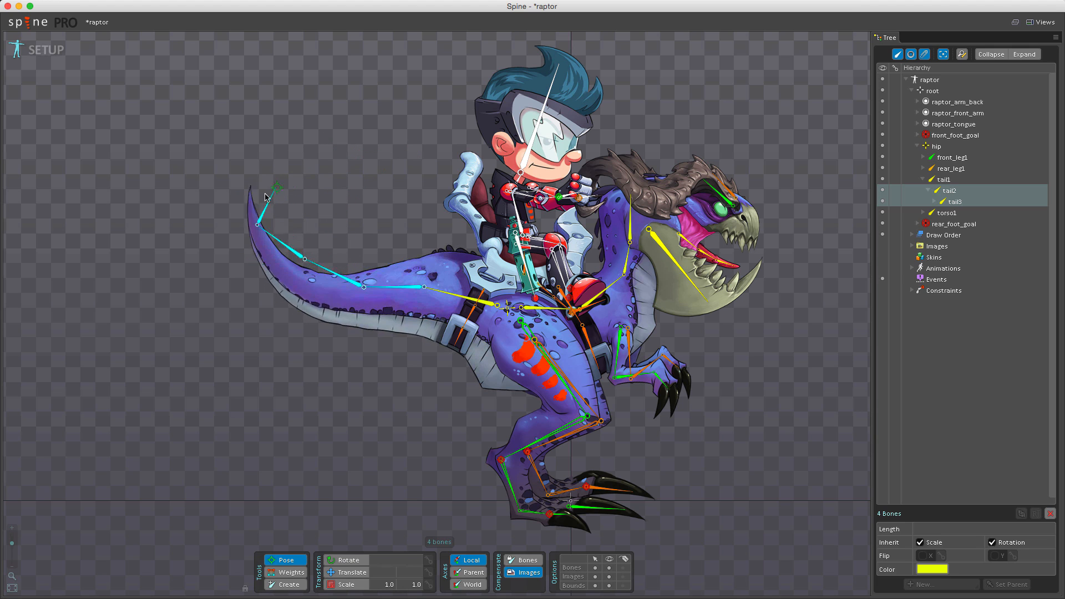
pyautogui.moveTo(272, 188); pyautogui.dragTo(288, 150)
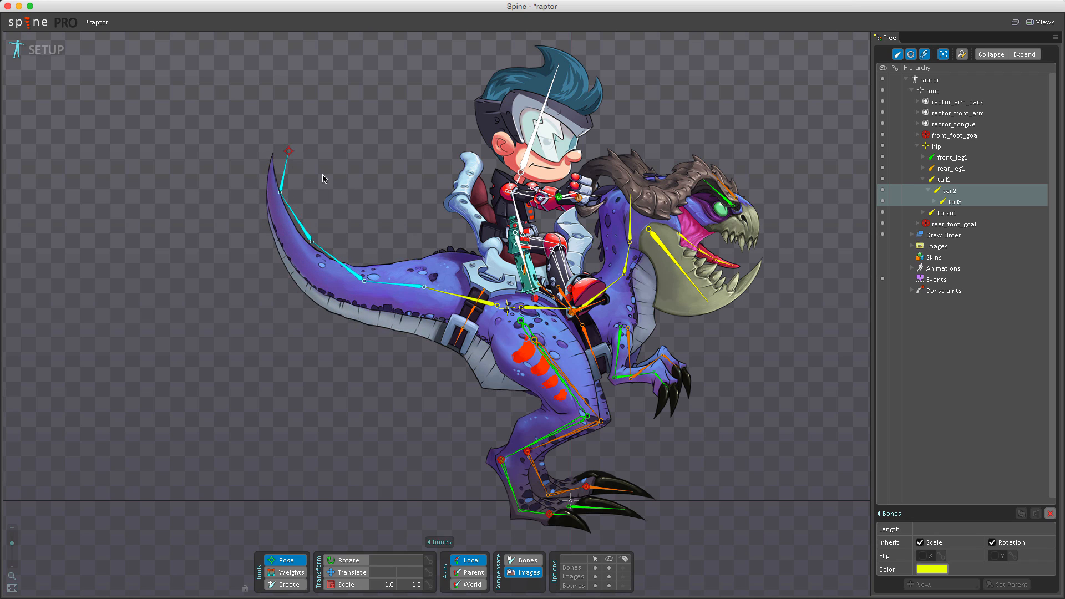
pyautogui.moveTo(288, 166)
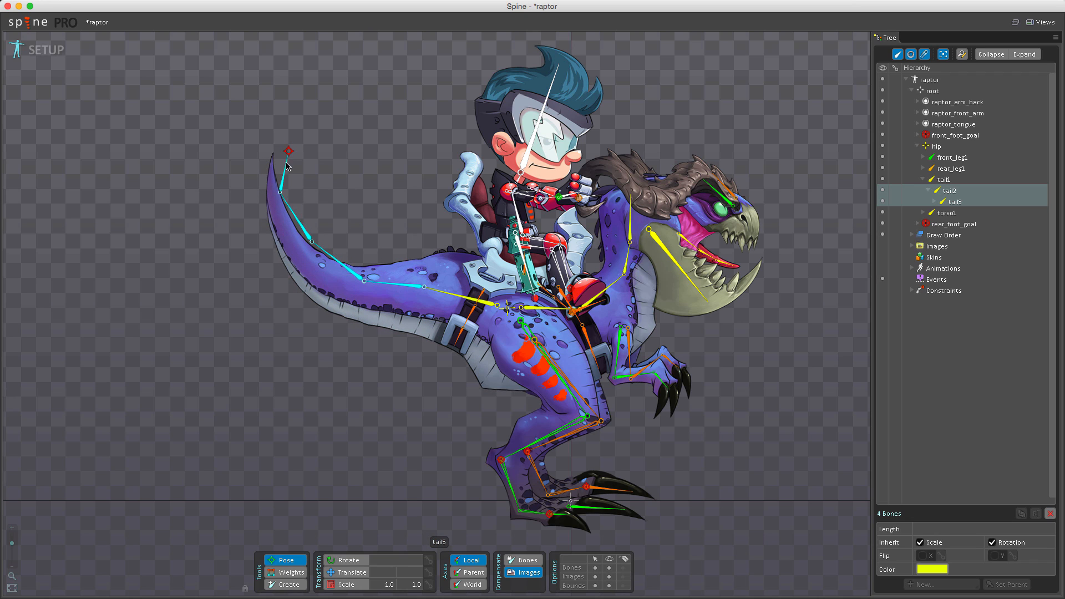
pyautogui.moveTo(267, 158)
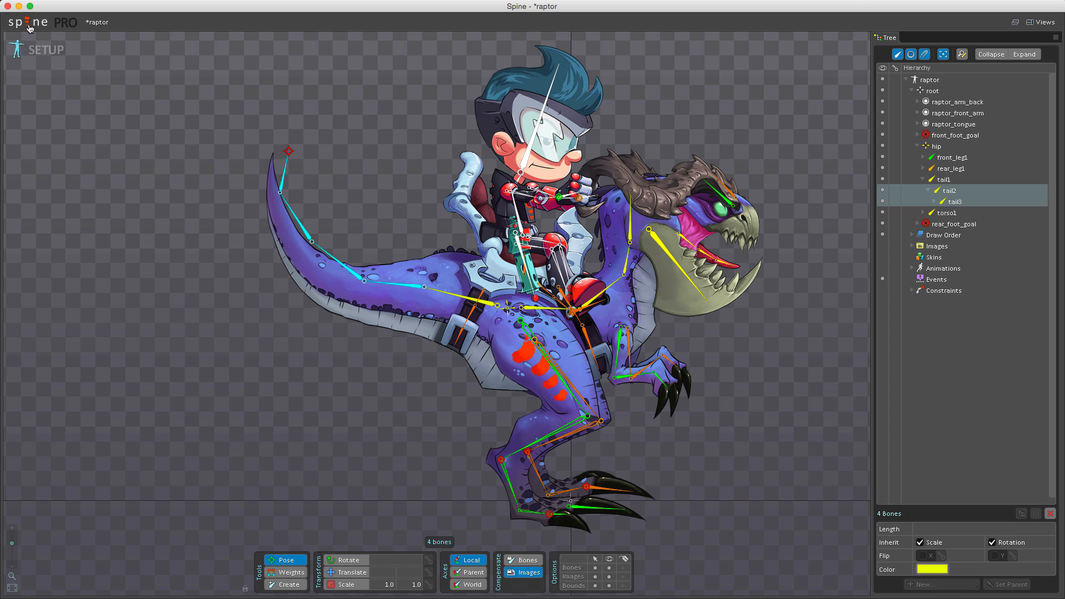
# Step: Reopen the spineboy example from the Recent Projects list
pyautogui.click(27, 21)
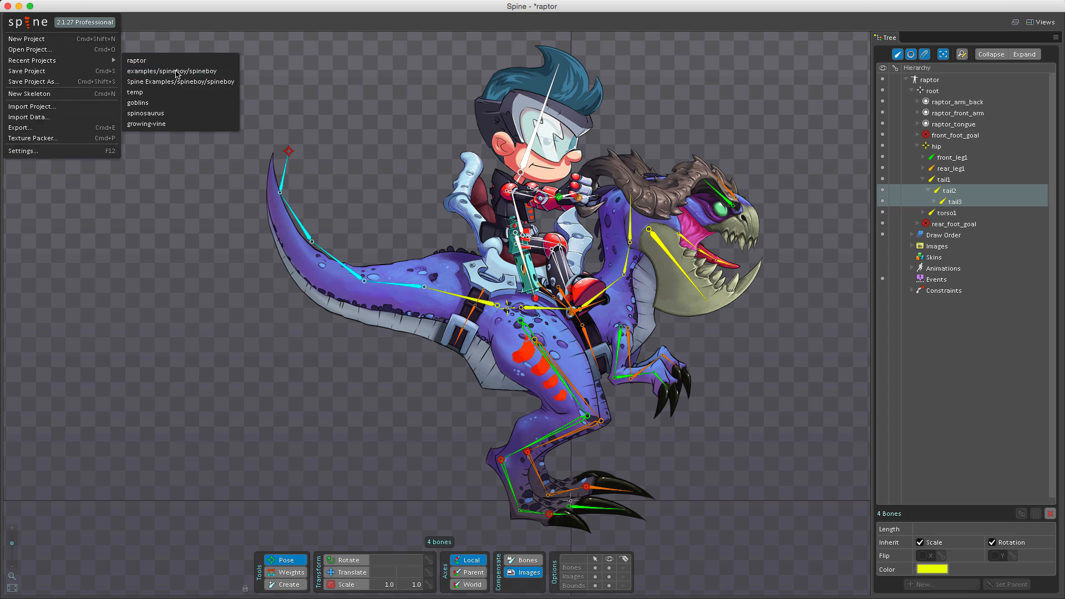
pyautogui.click(173, 70)
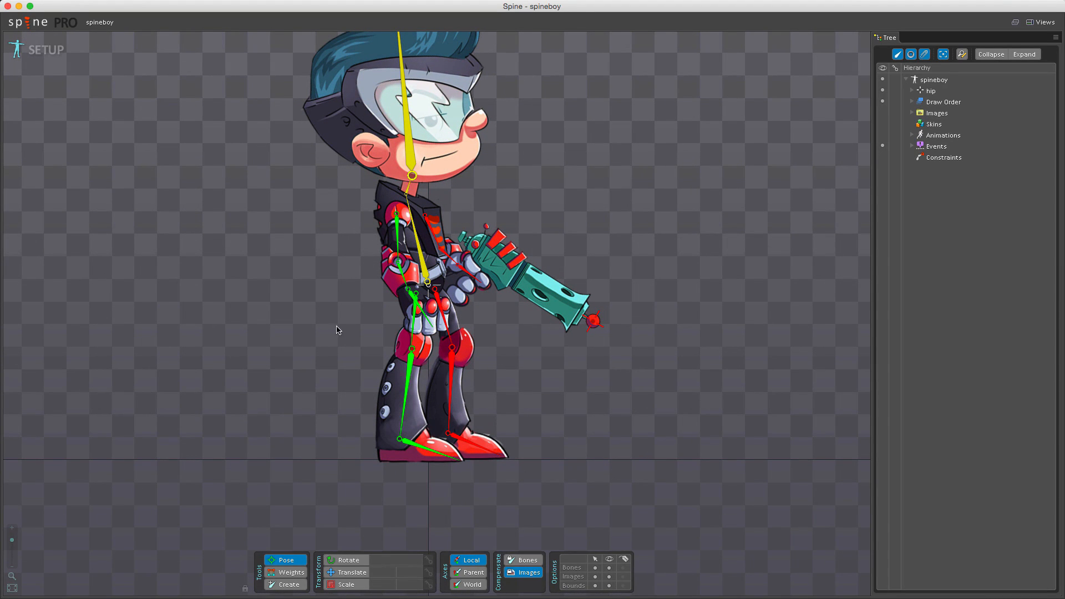
pyautogui.moveTo(342, 330)
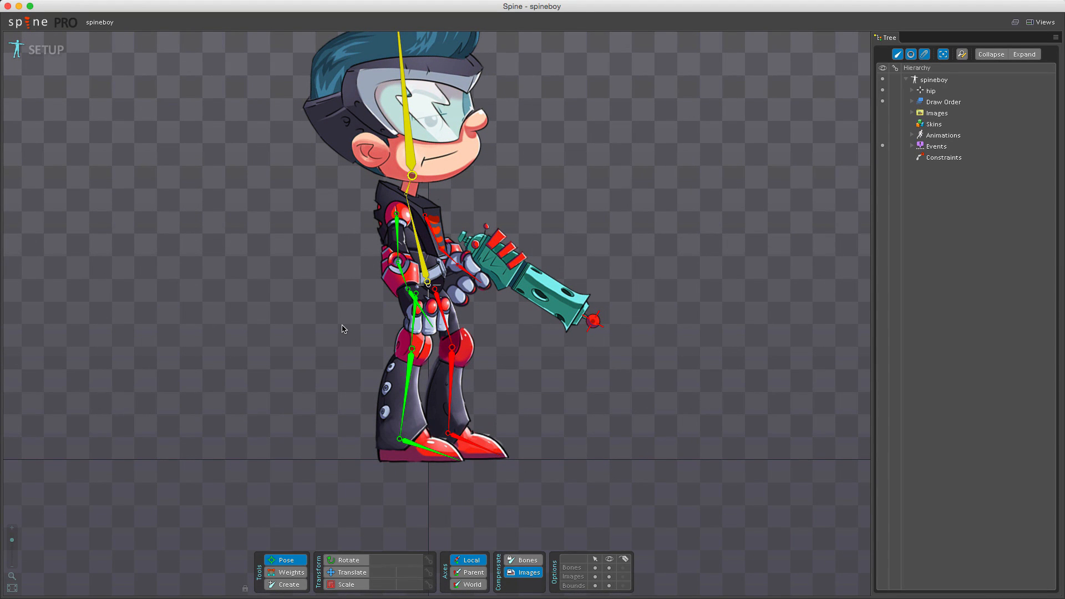
pyautogui.moveTo(341, 325)
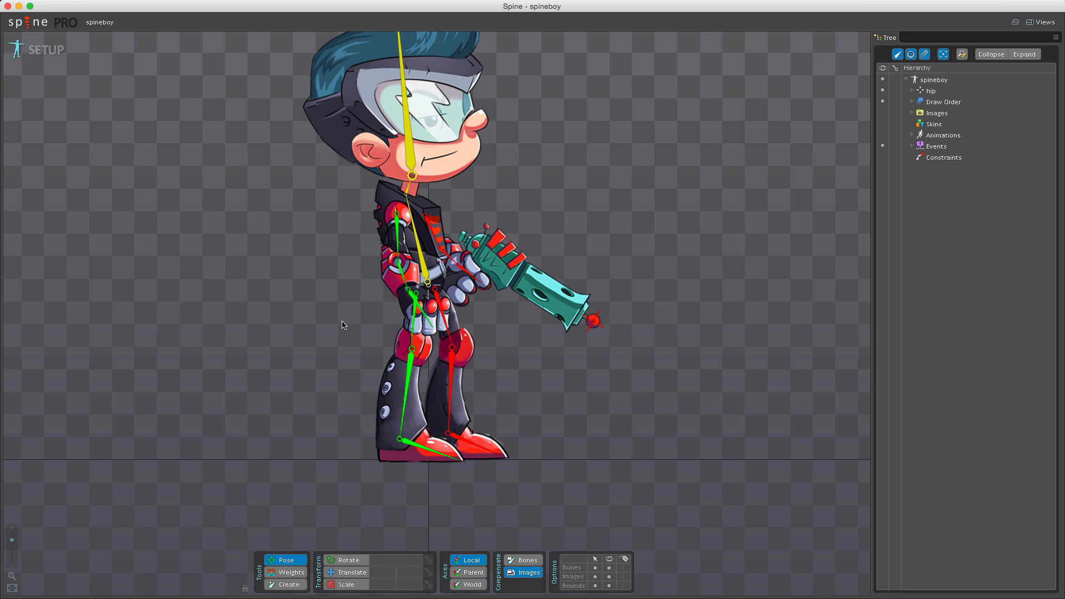
pyautogui.moveTo(344, 330)
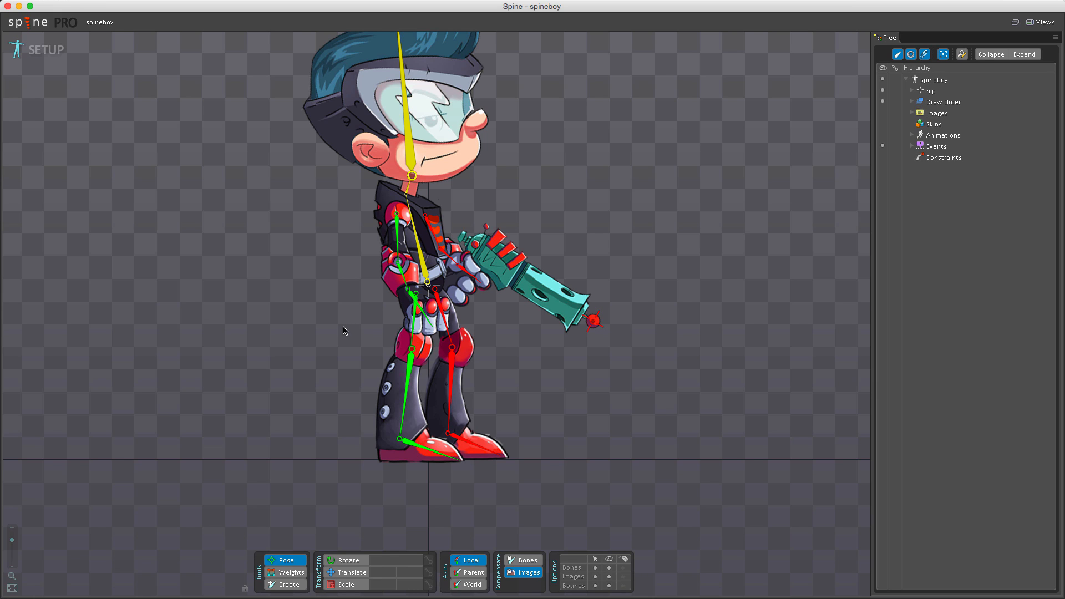
pyautogui.moveTo(366, 342)
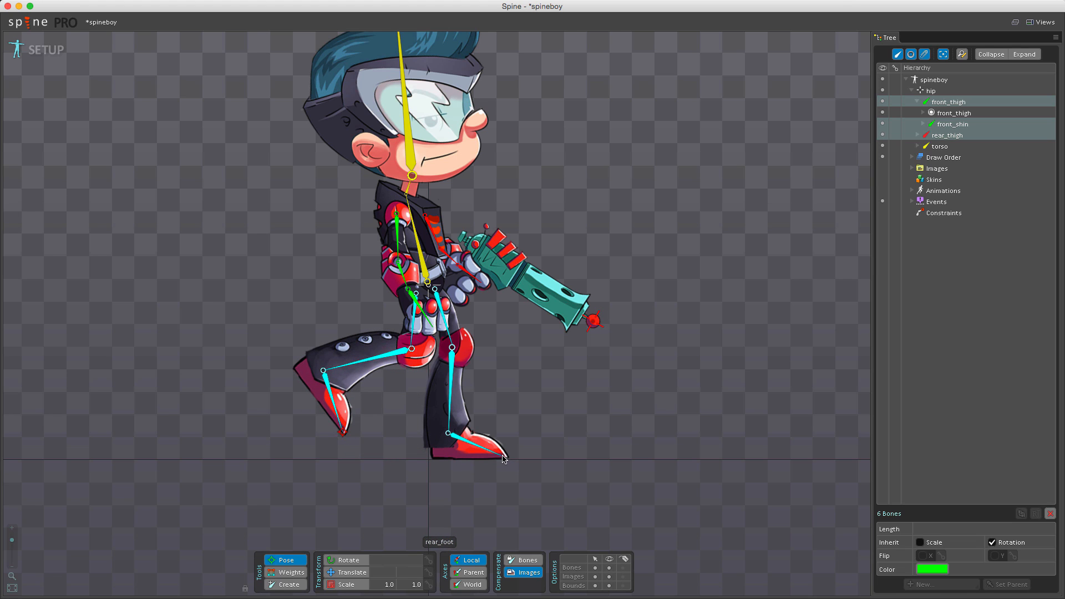
# Step: Bend the rear and front legs into a stride by dragging the rear_foot and front_foot bones
pyautogui.moveTo(502, 459); pyautogui.dragTo(472, 441)
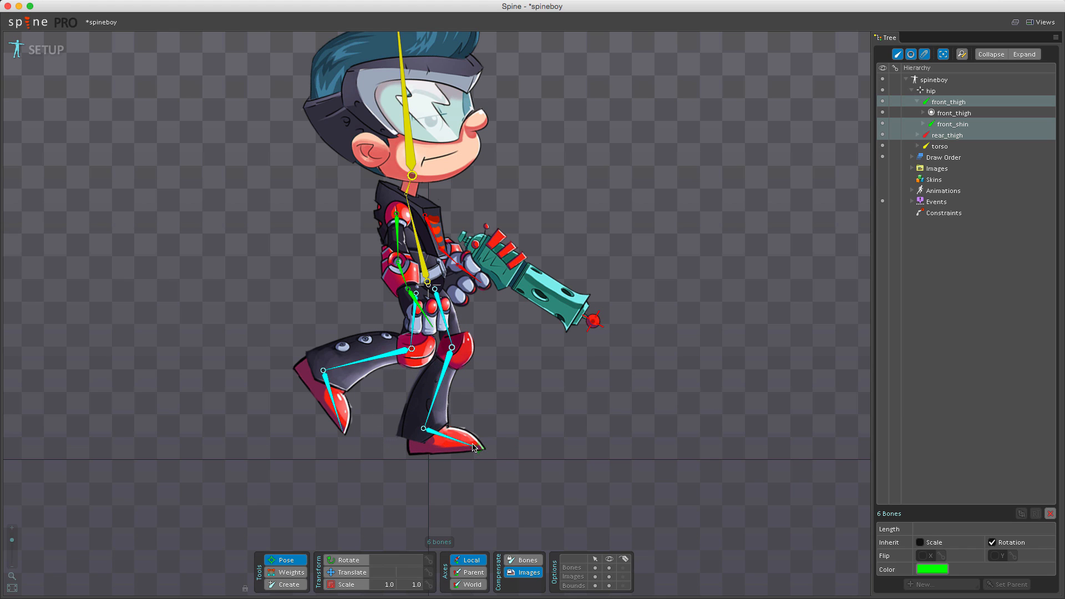
pyautogui.moveTo(404, 334)
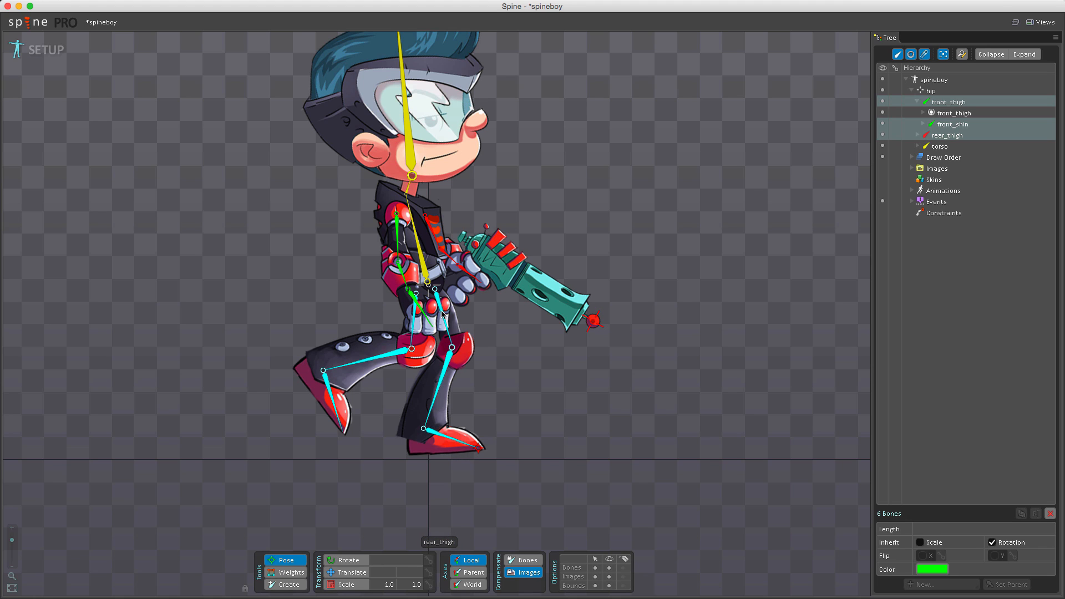
pyautogui.moveTo(333, 425)
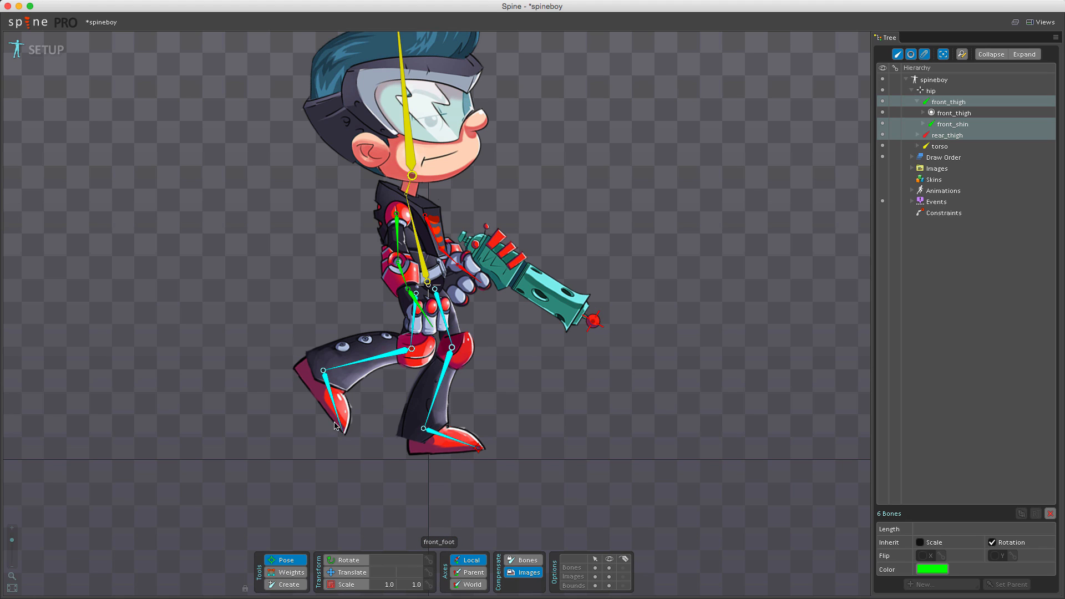
pyautogui.moveTo(333, 424); pyautogui.dragTo(499, 462)
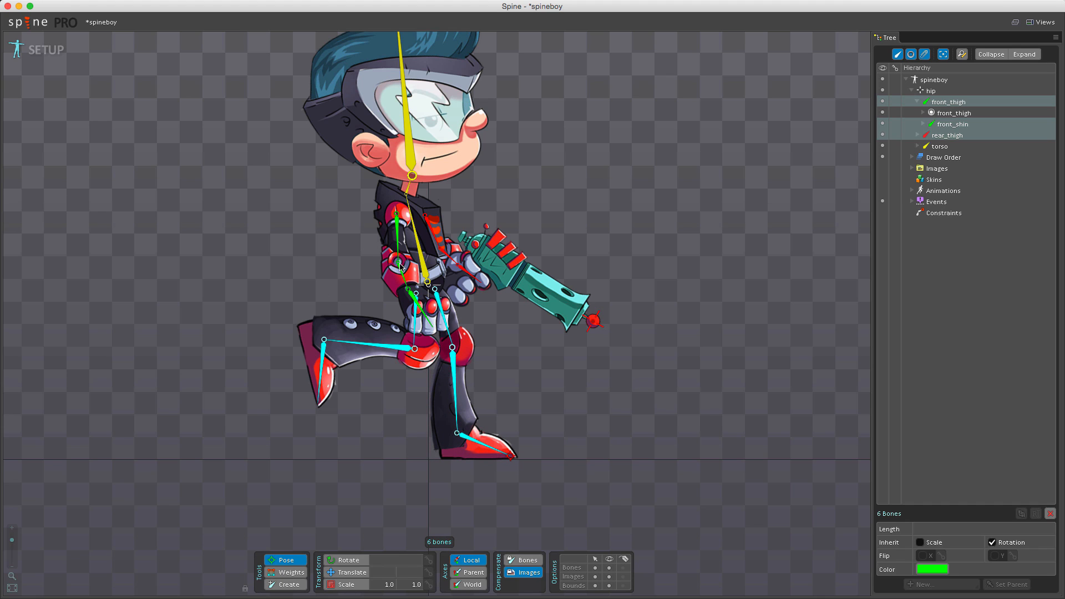
pyautogui.moveTo(205, 140)
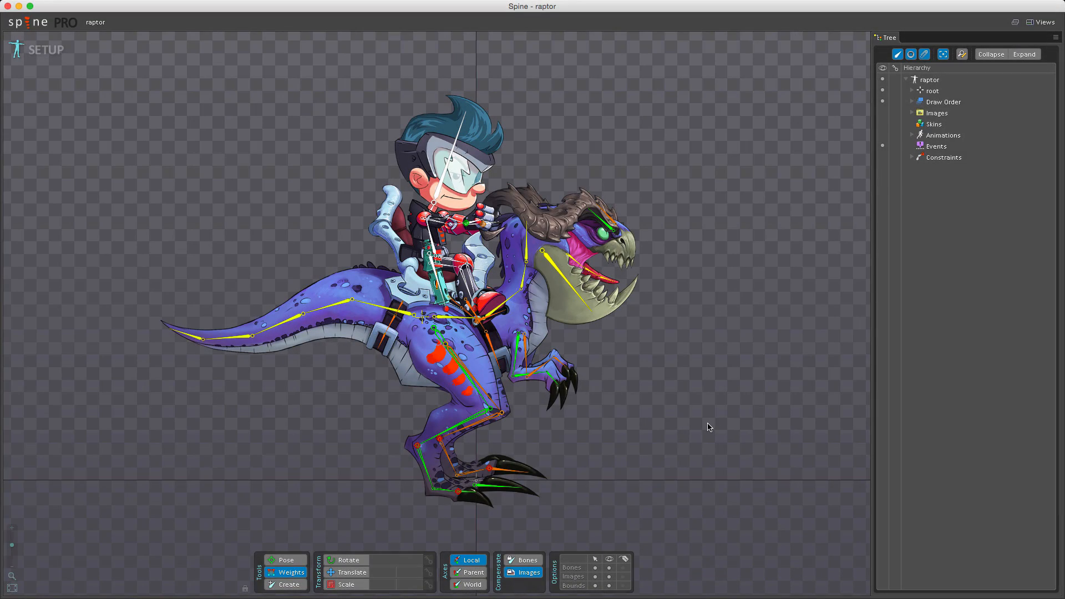
pyautogui.moveTo(706, 421)
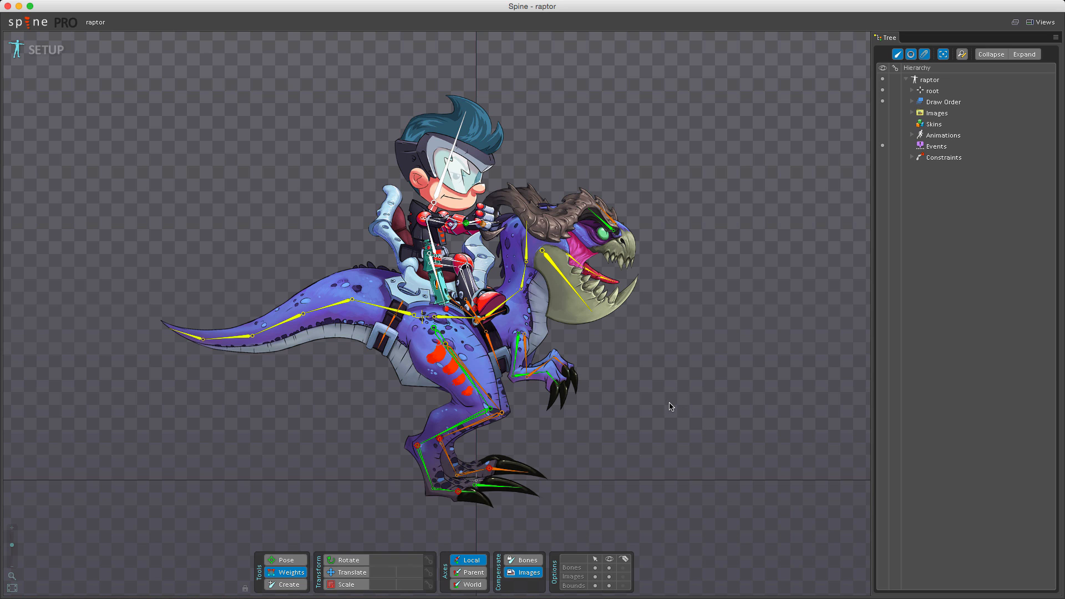
pyautogui.moveTo(608, 419)
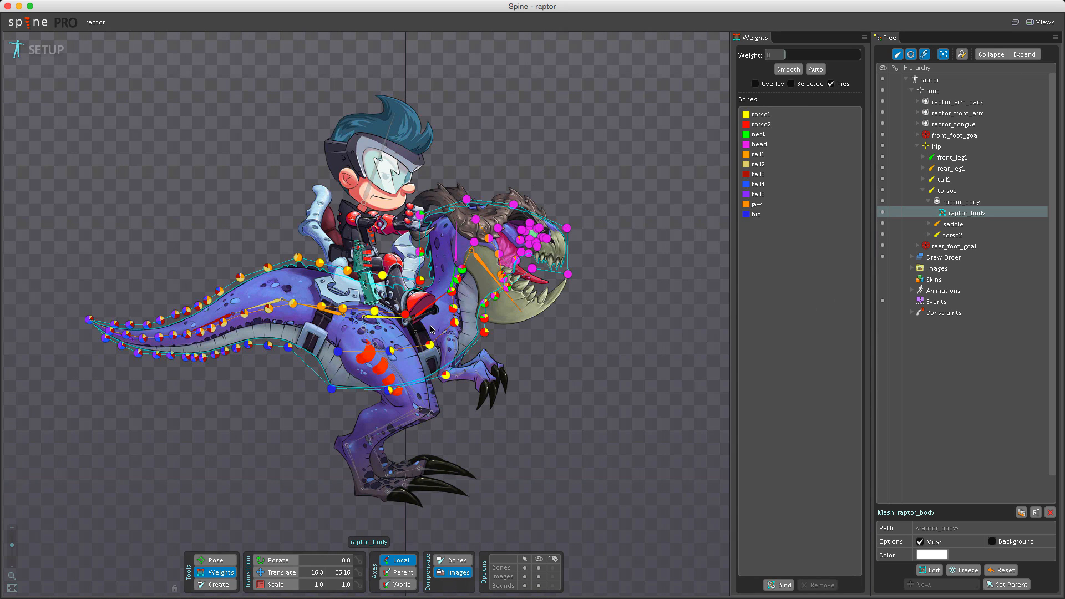
pyautogui.moveTo(747, 281)
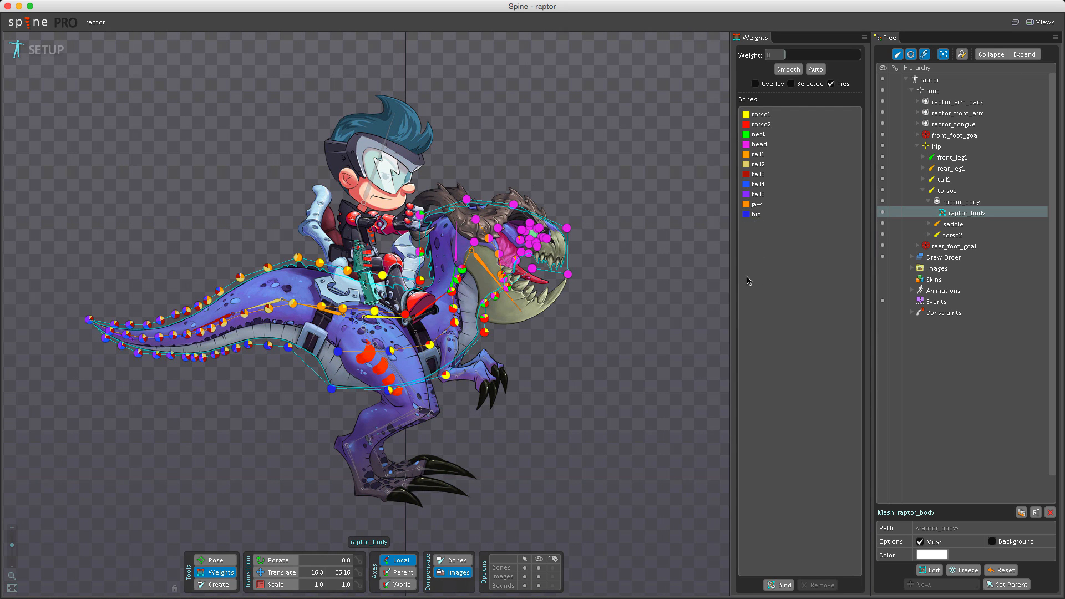
pyautogui.moveTo(600, 318)
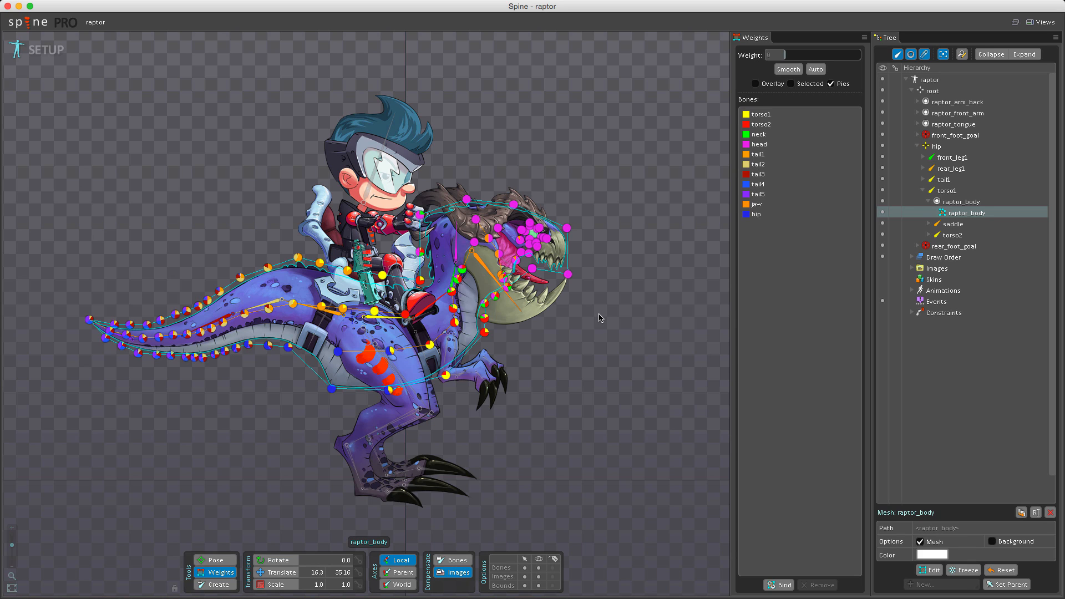
pyautogui.moveTo(621, 372)
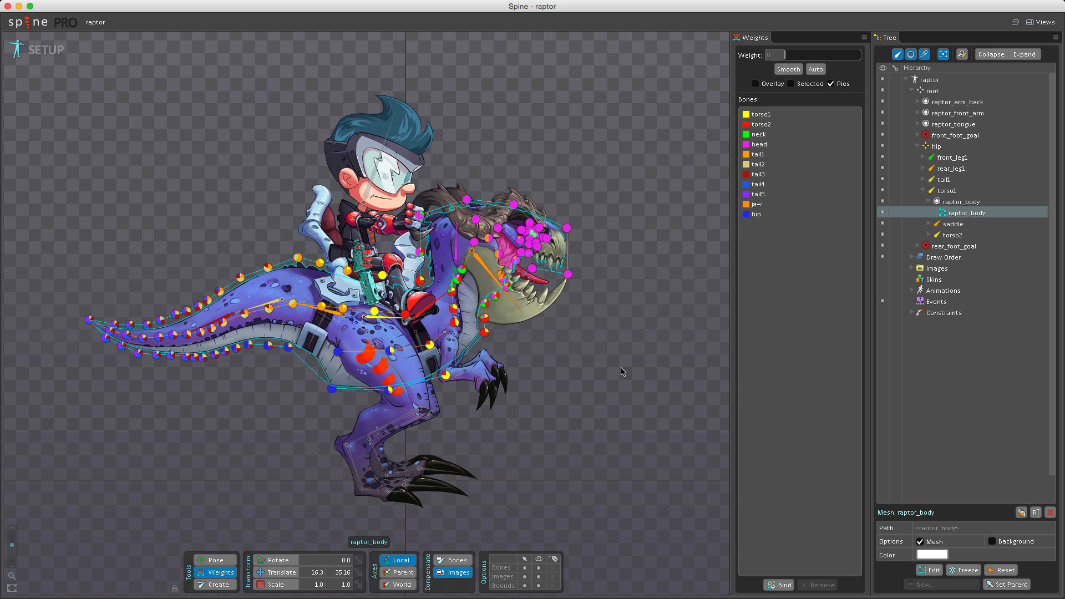
pyautogui.moveTo(621, 372)
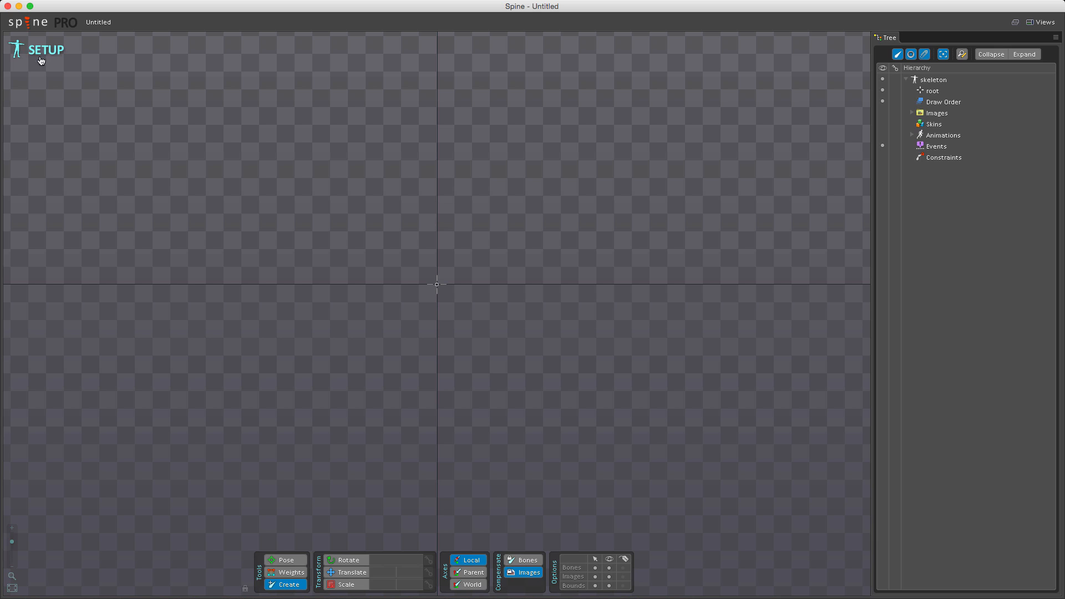
pyautogui.moveTo(247, 161)
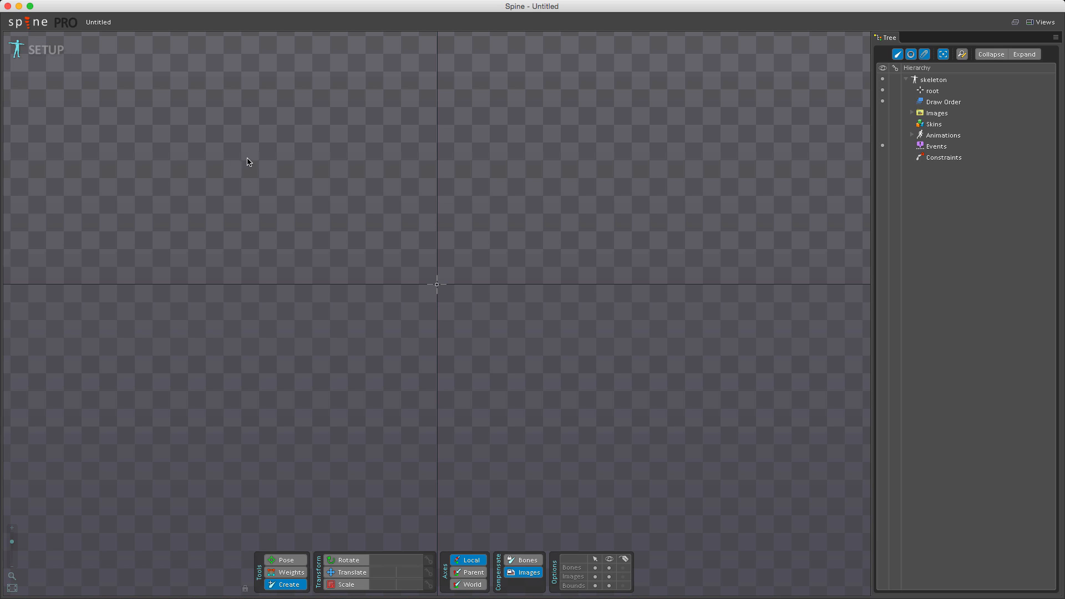
pyautogui.moveTo(353, 228)
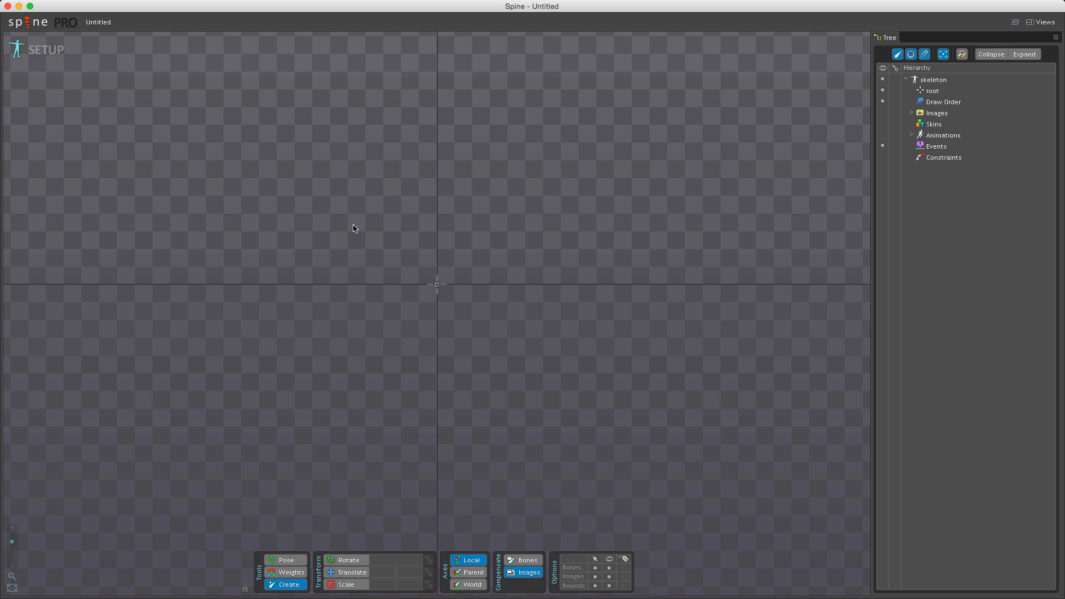
pyautogui.moveTo(353, 275)
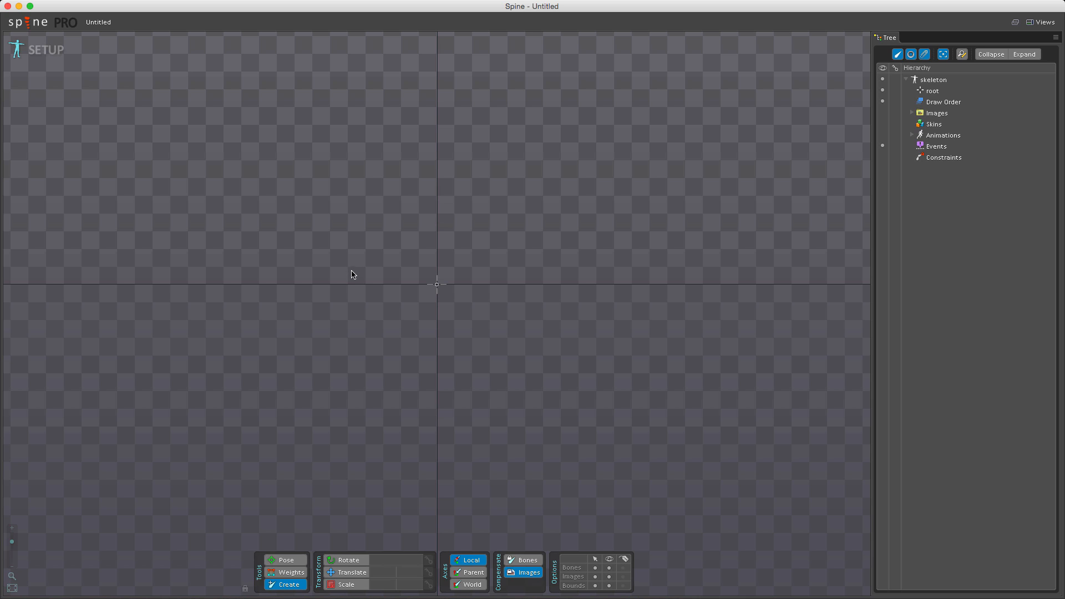
pyautogui.moveTo(347, 287)
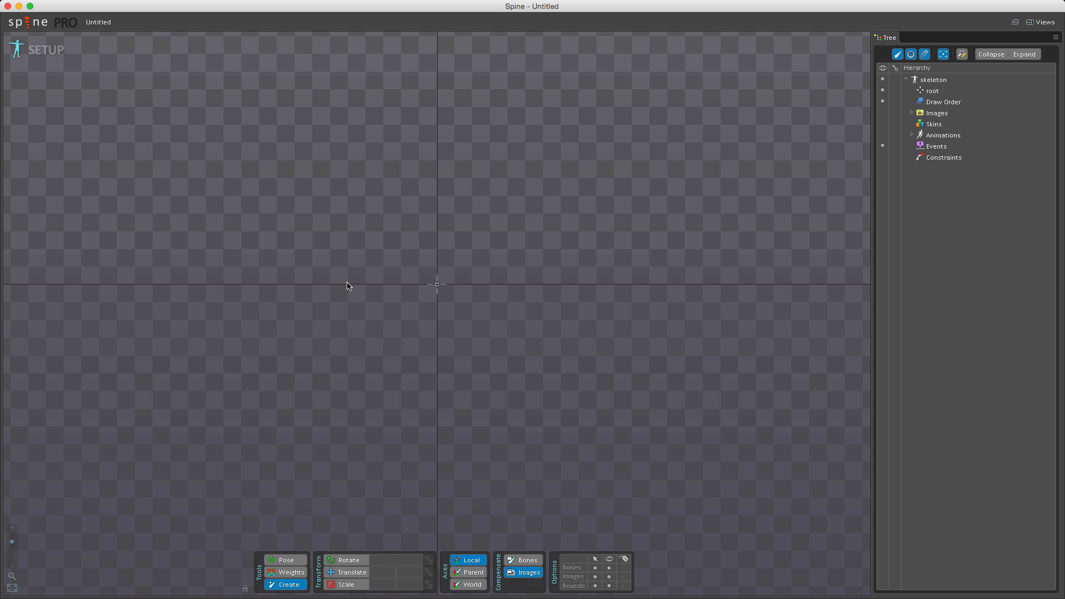
pyautogui.moveTo(345, 289)
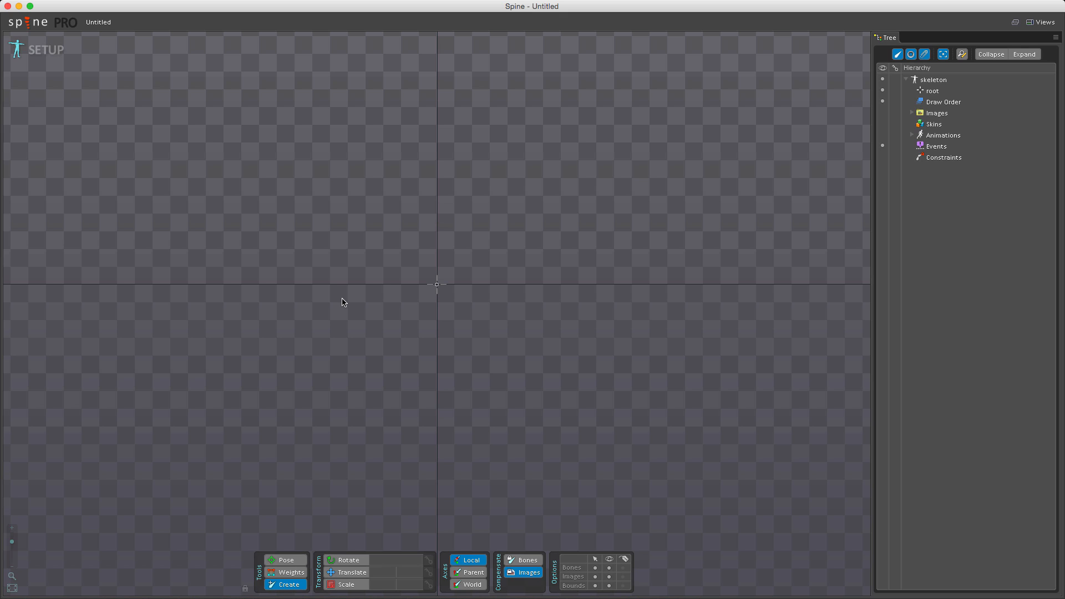
pyautogui.moveTo(441, 300)
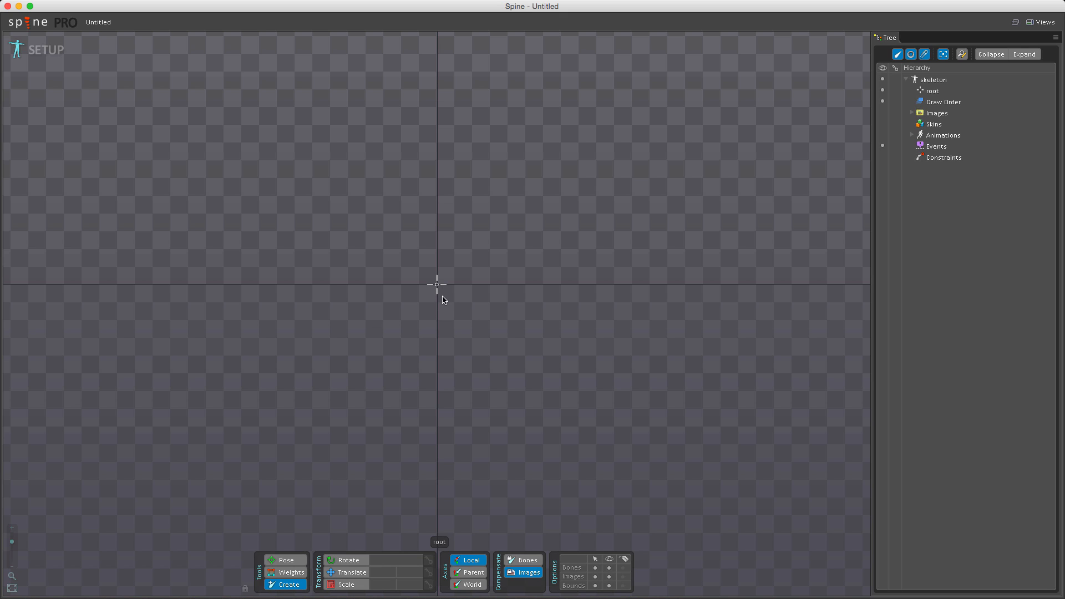
pyautogui.moveTo(436, 294)
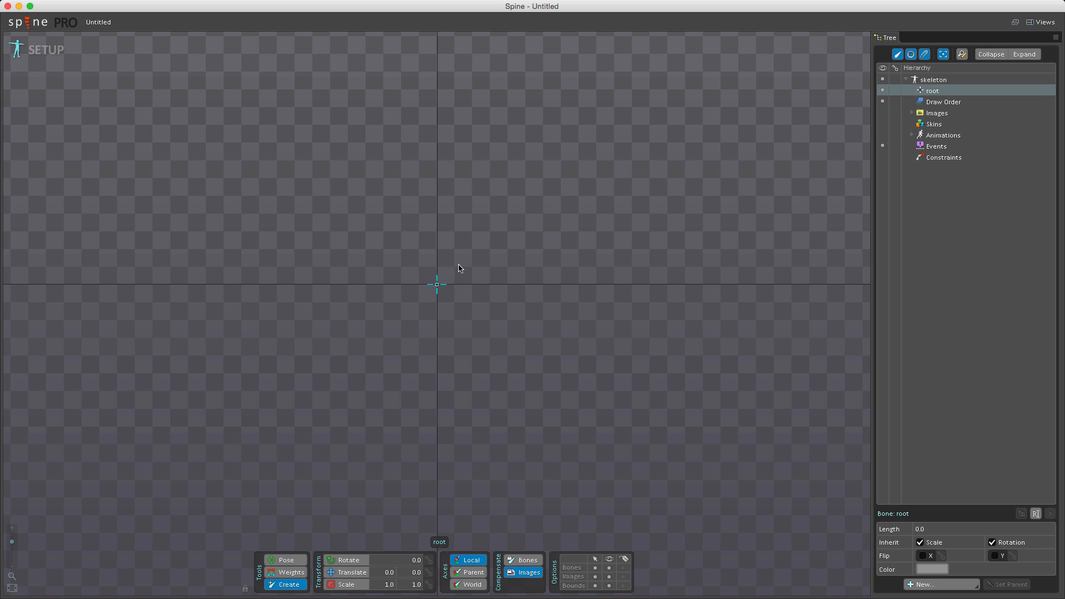
# Step: Draw the first bone up and right from the origin and add zero-length bone2 past its tip
pyautogui.moveTo(437, 284); pyautogui.dragTo(517, 196)
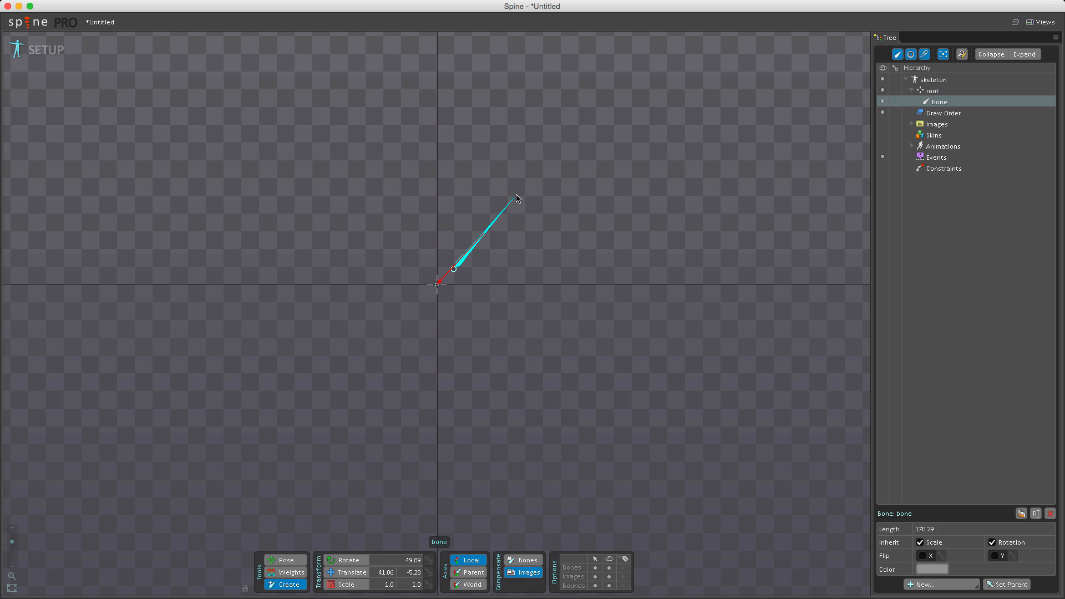
pyautogui.moveTo(517, 199); pyautogui.dragTo(536, 173)
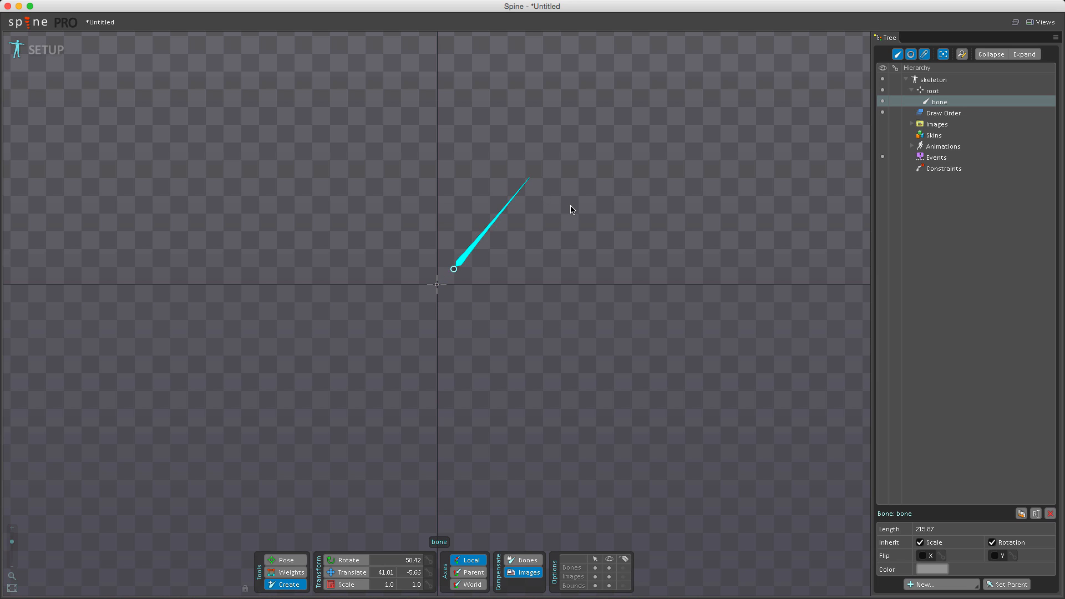
pyautogui.moveTo(577, 200)
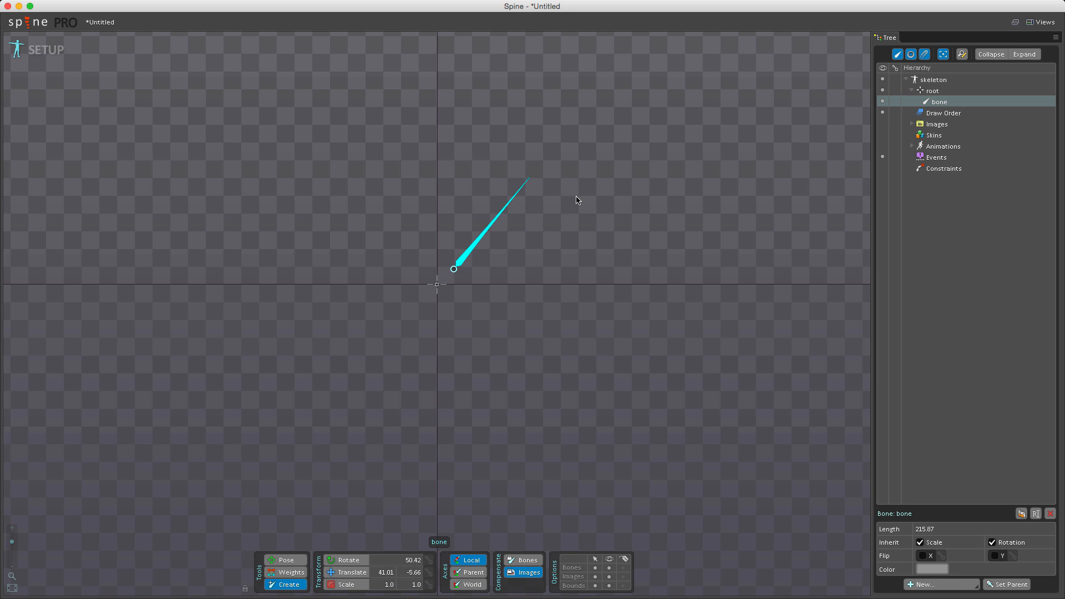
pyautogui.moveTo(578, 192)
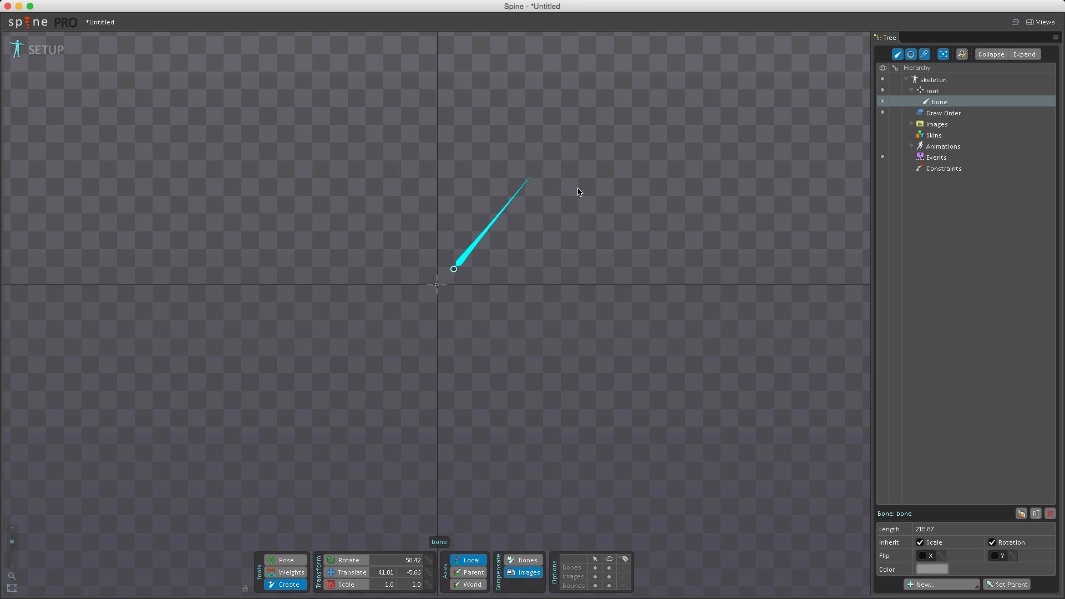
pyautogui.click(577, 189)
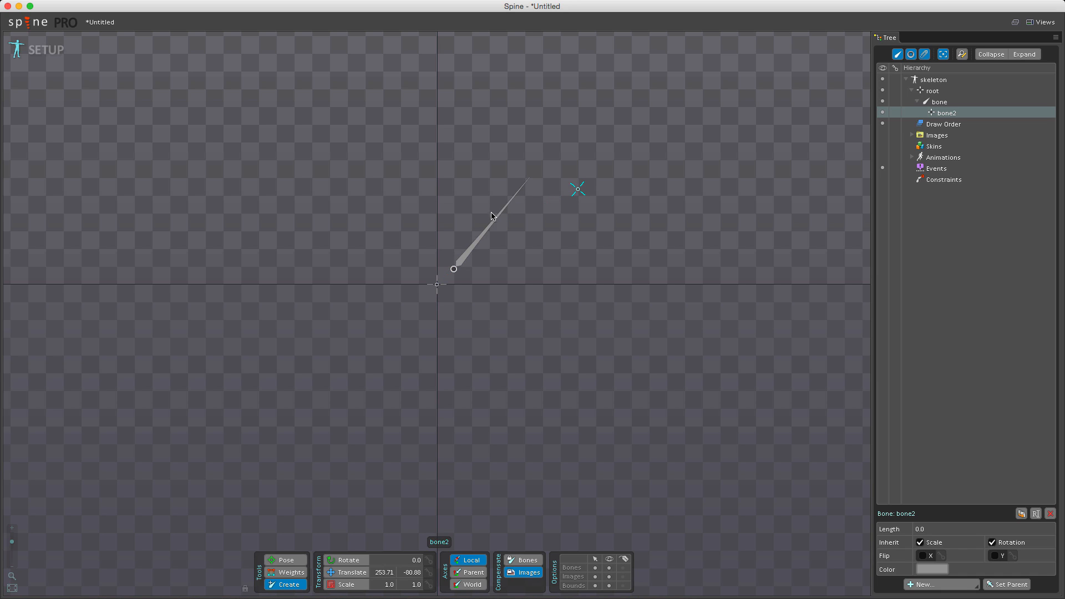
pyautogui.moveTo(539, 269)
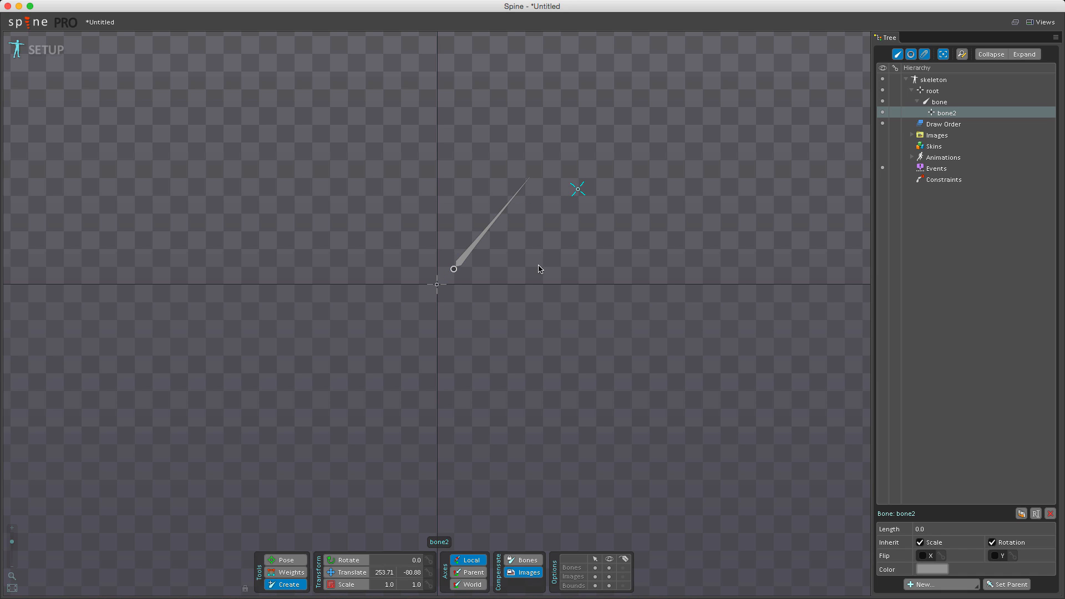
pyautogui.moveTo(540, 248)
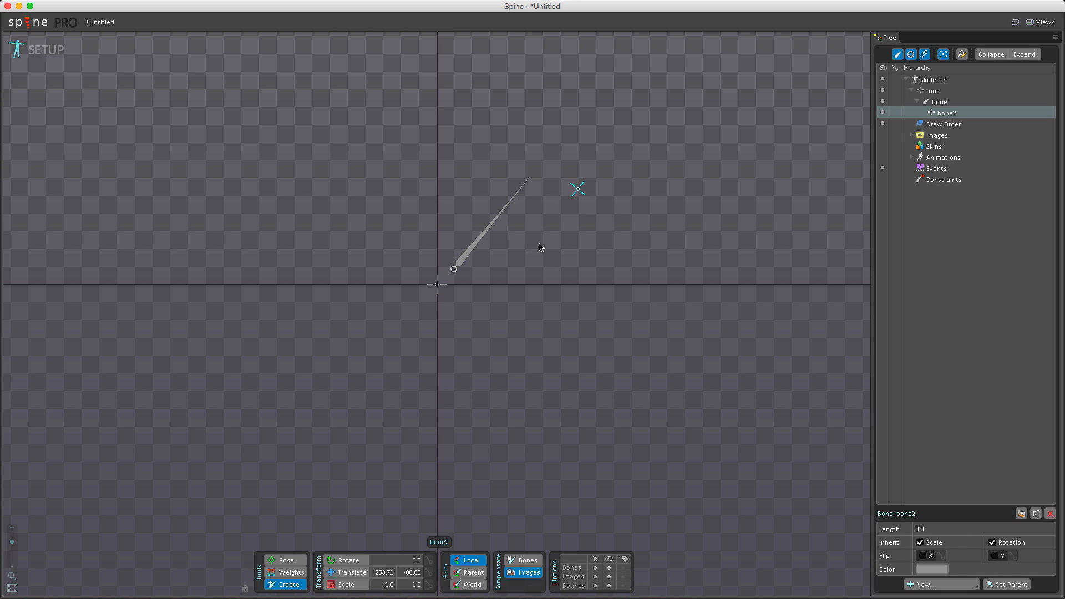
pyautogui.moveTo(550, 244)
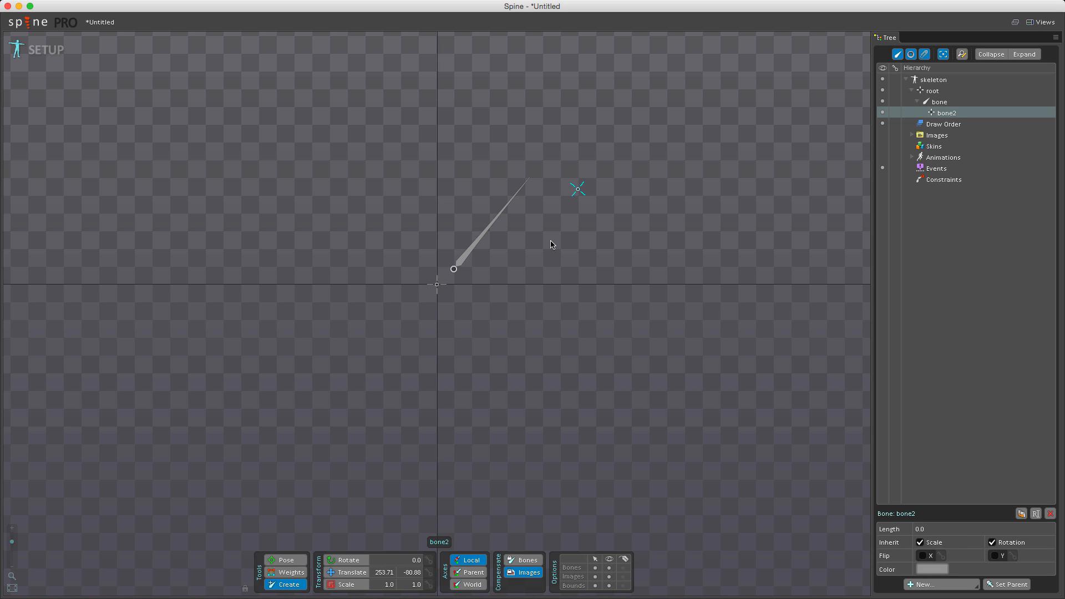
pyautogui.moveTo(553, 245)
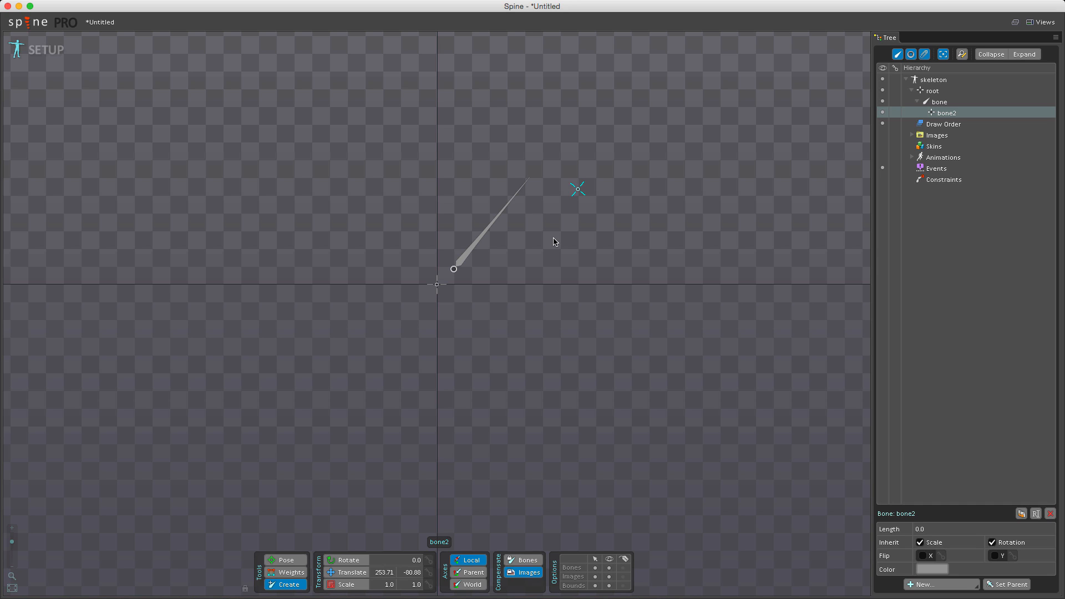
pyautogui.moveTo(581, 209)
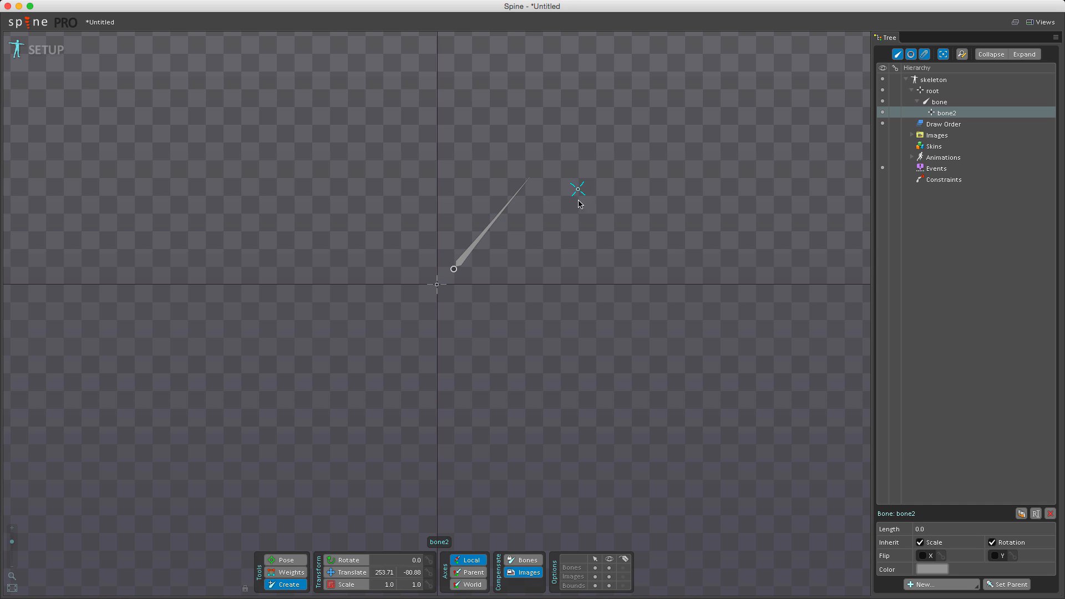
pyautogui.moveTo(514, 225)
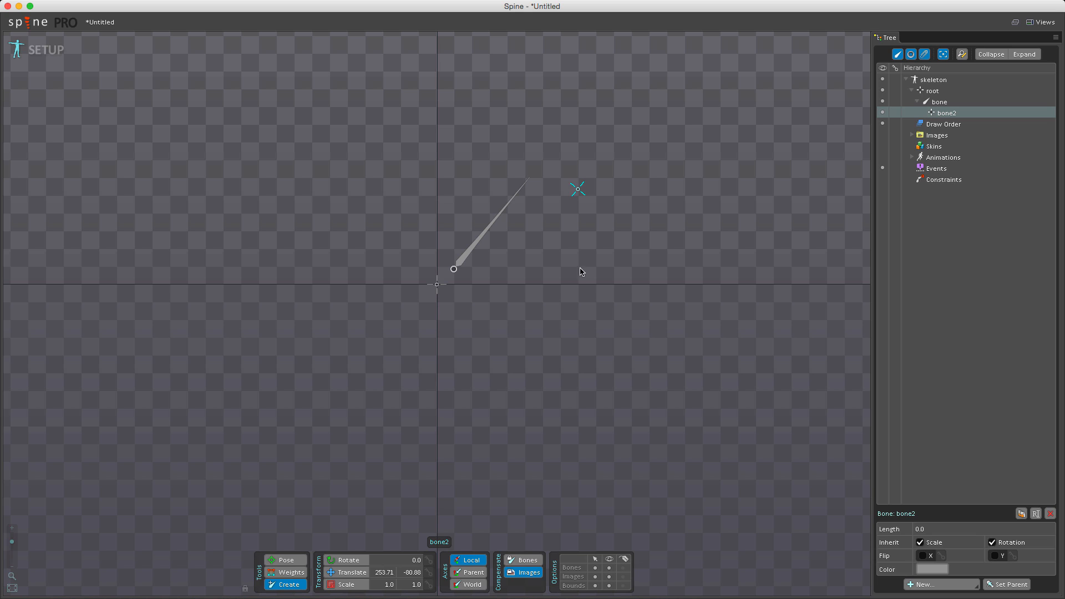
pyautogui.moveTo(582, 263)
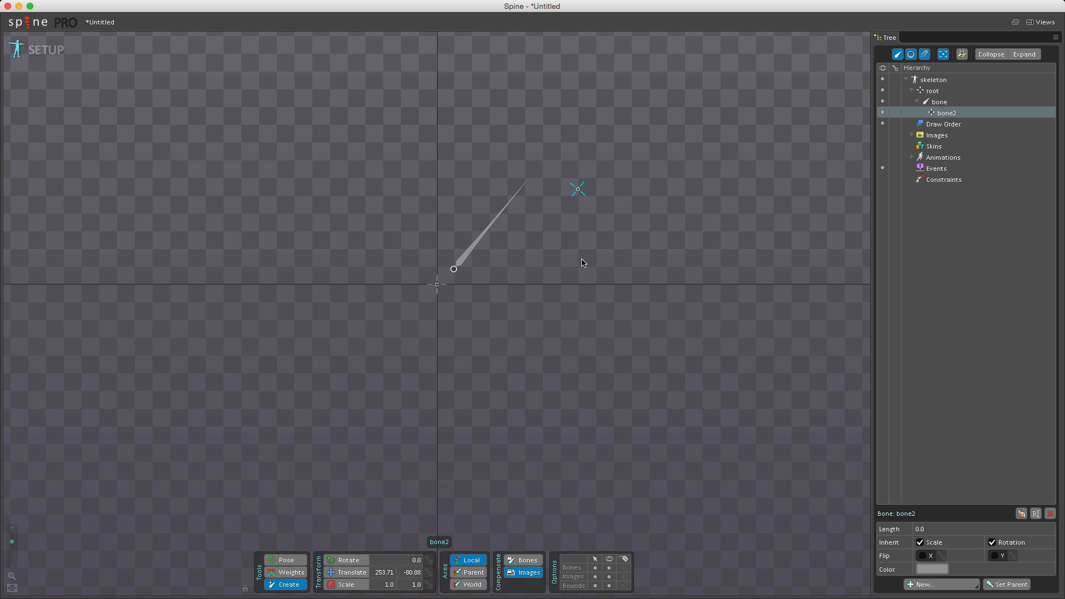
pyautogui.moveTo(535, 279)
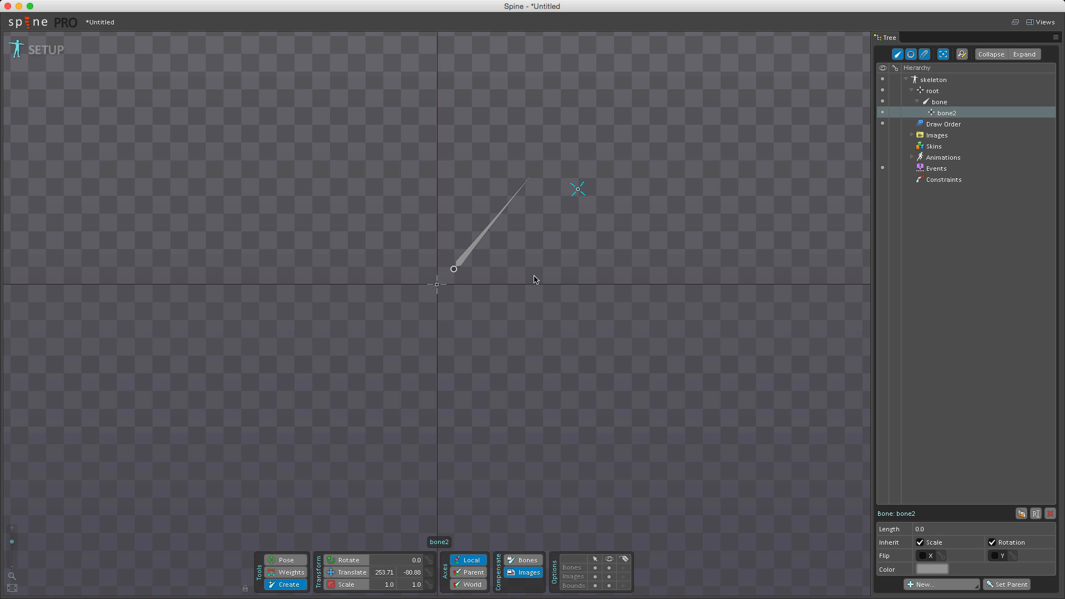
pyautogui.moveTo(496, 253)
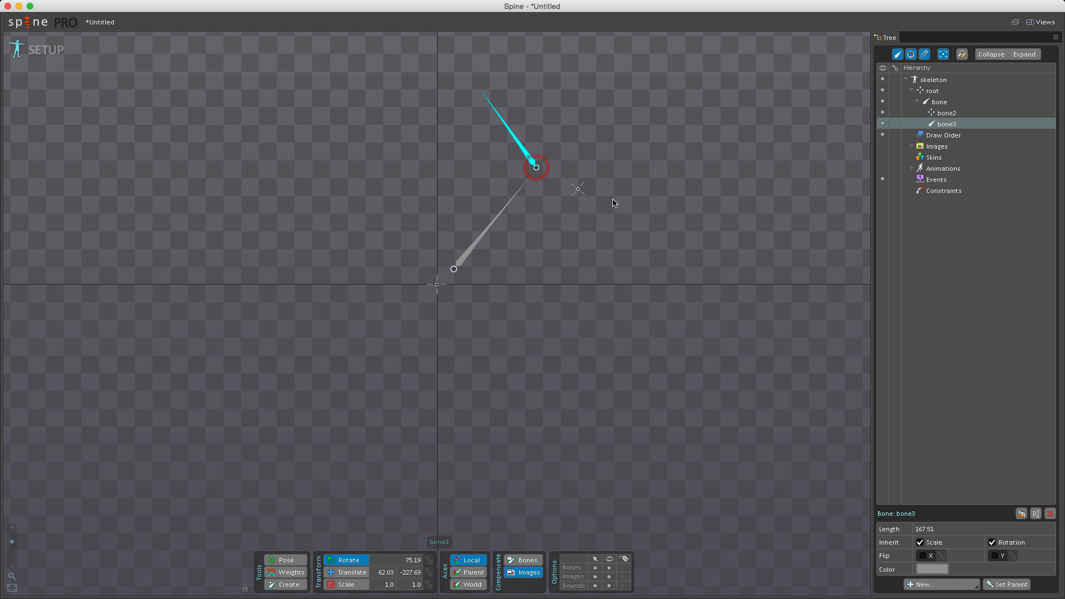
pyautogui.moveTo(605, 255)
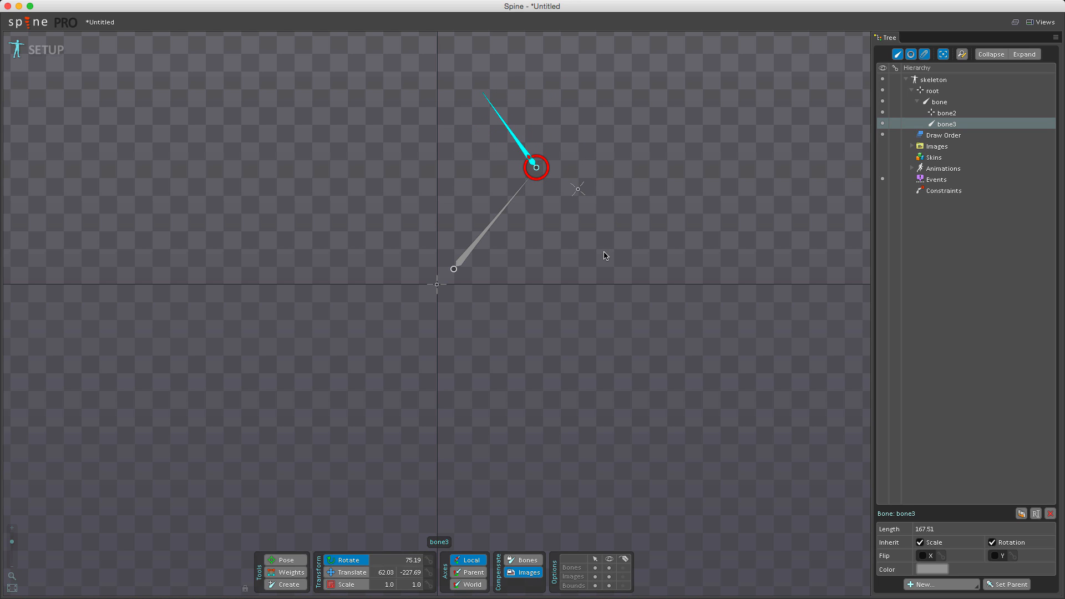
pyautogui.moveTo(571, 255)
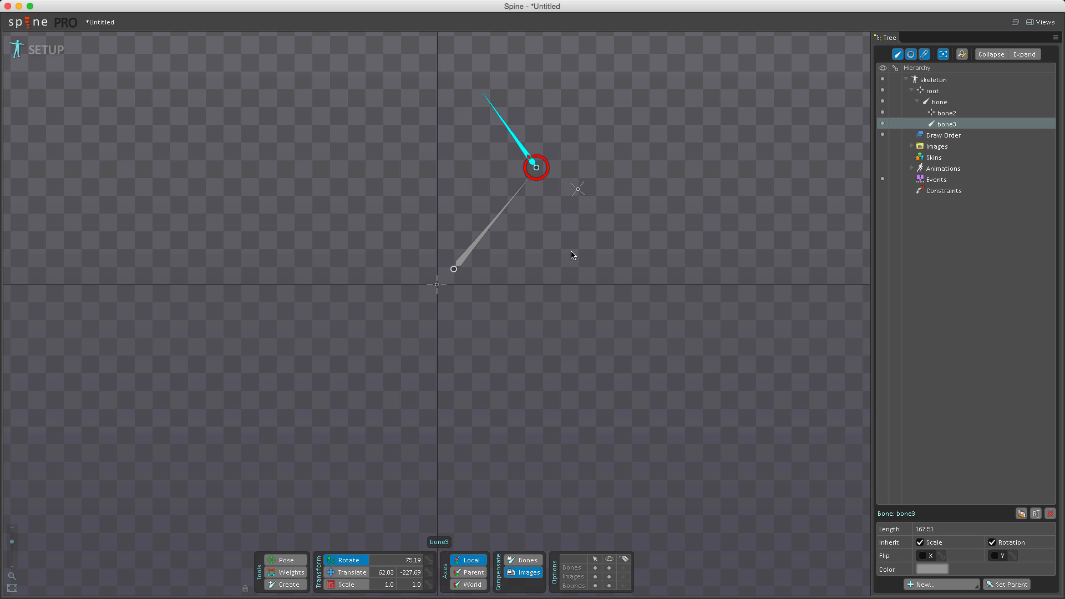
pyautogui.moveTo(551, 230)
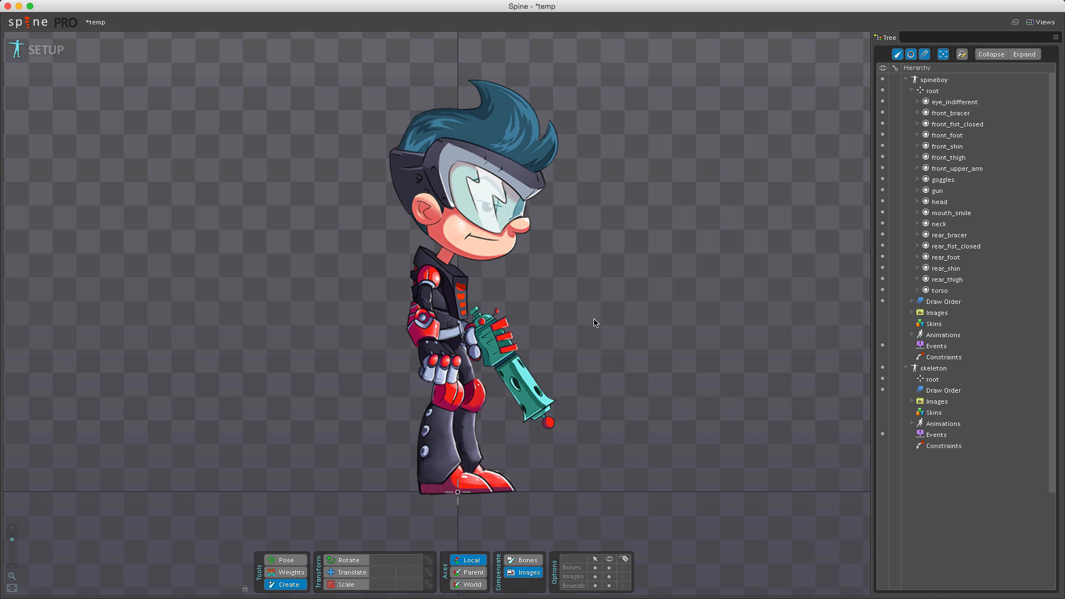
pyautogui.moveTo(574, 339)
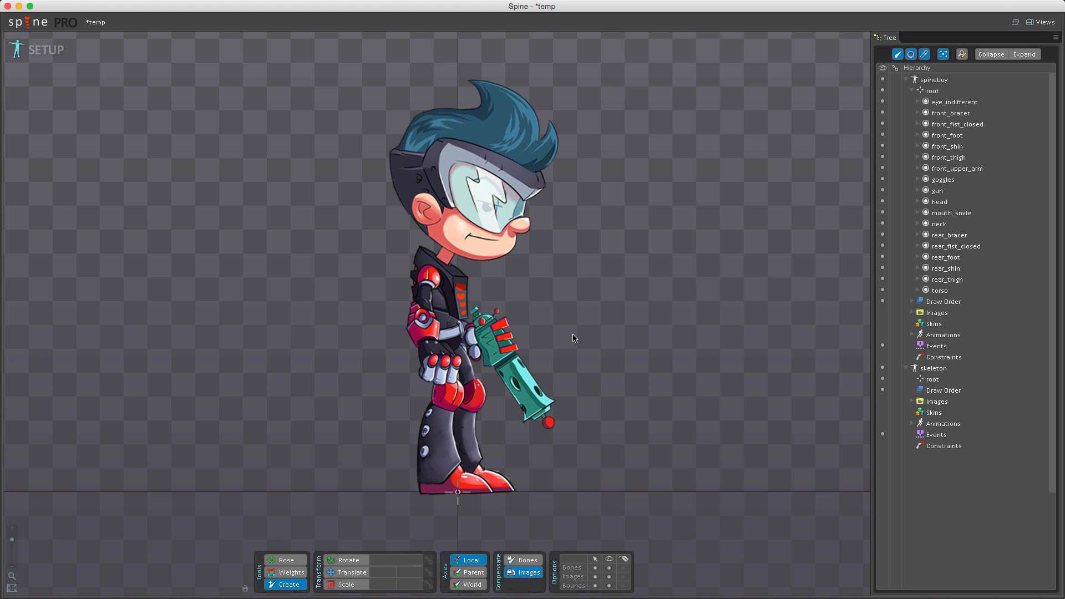
pyautogui.moveTo(586, 326)
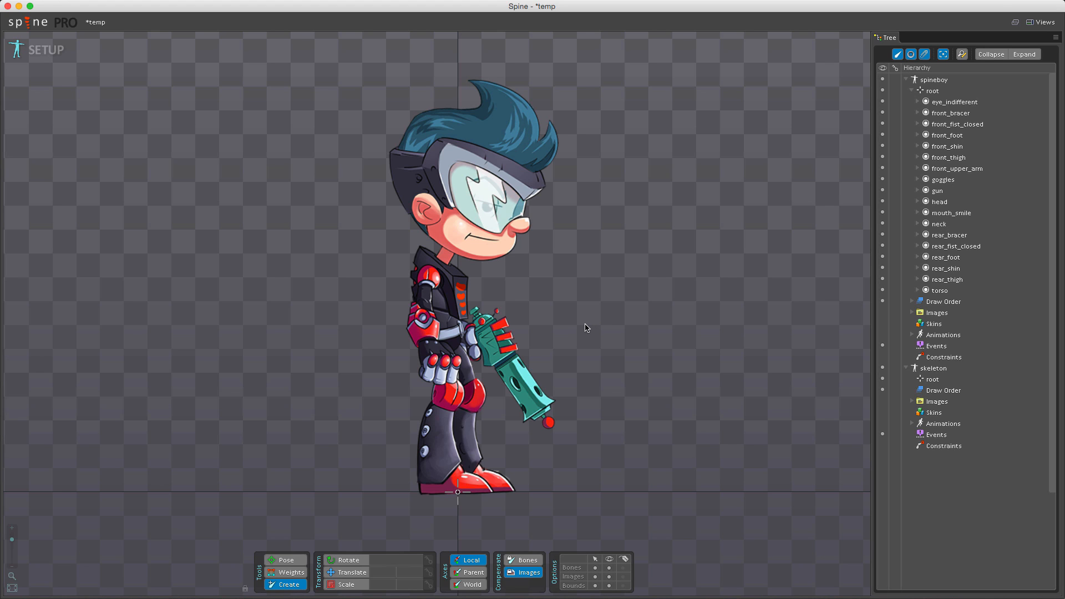
pyautogui.moveTo(592, 178)
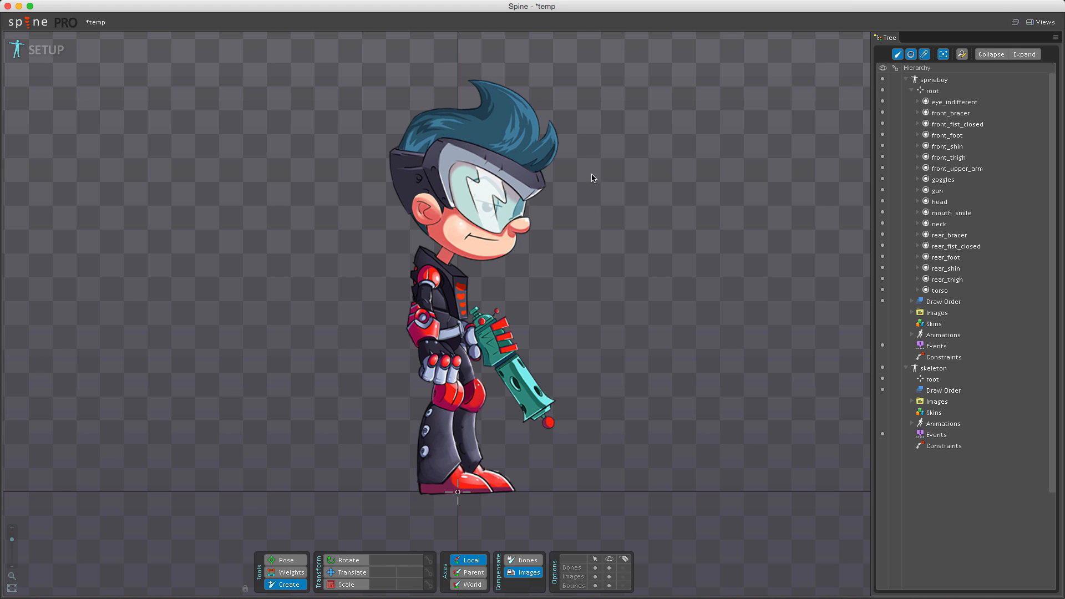
pyautogui.moveTo(352, 461)
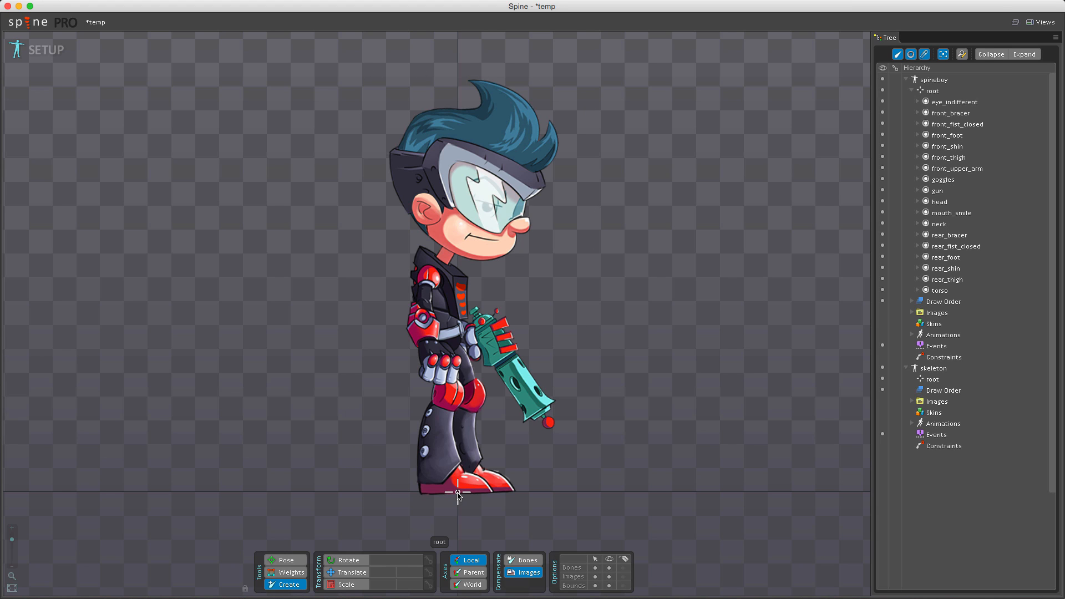
# Step: Start creating the neck bone from the root with the Create tool
pyautogui.click(932, 90)
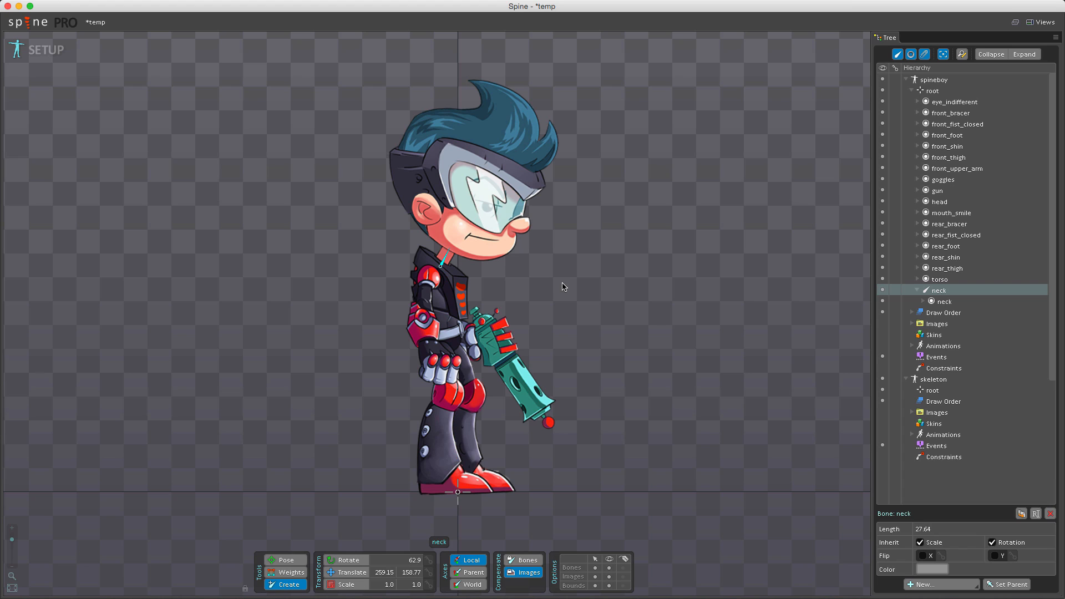
pyautogui.moveTo(862, 333)
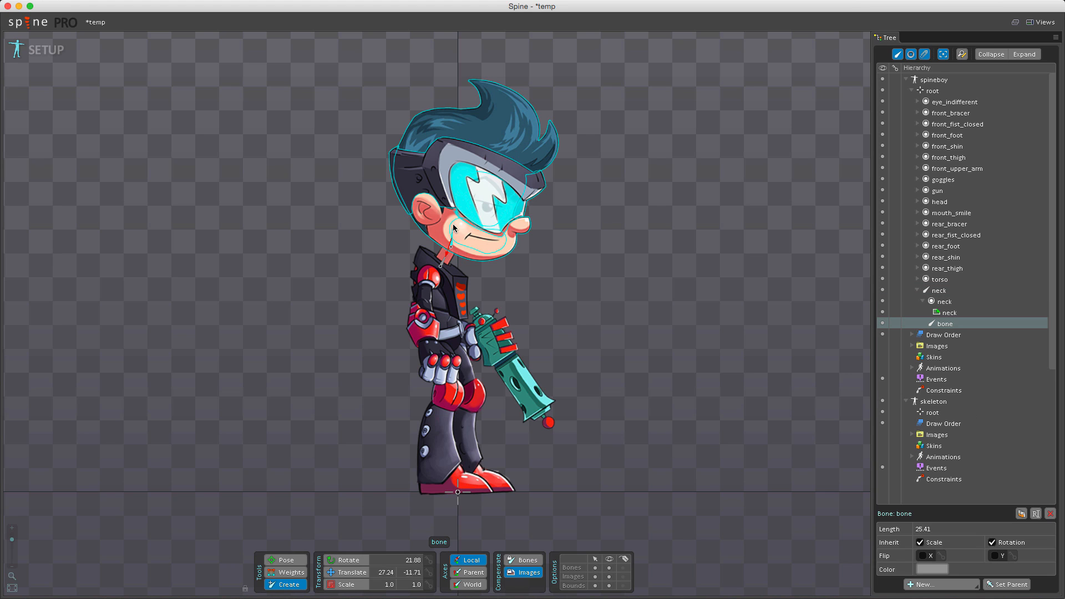
# Step: Parent the face images to the head bone, then move the bone with Images compensation keeping the artwork in place
pyautogui.click(944, 279)
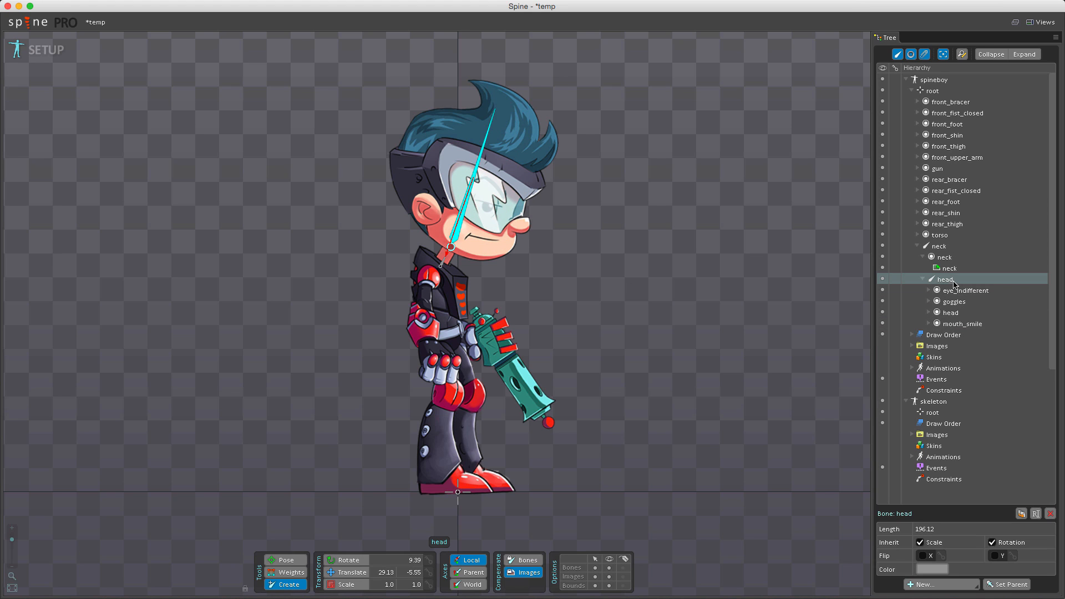
pyautogui.click(946, 312)
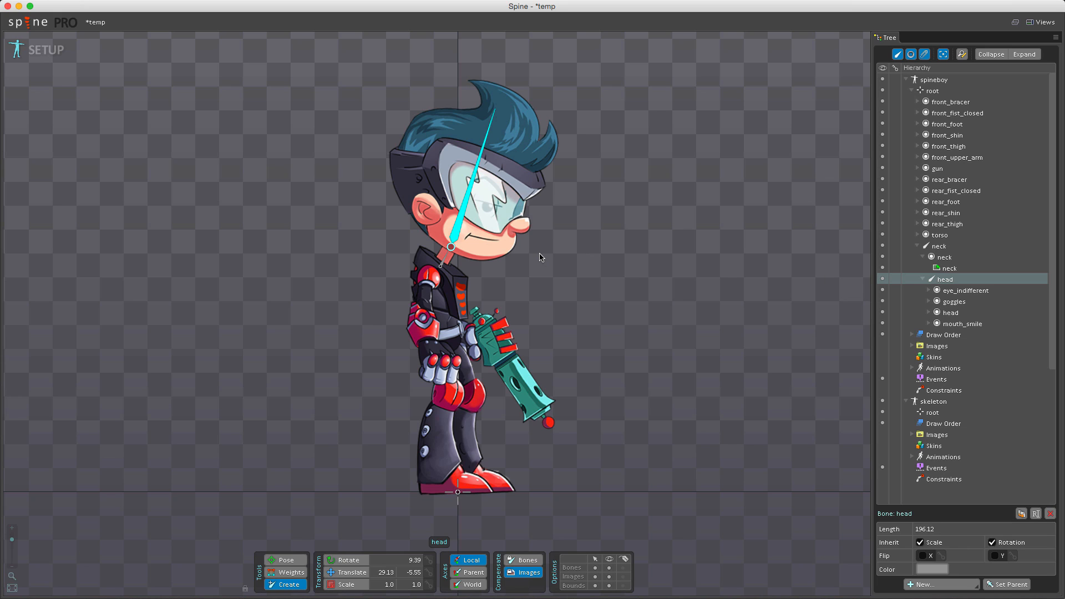
pyautogui.moveTo(539, 256)
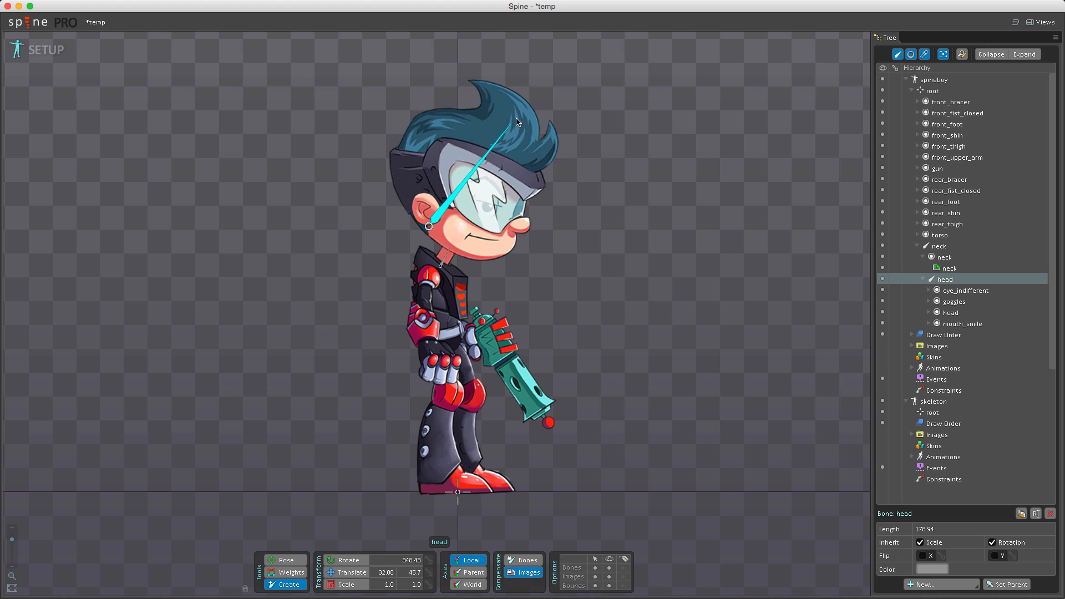
pyautogui.moveTo(512, 122); pyautogui.dragTo(518, 120)
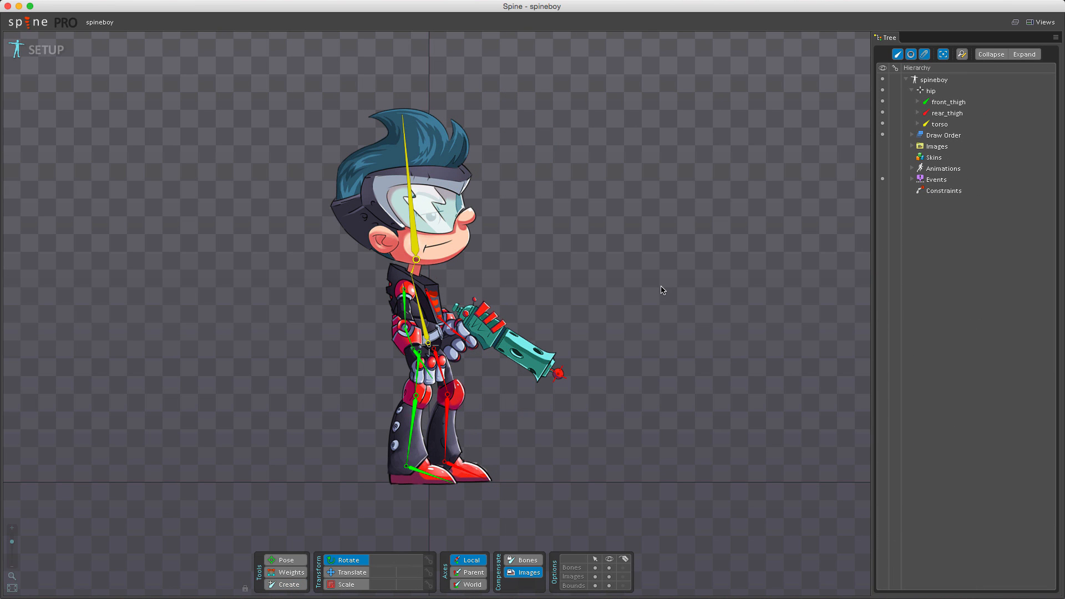
pyautogui.moveTo(620, 369)
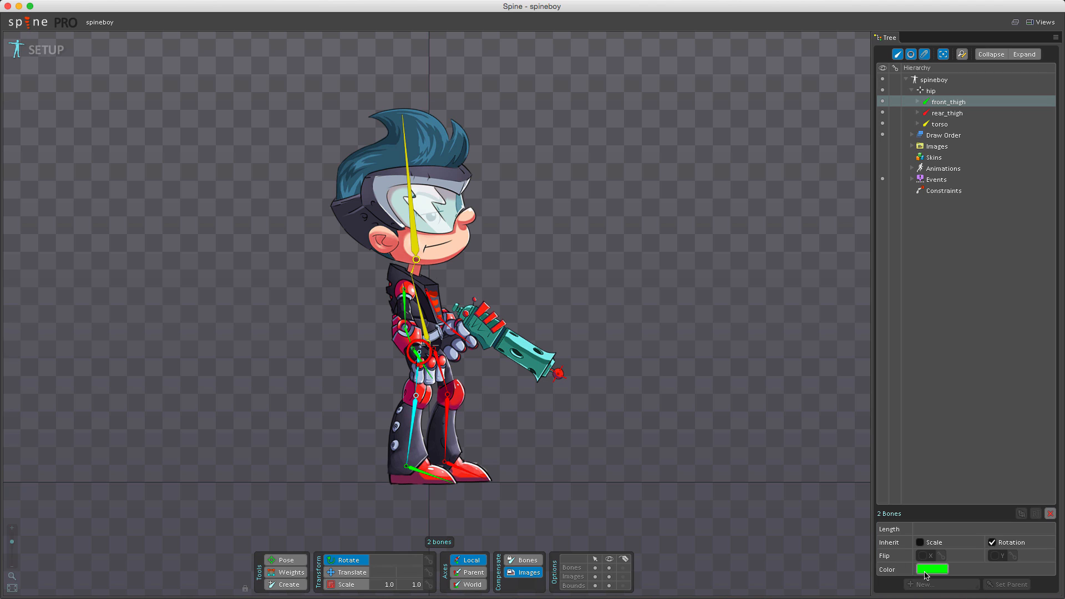
pyautogui.moveTo(929, 574)
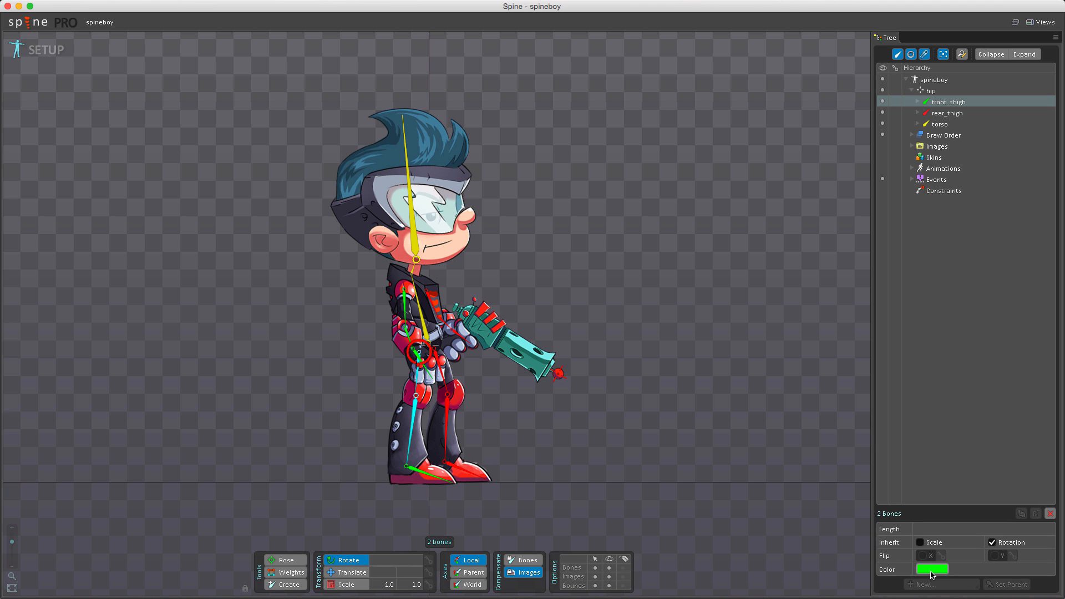
pyautogui.moveTo(934, 574)
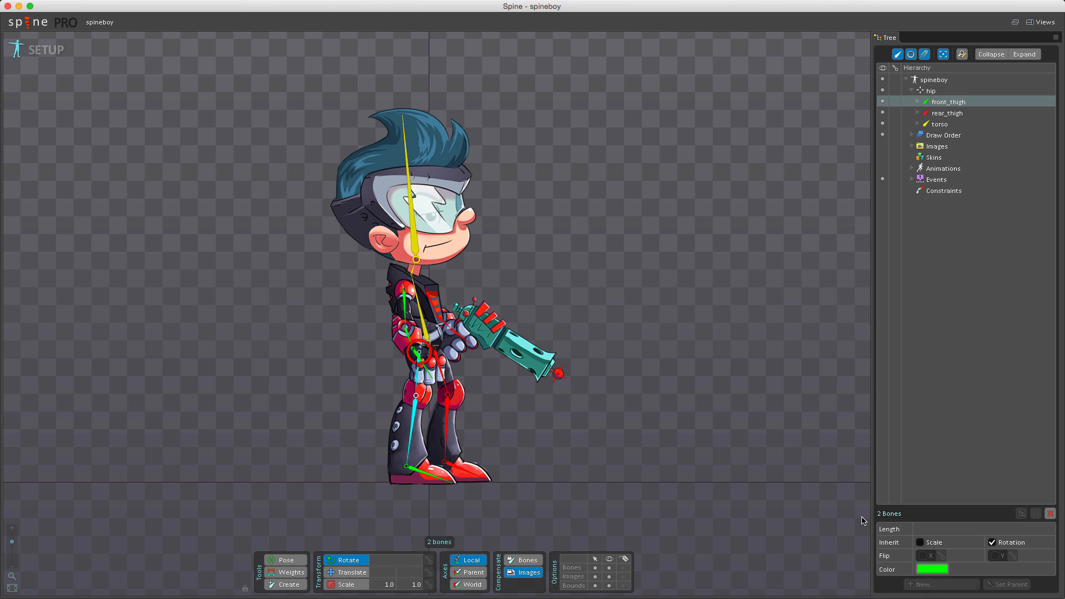
pyautogui.moveTo(655, 392)
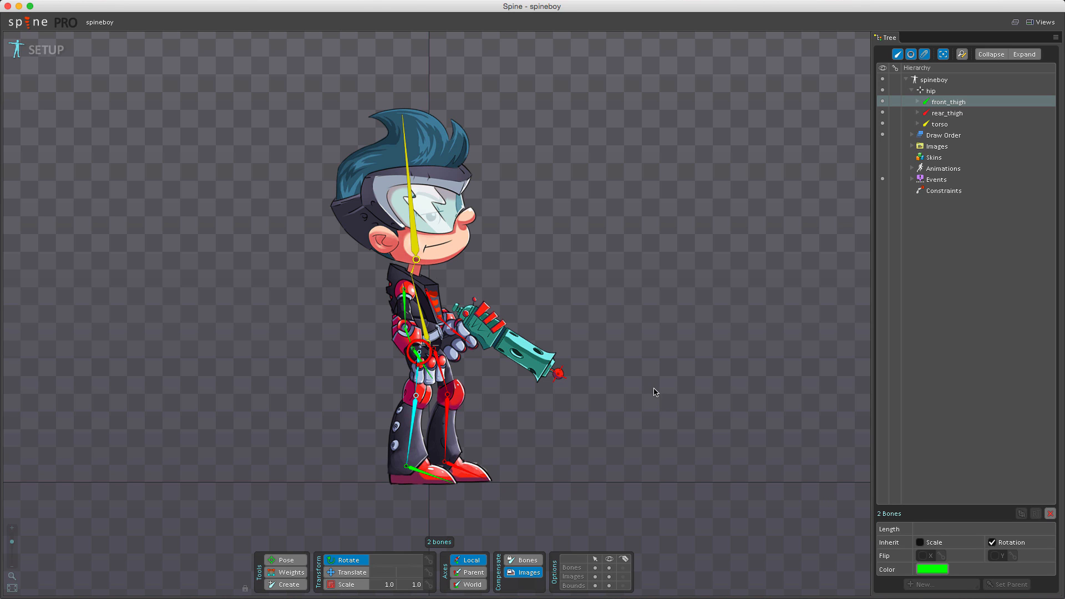
pyautogui.moveTo(639, 384)
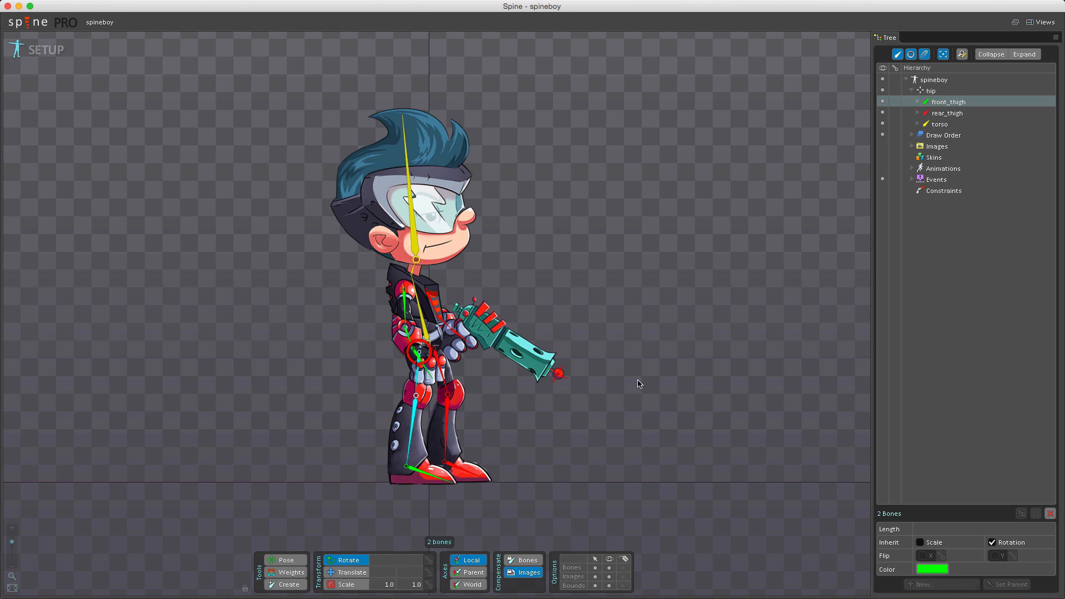
# Step: Deselect the two thigh bones in the viewport and switch off Images compensation
pyautogui.click(426, 466)
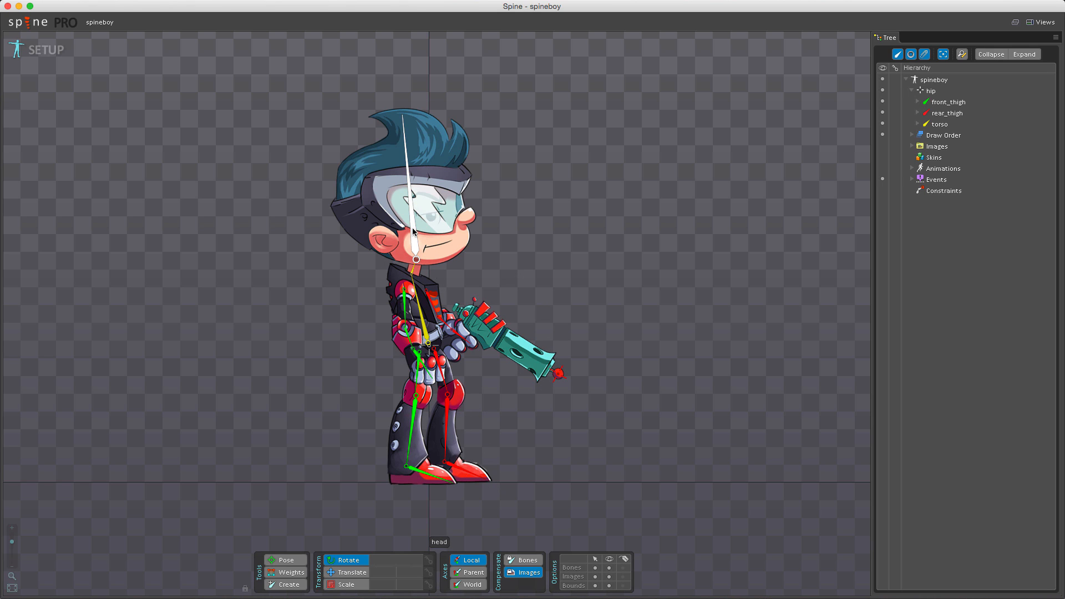
pyautogui.click(420, 323)
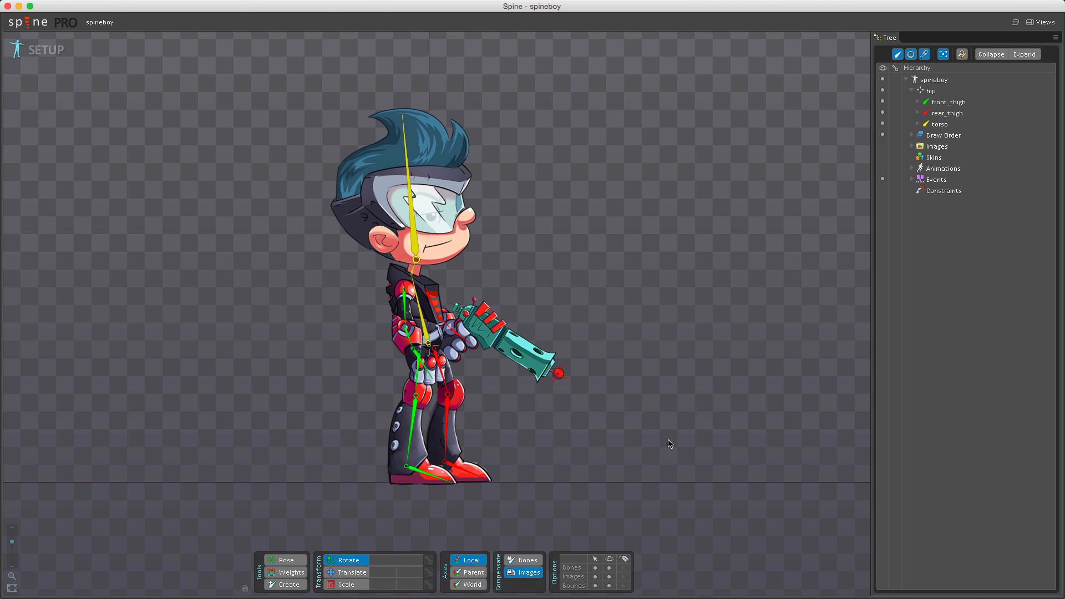
pyautogui.moveTo(670, 439)
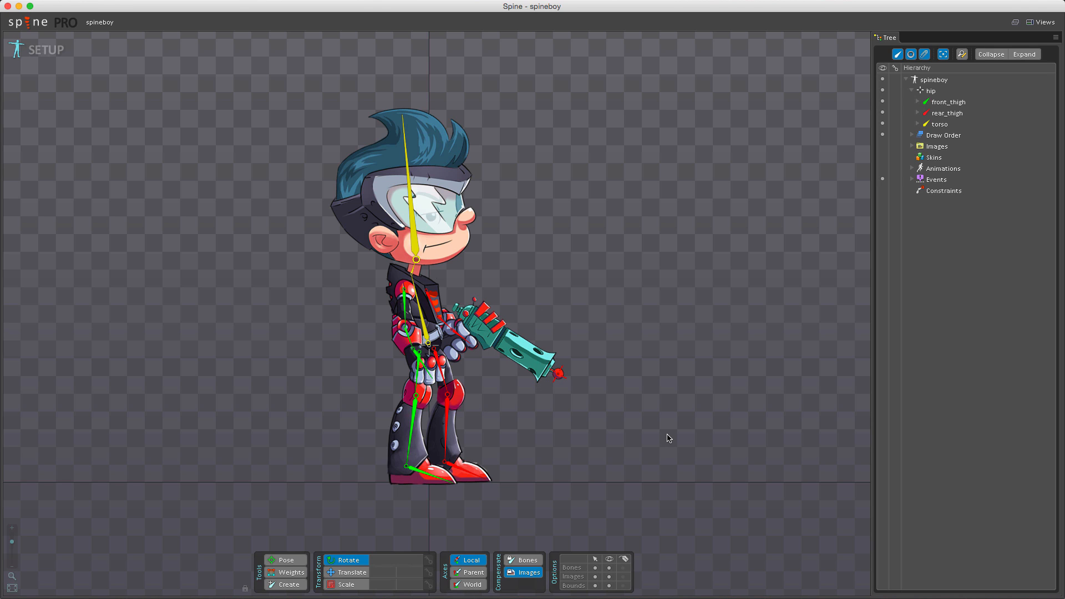
pyautogui.click(912, 90)
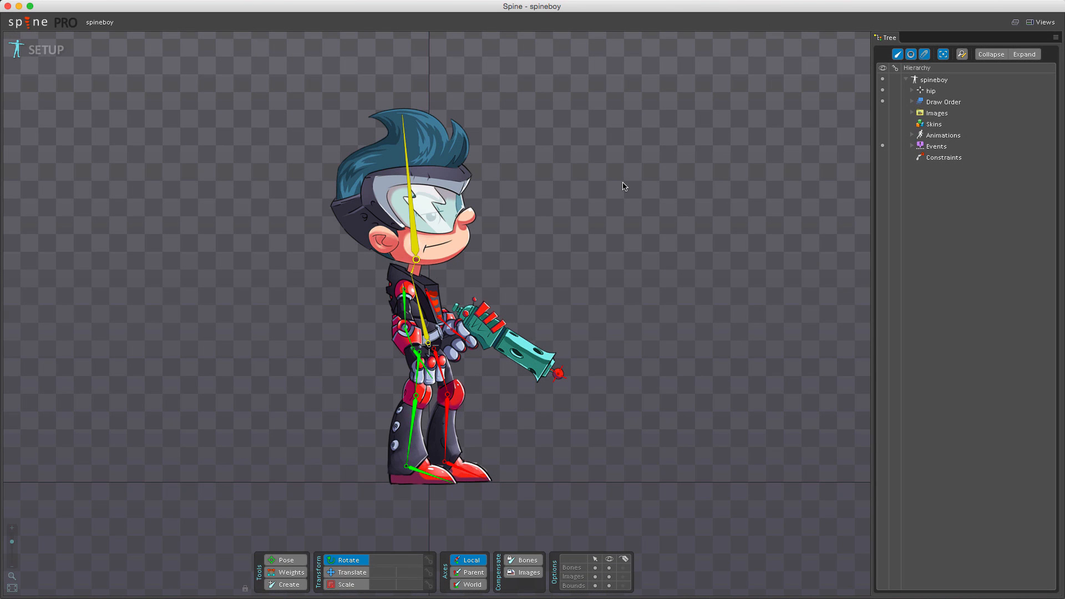
pyautogui.moveTo(621, 188)
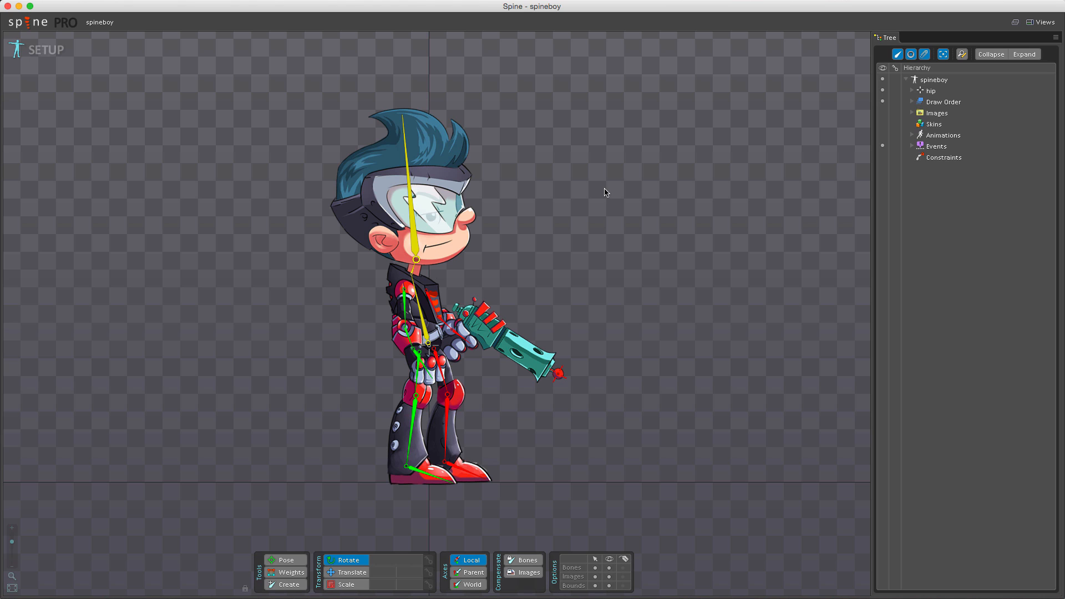
pyautogui.moveTo(569, 273)
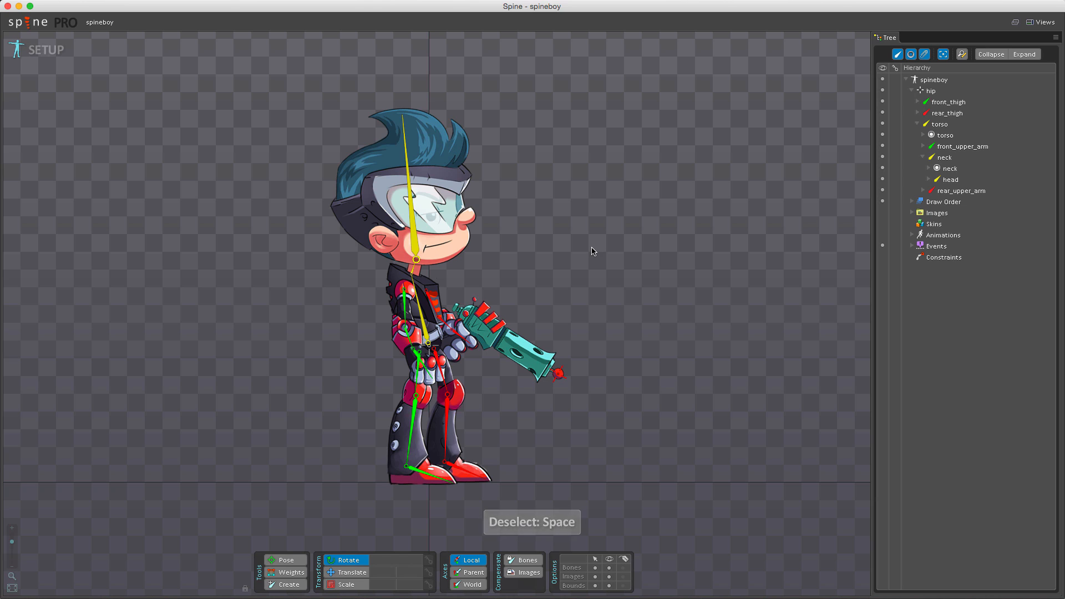
pyautogui.moveTo(565, 275)
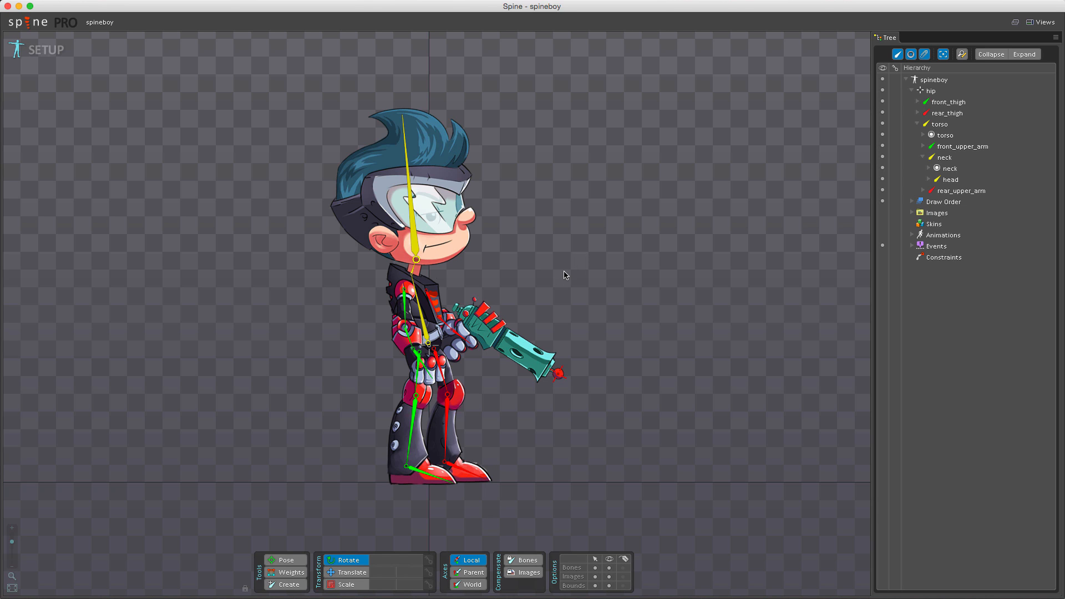
pyautogui.moveTo(554, 560)
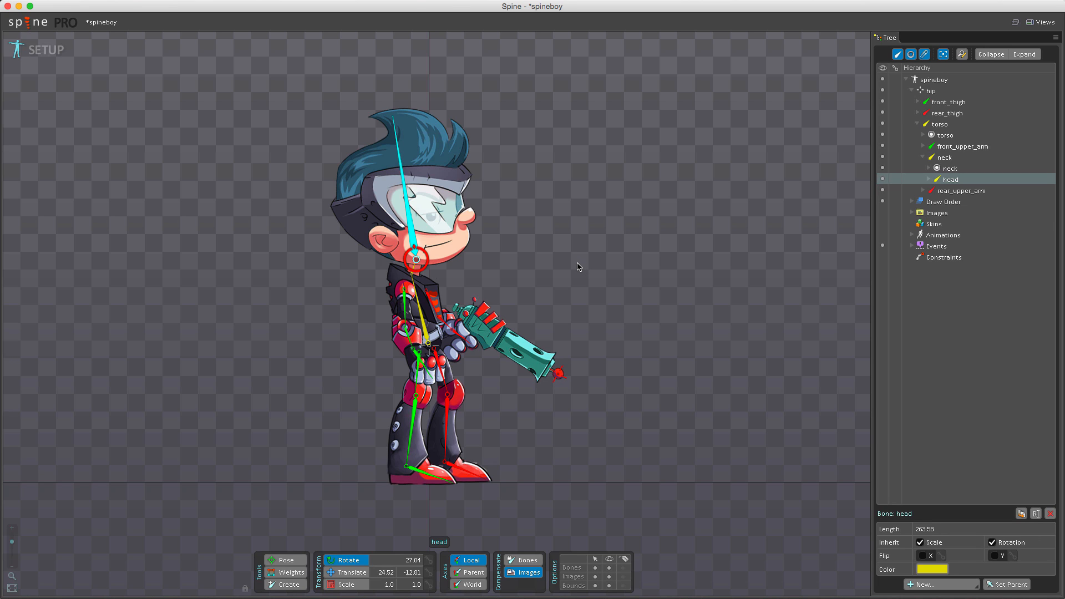
pyautogui.moveTo(562, 264)
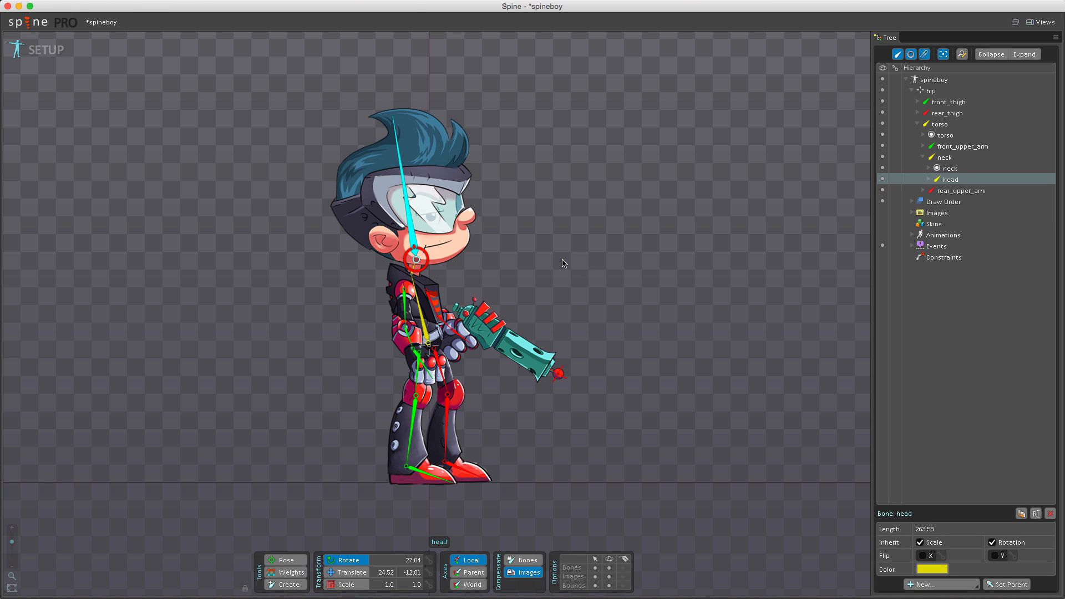
pyautogui.moveTo(554, 257)
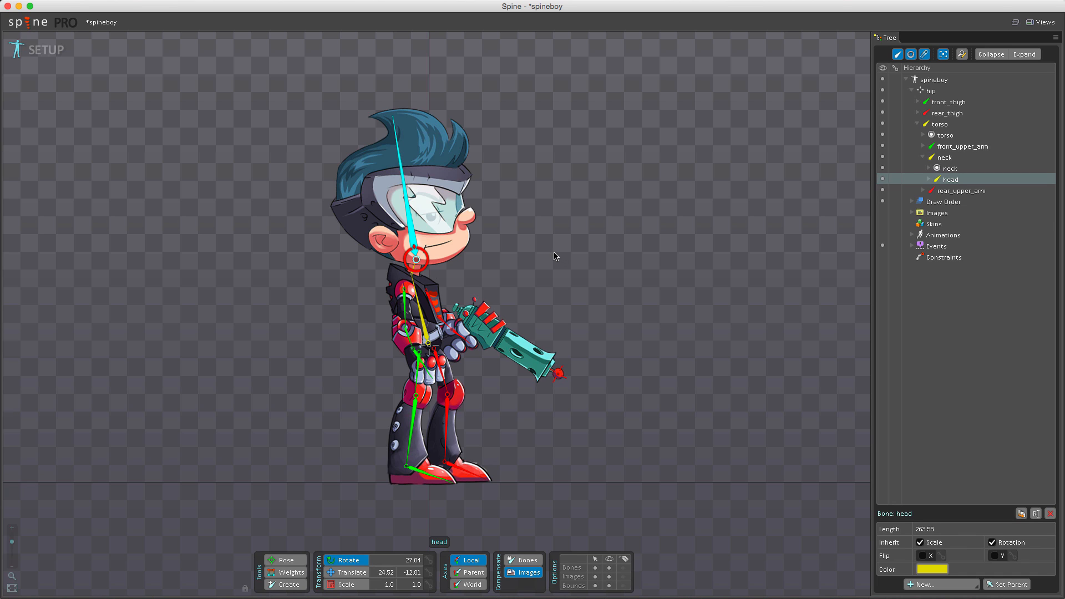
pyautogui.moveTo(538, 251)
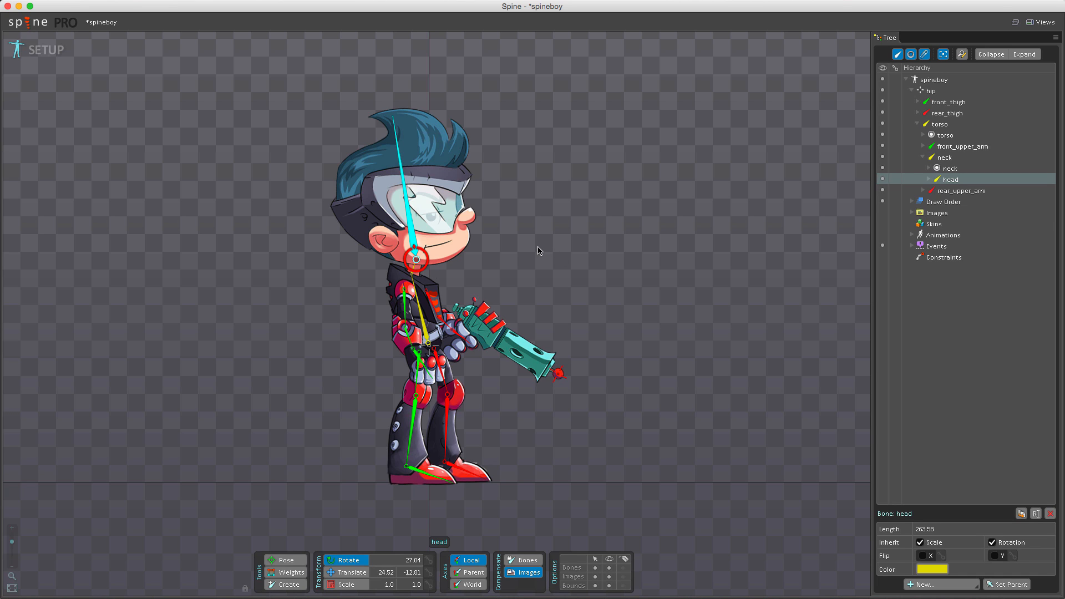
pyautogui.moveTo(520, 249)
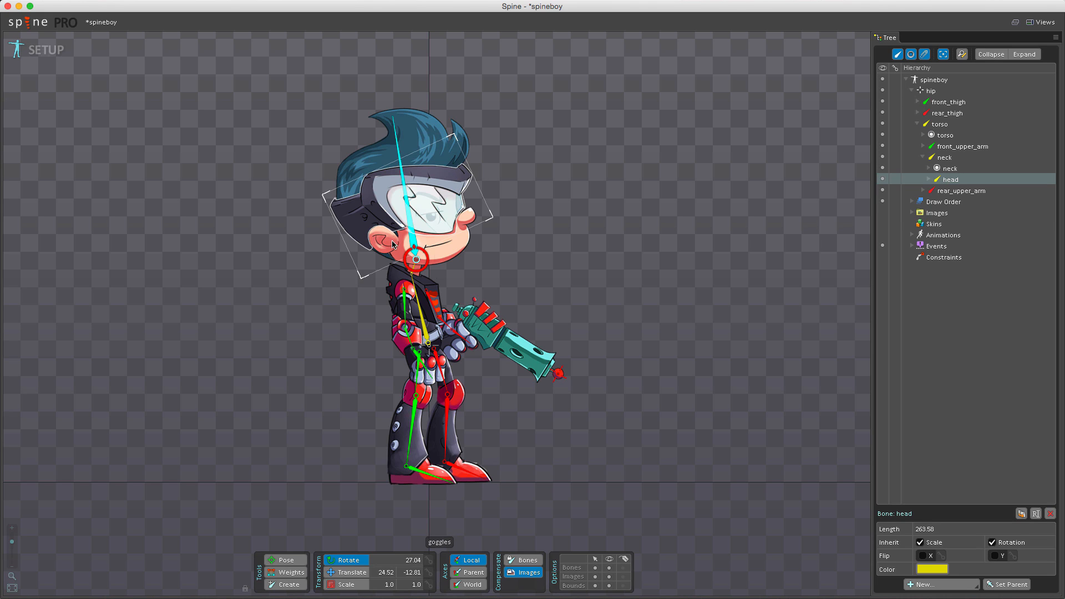
pyautogui.moveTo(530, 248)
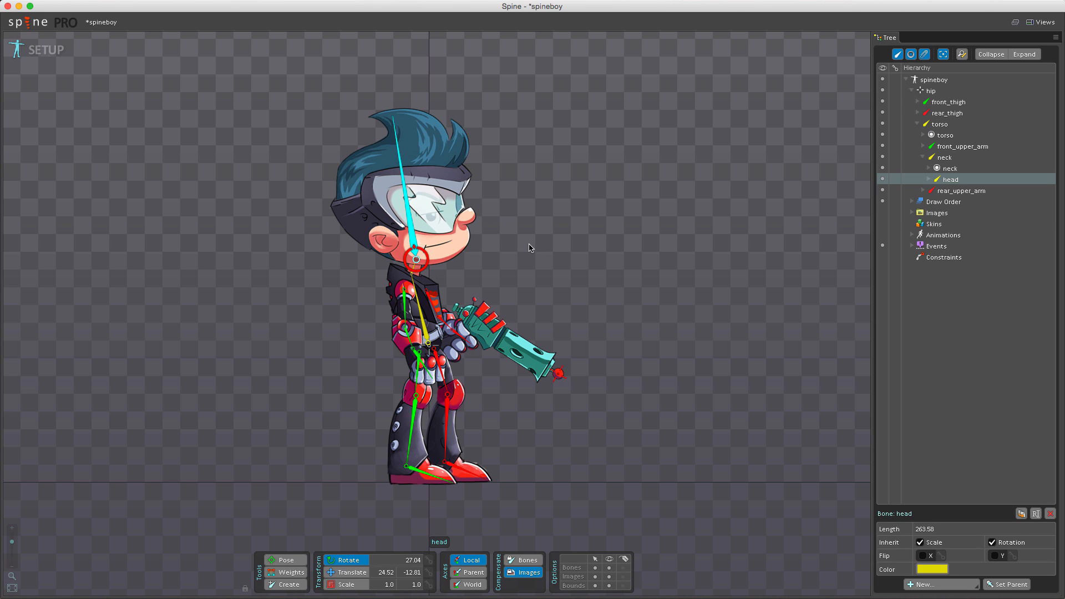
pyautogui.moveTo(518, 248)
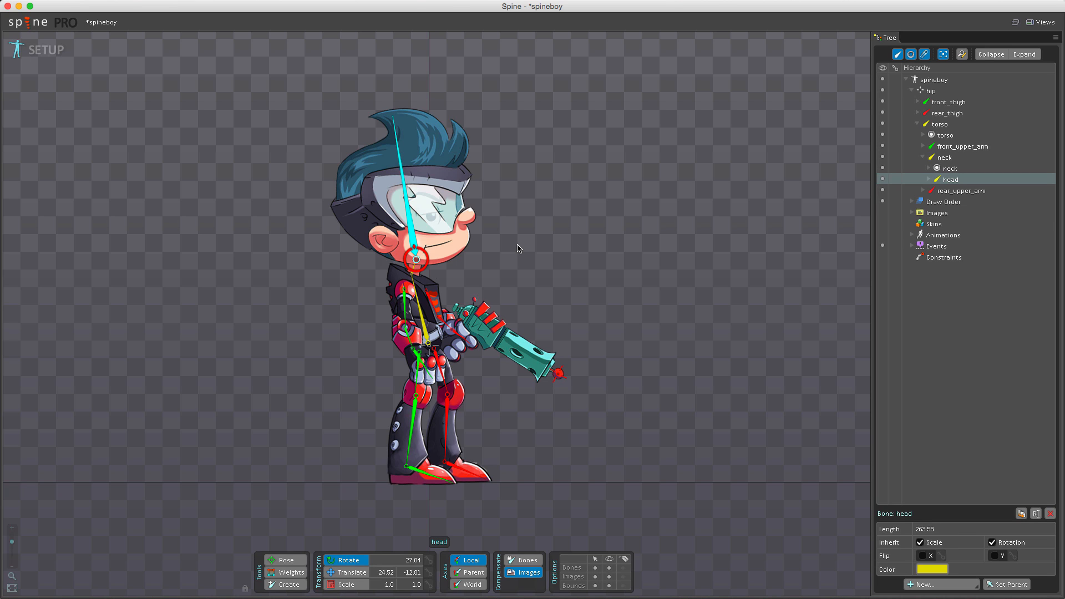
pyautogui.moveTo(512, 240)
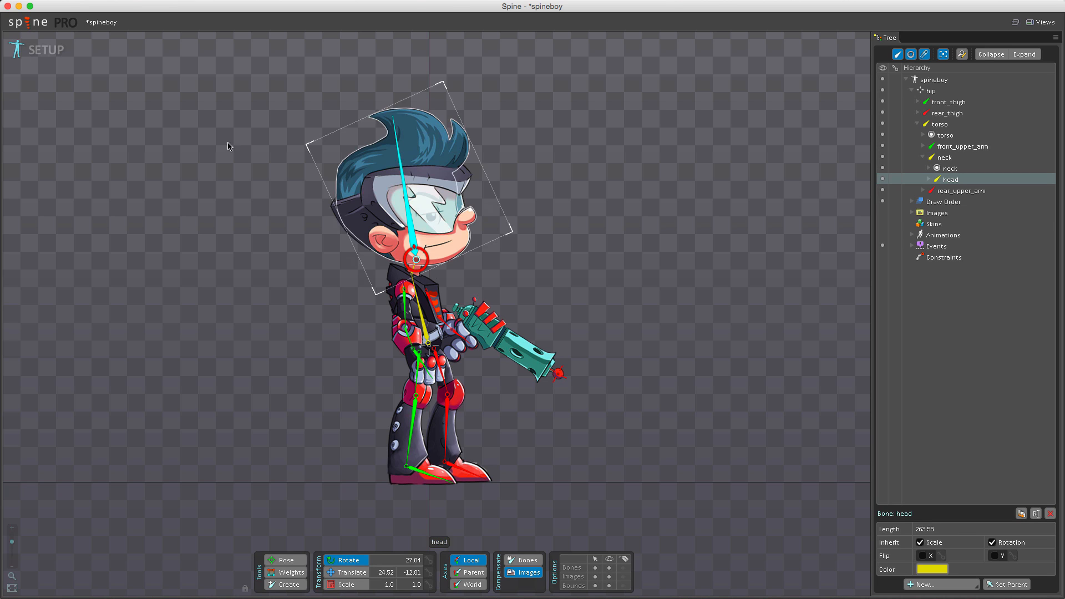
# Step: Enter Animate mode to preview the run animation, then return to Setup mode
pyautogui.click(46, 49)
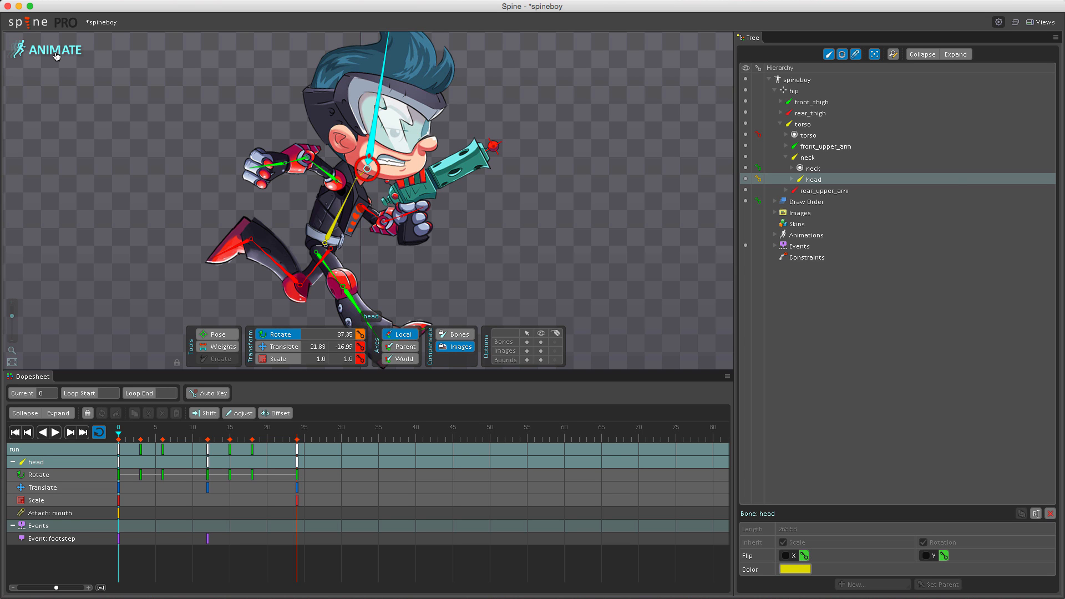
pyautogui.click(55, 49)
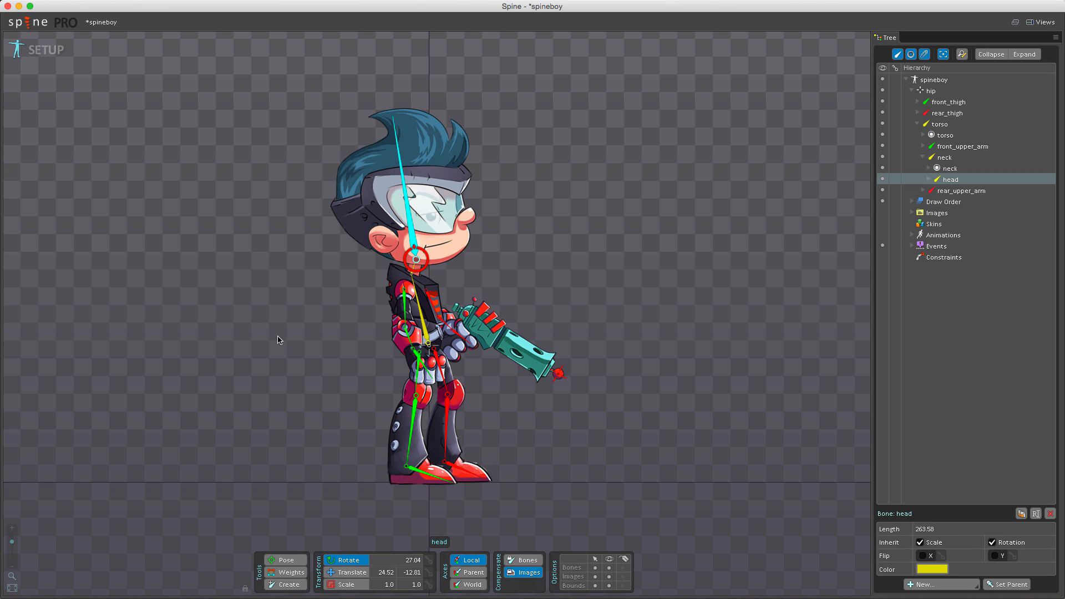
pyautogui.moveTo(358, 472)
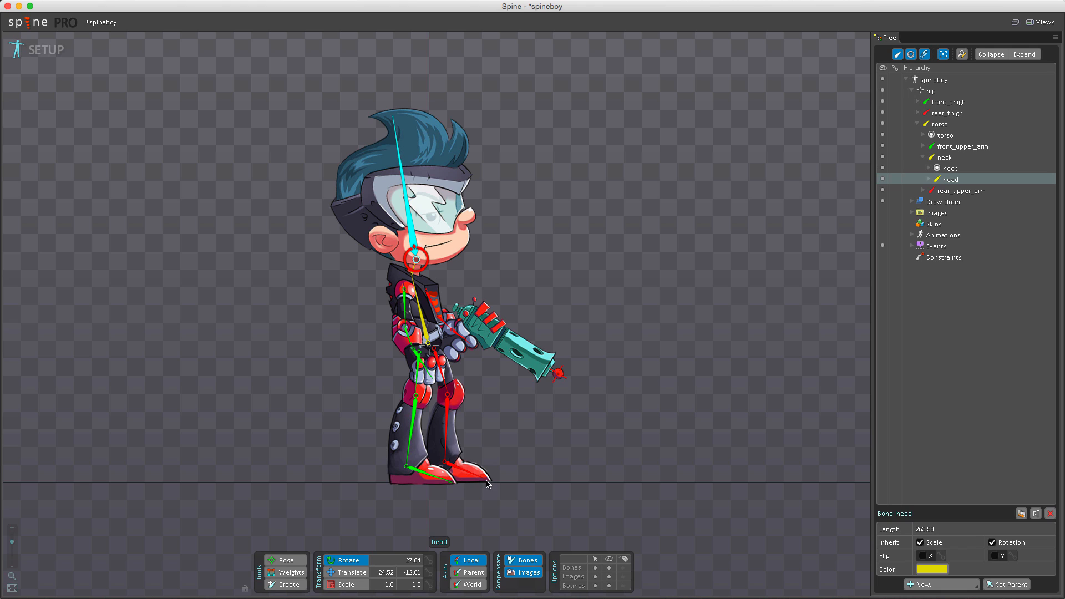
# Step: Select the front_bracer bone, switch to the Translate tool and turn off Bones compensation
pyautogui.click(963, 146)
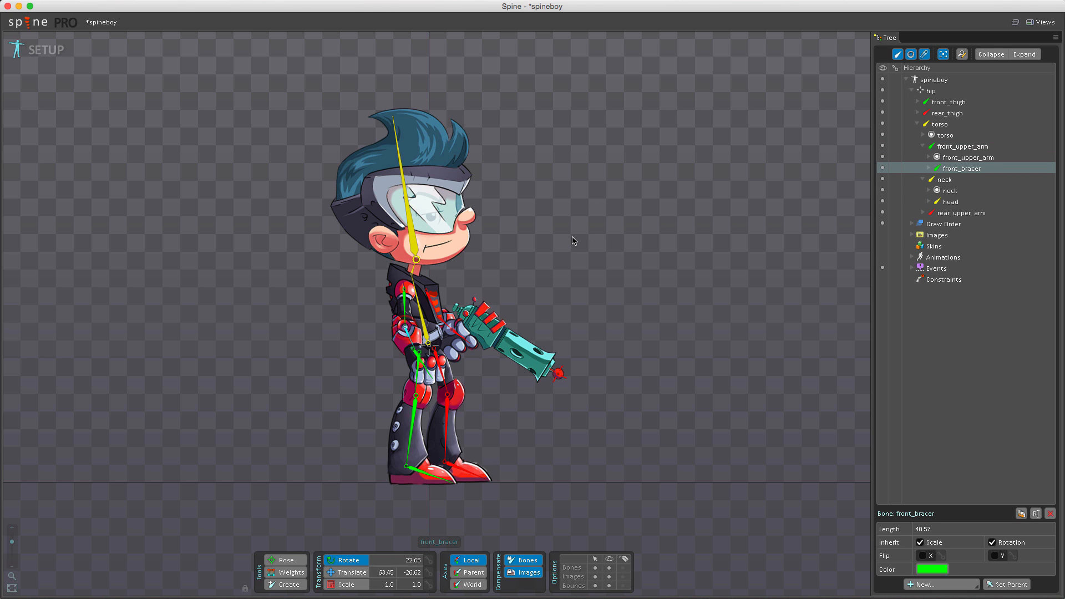
pyautogui.press('v')
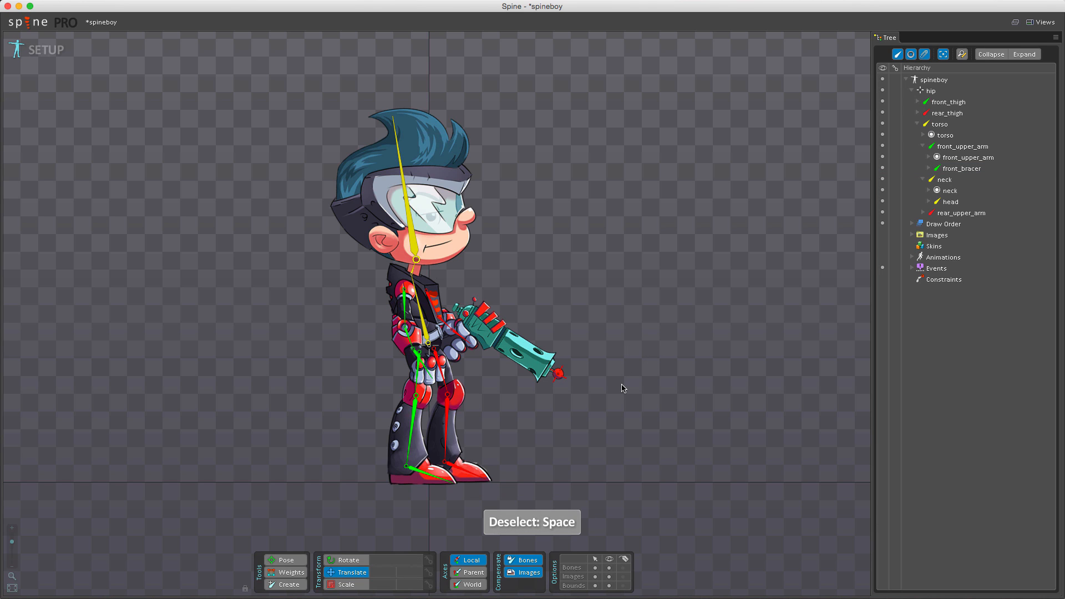
pyautogui.press('space')
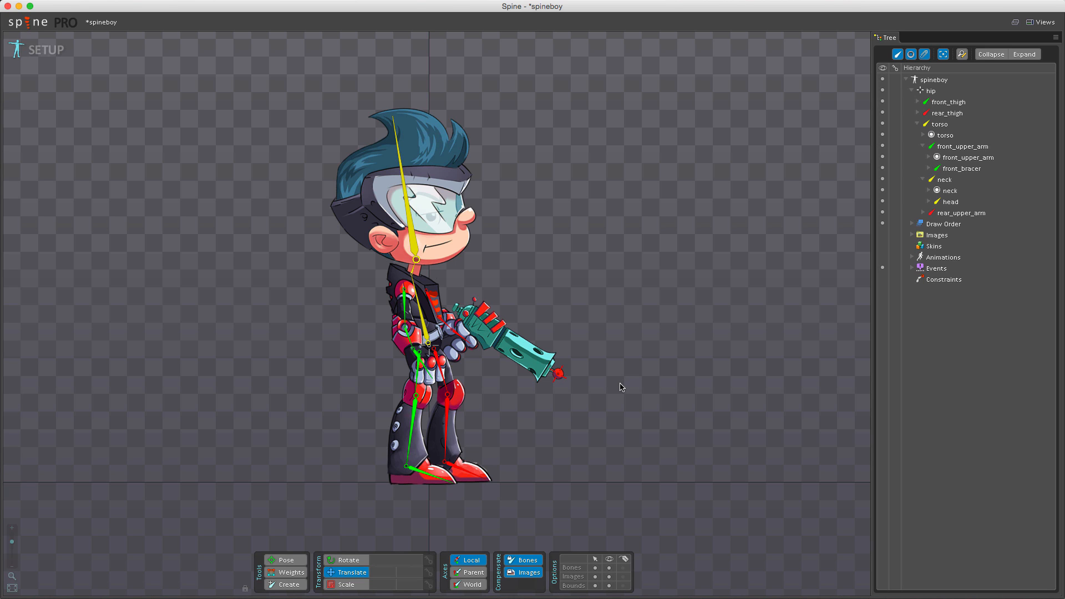
pyautogui.moveTo(612, 392)
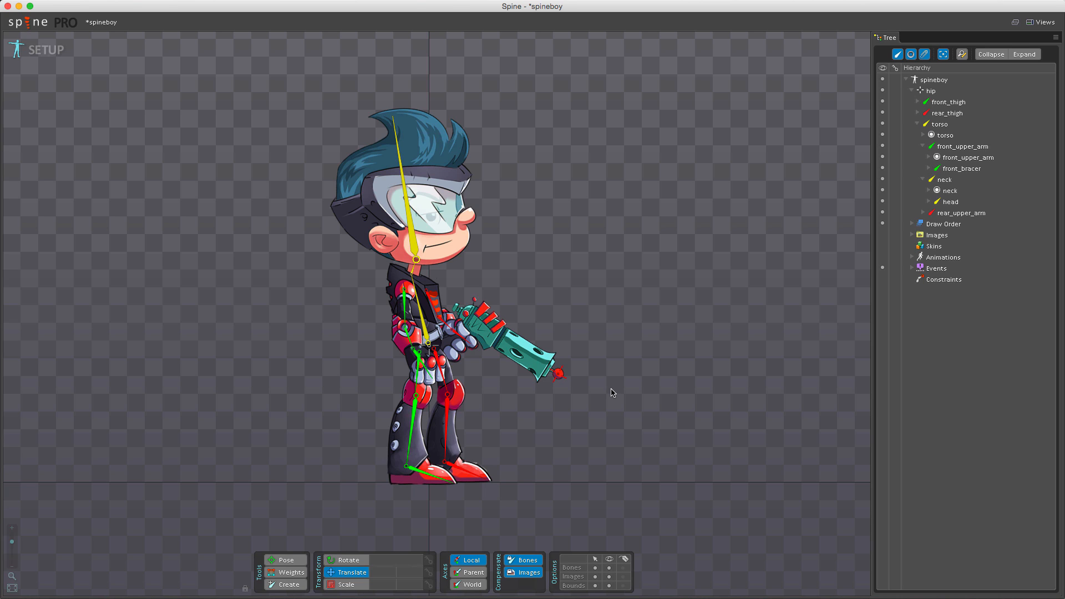
pyautogui.moveTo(594, 432)
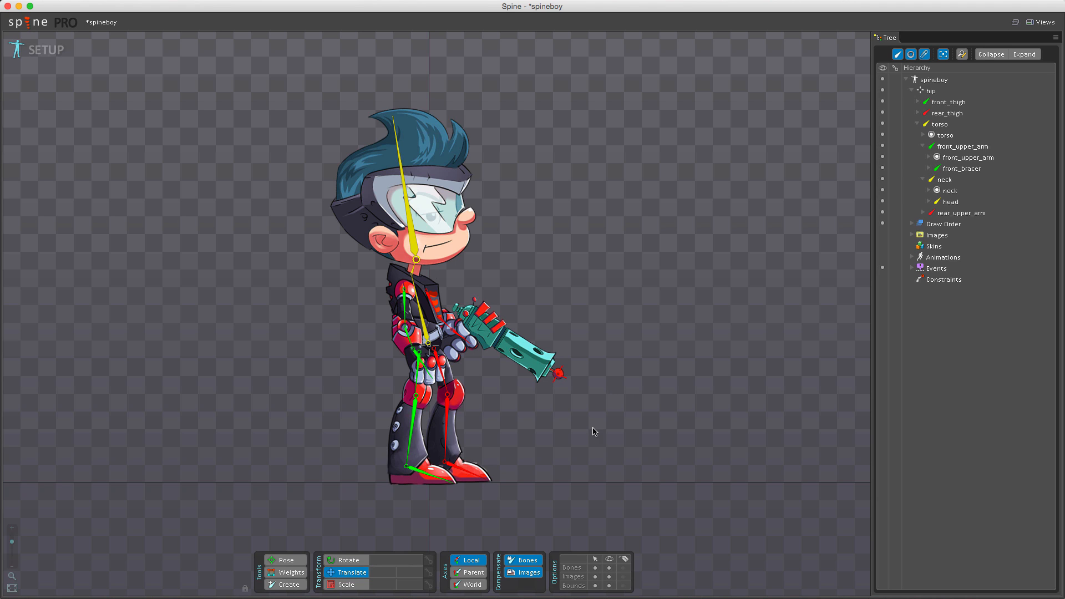
pyautogui.moveTo(557, 467)
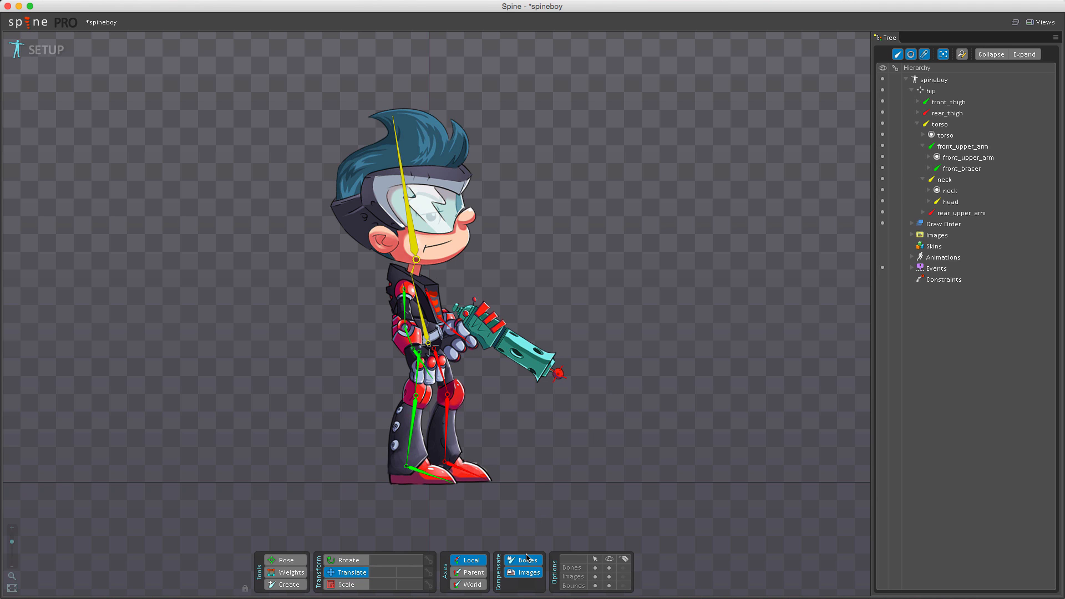
pyautogui.click(526, 559)
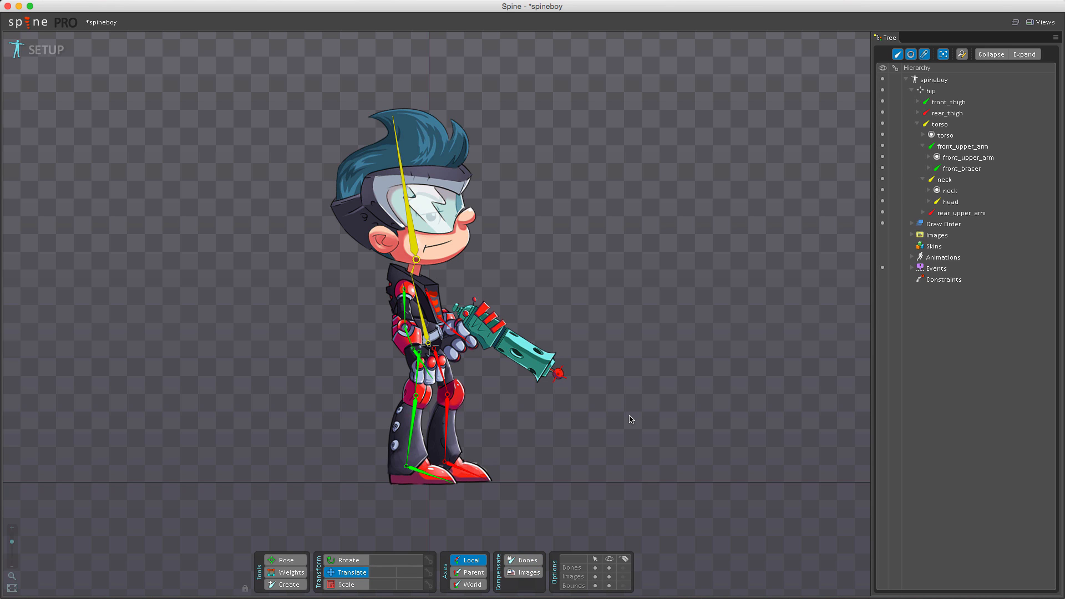
pyautogui.moveTo(586, 312)
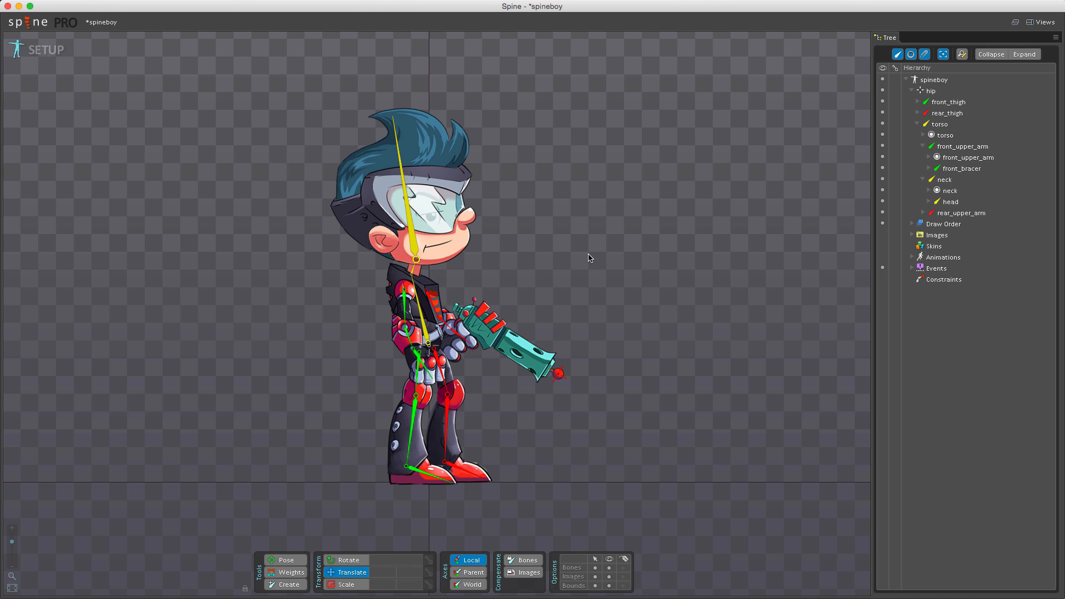
pyautogui.moveTo(569, 246)
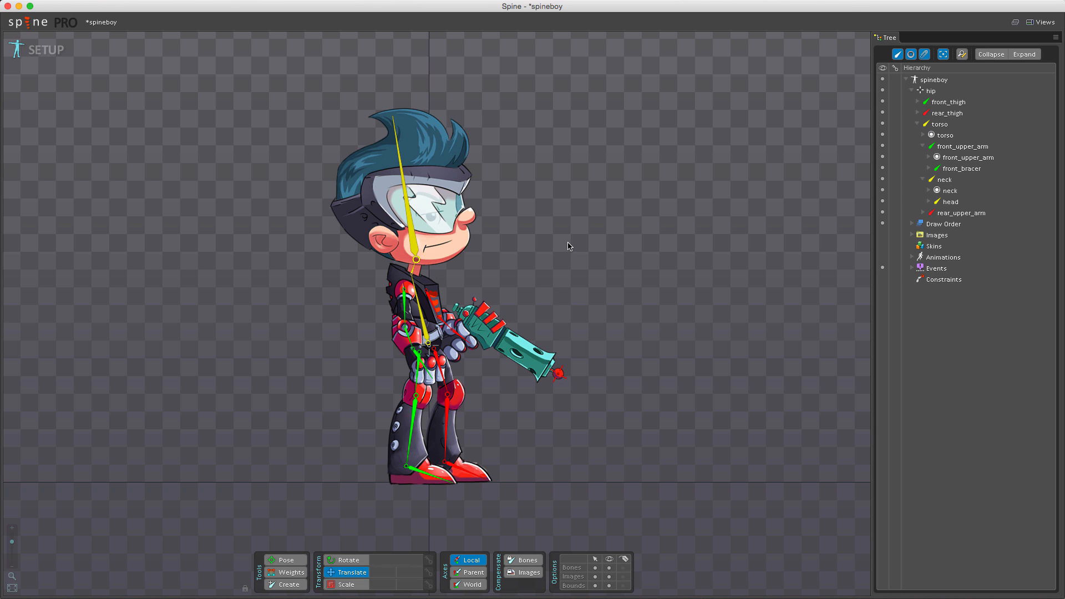
pyautogui.moveTo(543, 246)
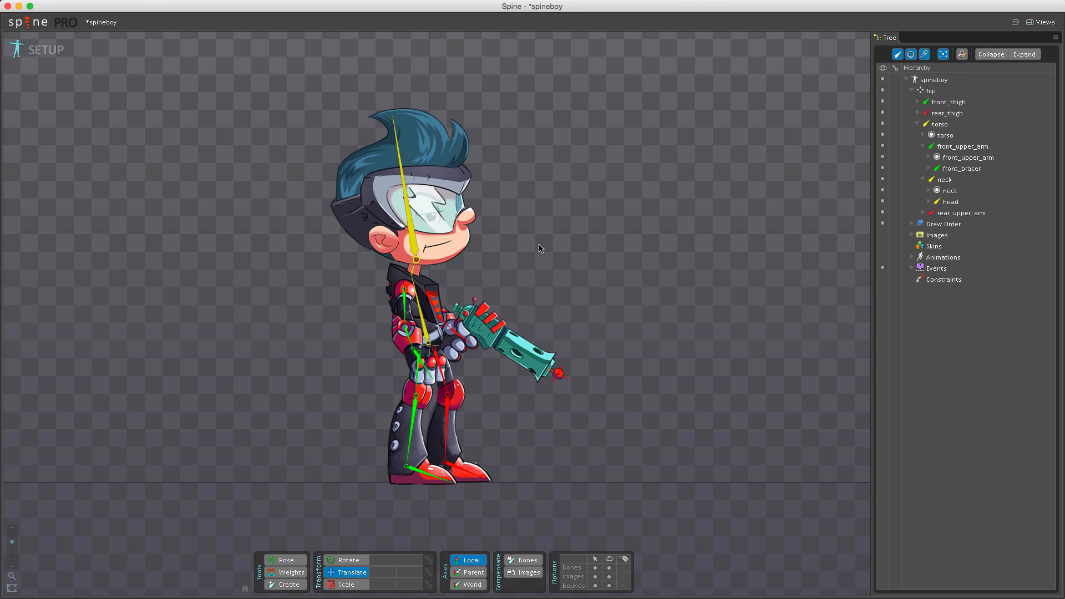
pyautogui.moveTo(539, 248)
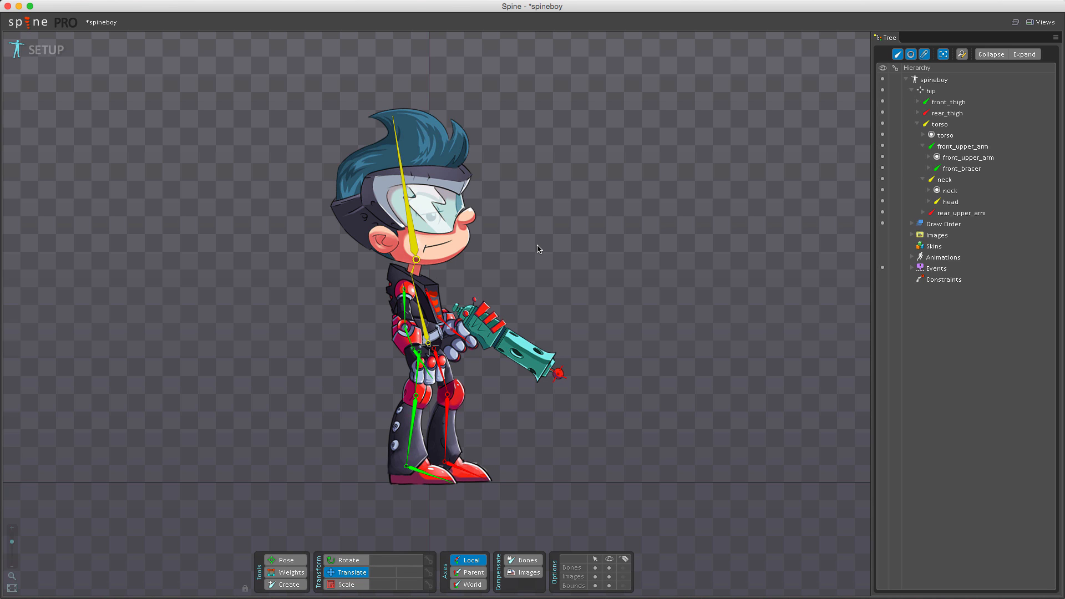
pyautogui.moveTo(529, 245)
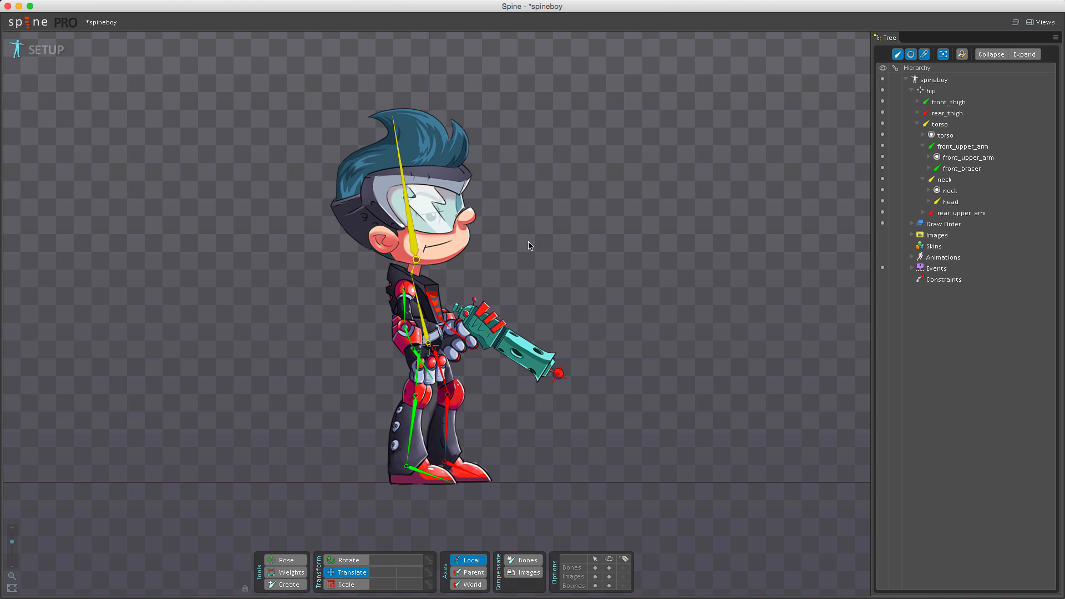
pyautogui.moveTo(524, 243)
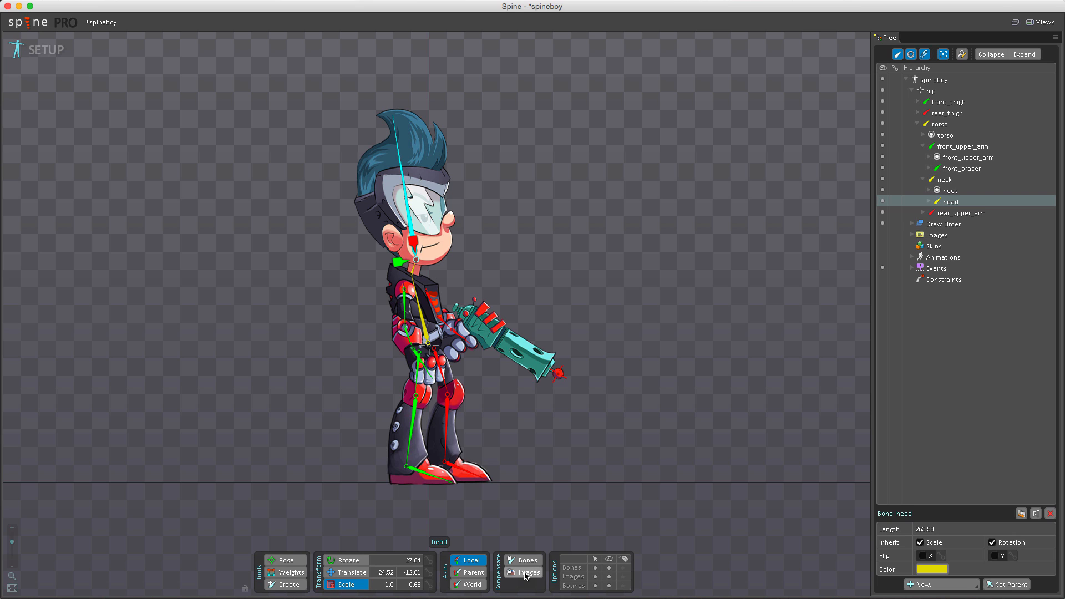
# Step: Undo the head bone's test scaling so the skeleton returns to its setup pose
pyautogui.press('c')
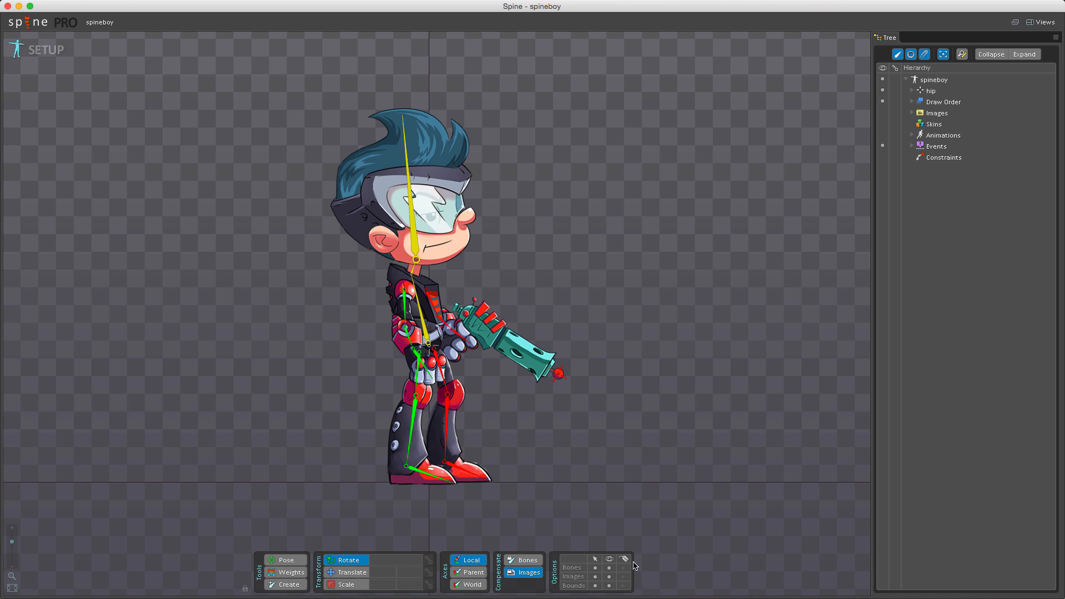
pyautogui.moveTo(609, 553)
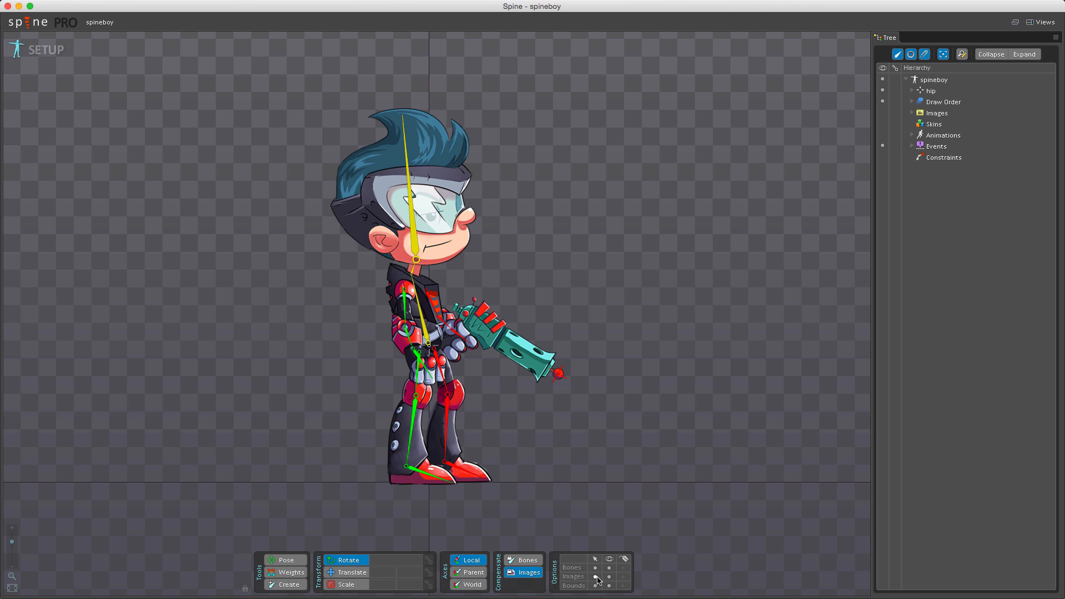
pyautogui.moveTo(596, 586)
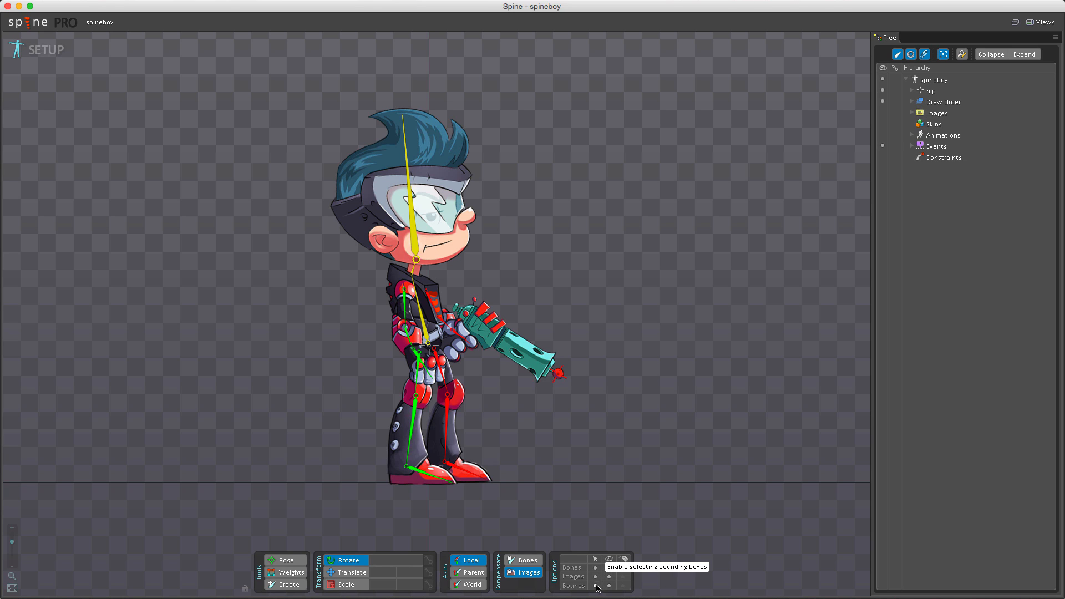
pyautogui.moveTo(596, 588)
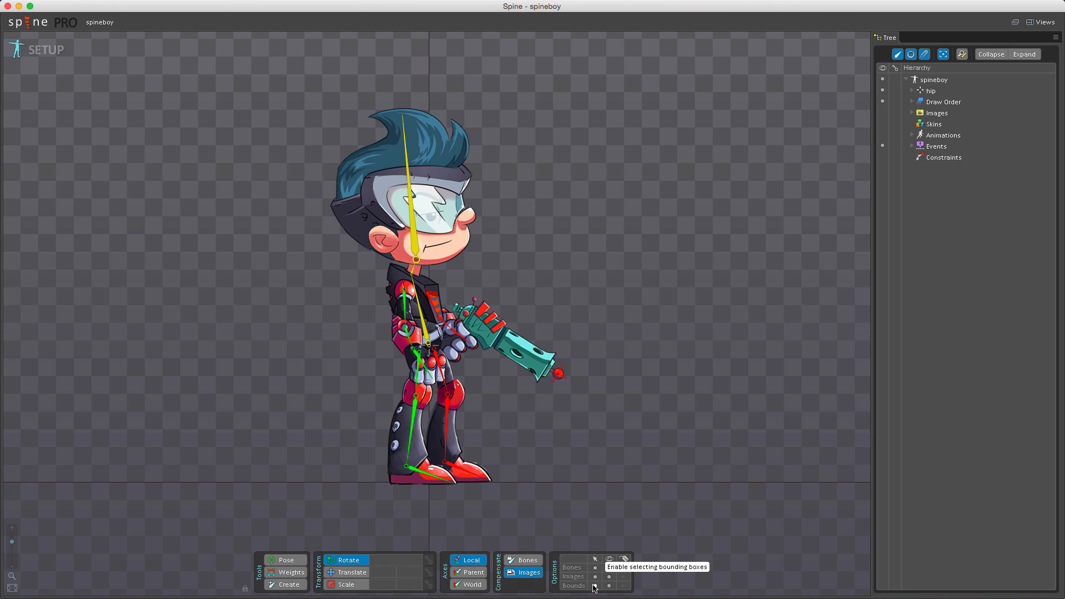
pyautogui.moveTo(595, 577)
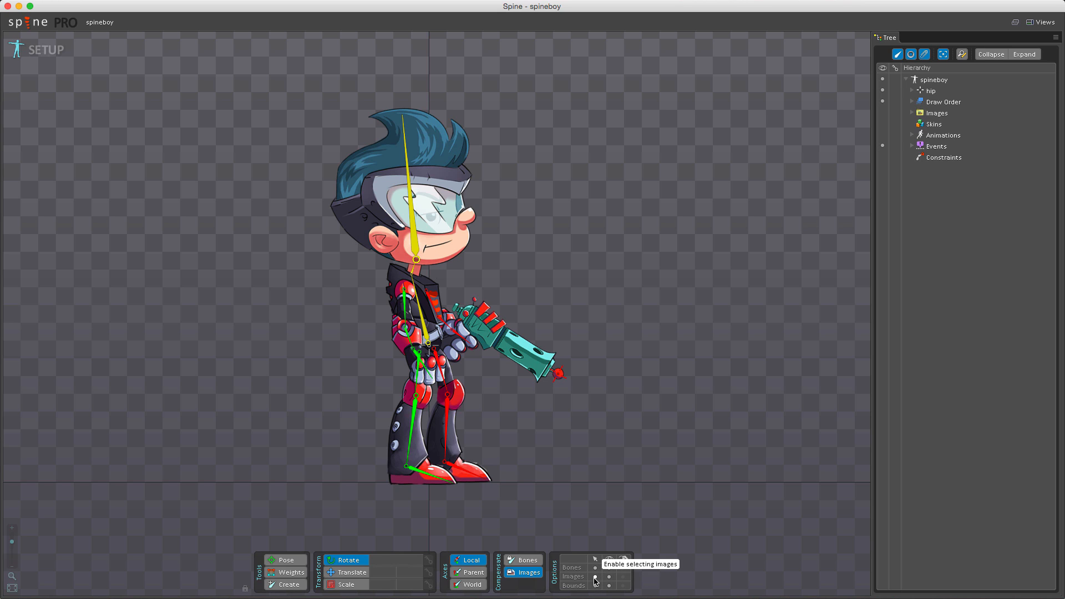
pyautogui.moveTo(596, 586)
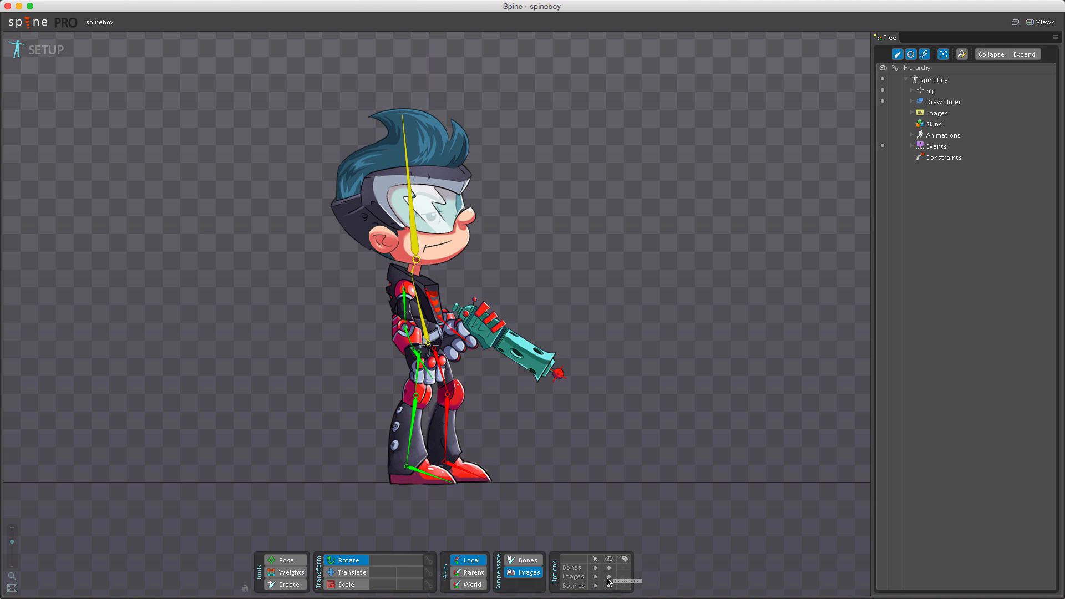
pyautogui.moveTo(609, 559)
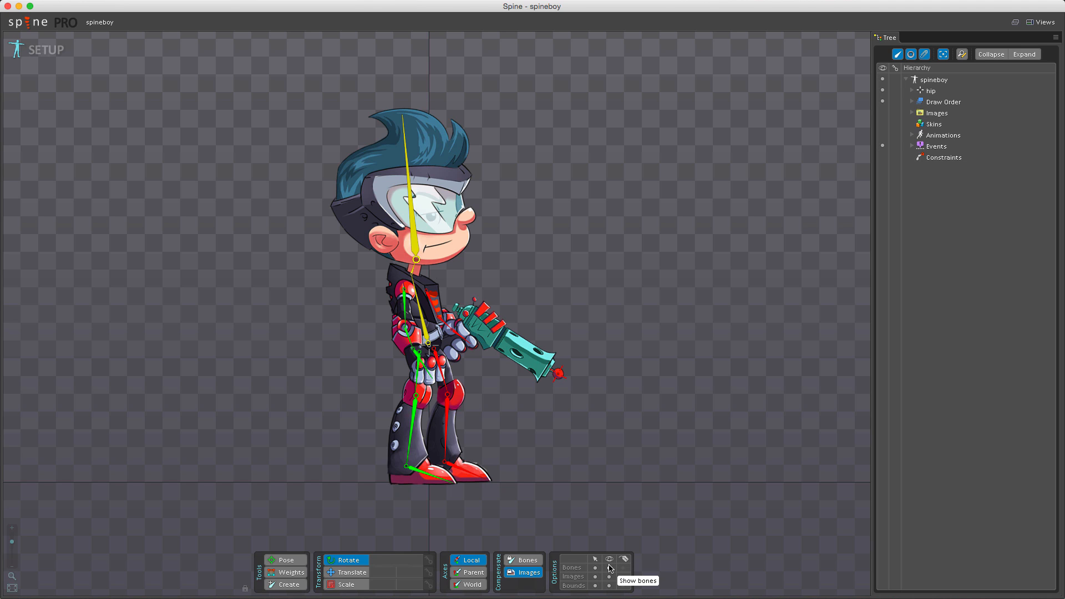
pyautogui.moveTo(581, 589)
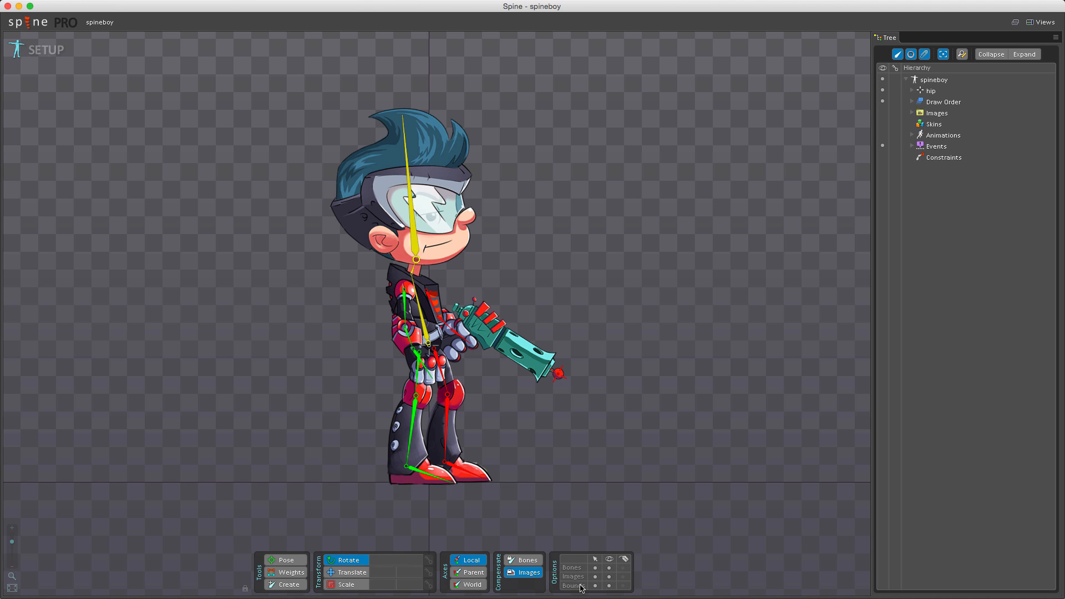
pyautogui.moveTo(609, 568)
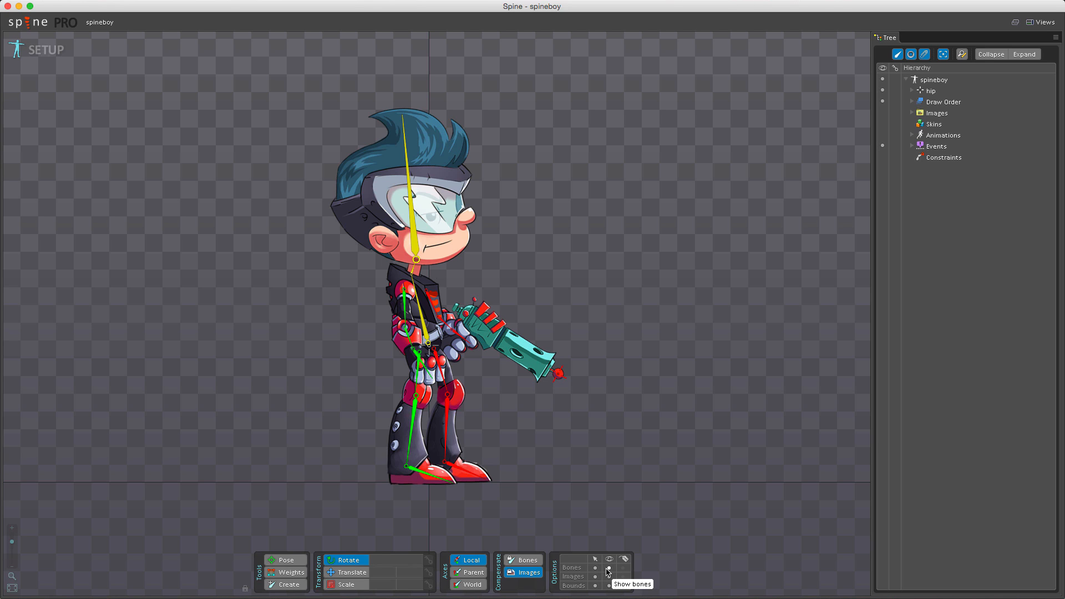
# Step: Hide the Bones row via its eye toggle so only Spineboy's artwork shows
pyautogui.click(608, 569)
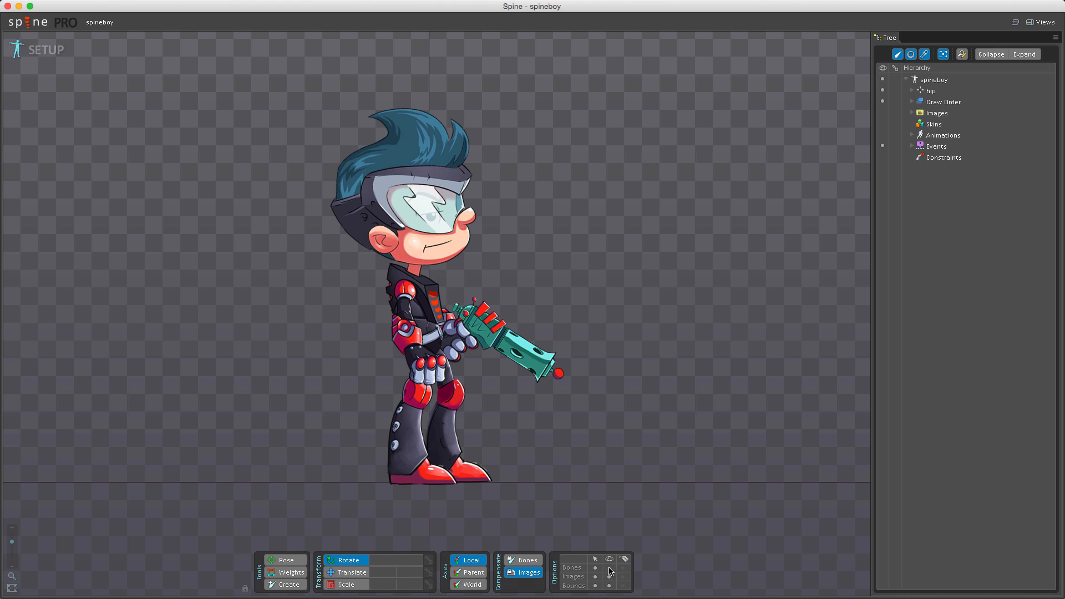
pyautogui.moveTo(445, 323)
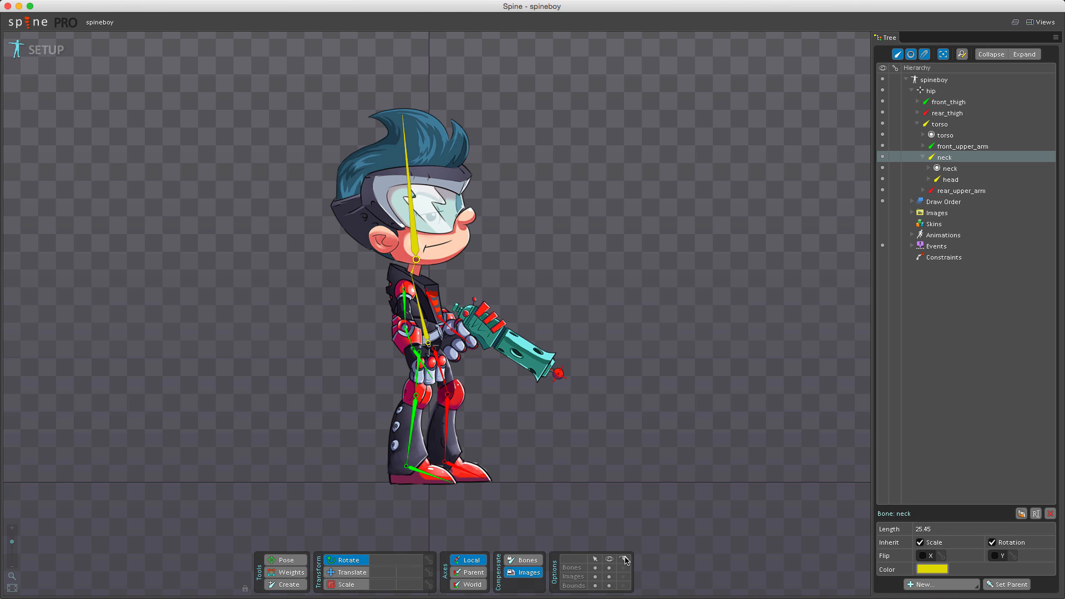
pyautogui.moveTo(627, 557)
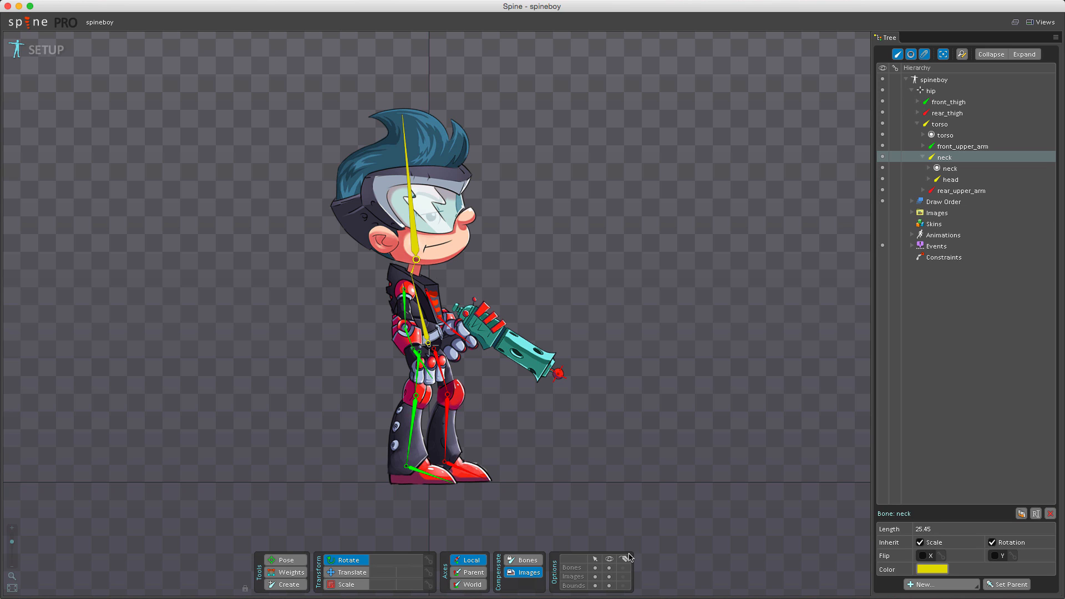
pyautogui.moveTo(624, 572)
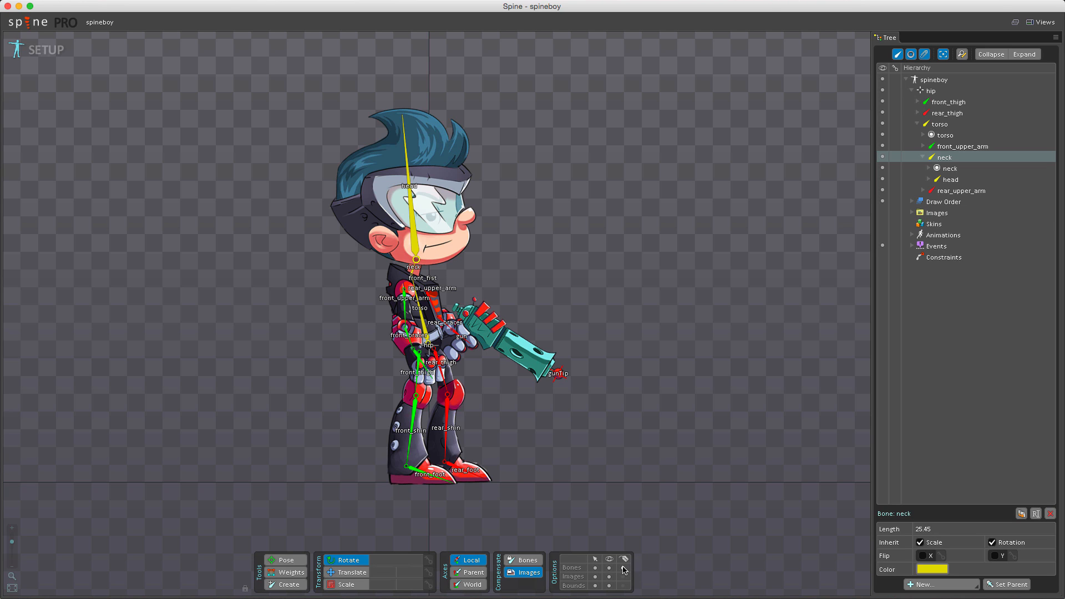
pyautogui.moveTo(451, 457)
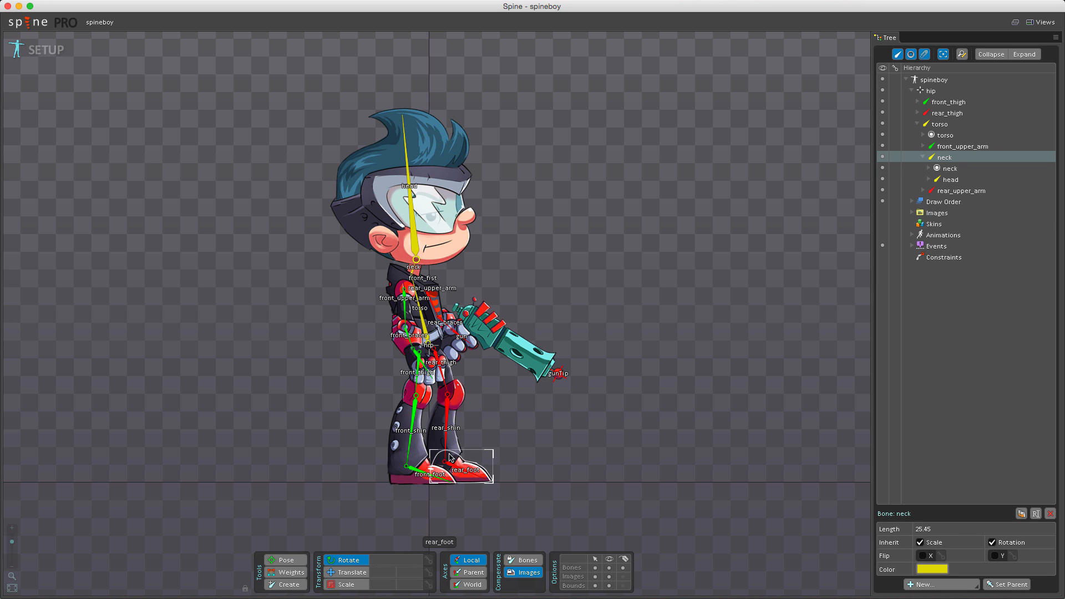
# Step: Select the front_shin and then front_foot bones in the viewport while name tags are shown
pyautogui.click(412, 394)
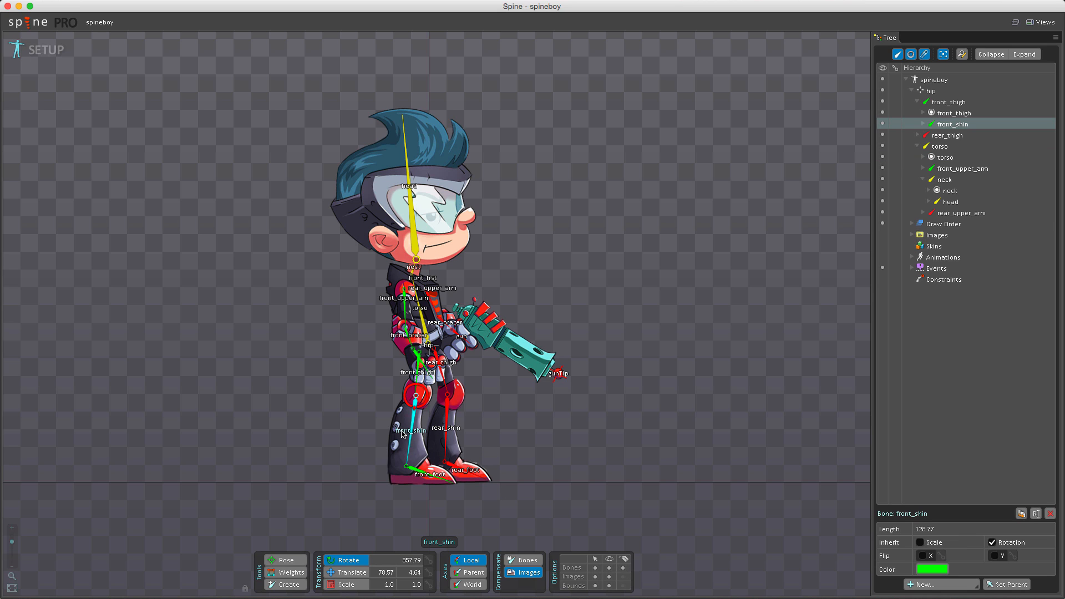
pyautogui.click(415, 466)
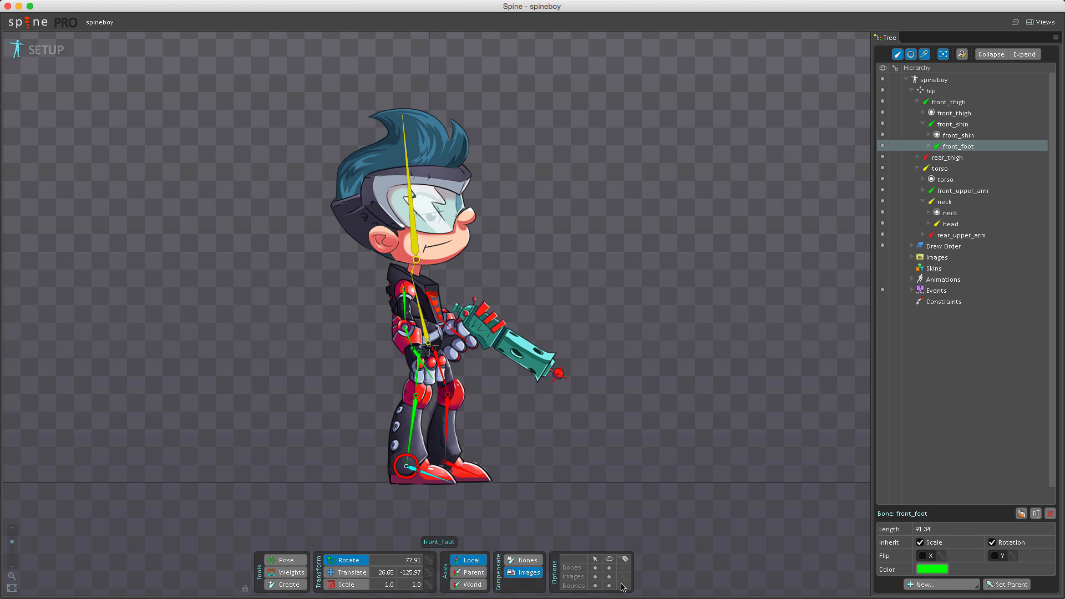
pyautogui.moveTo(487, 412)
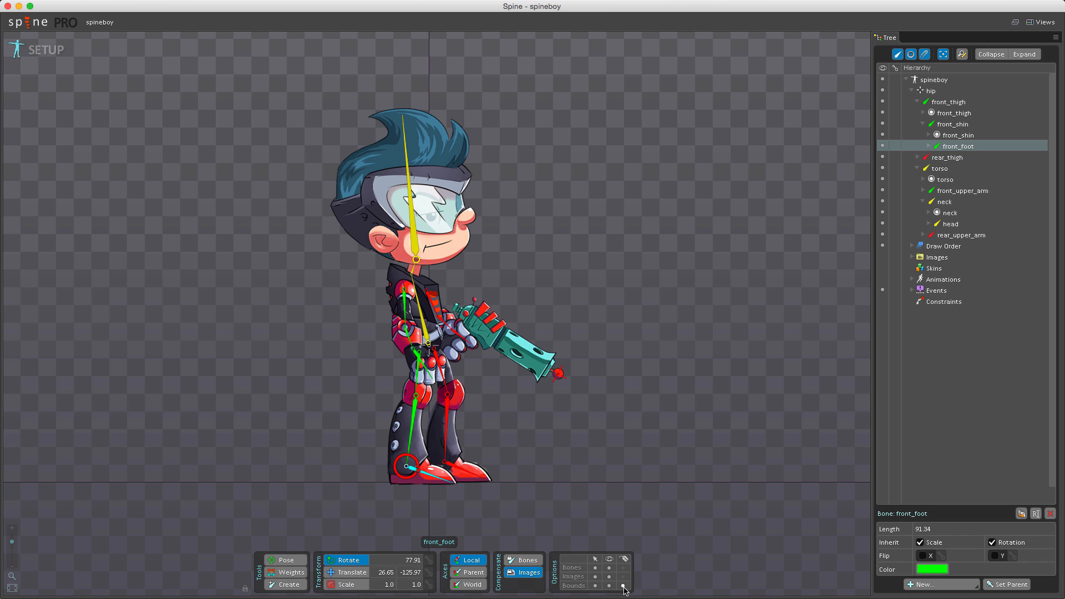
pyautogui.moveTo(638, 430)
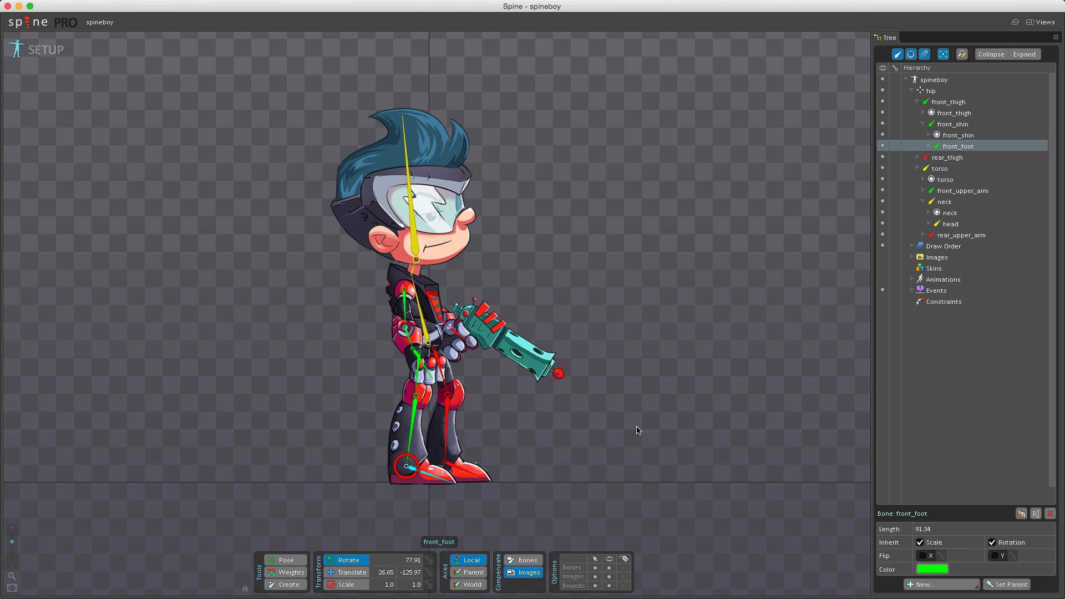